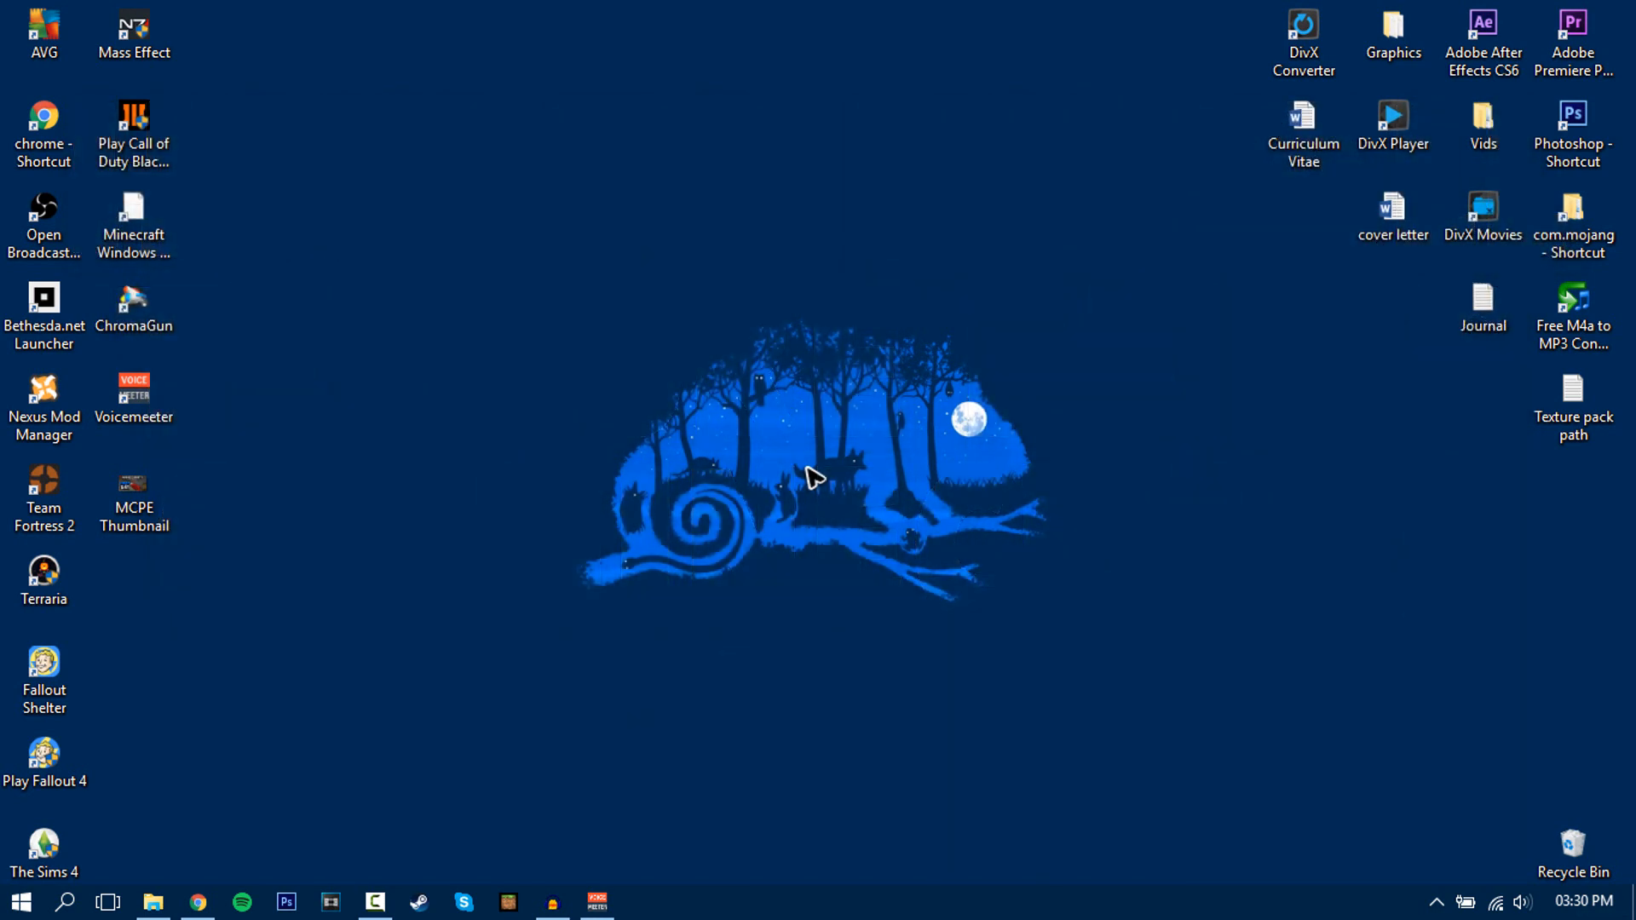
mouse_move(833, 668)
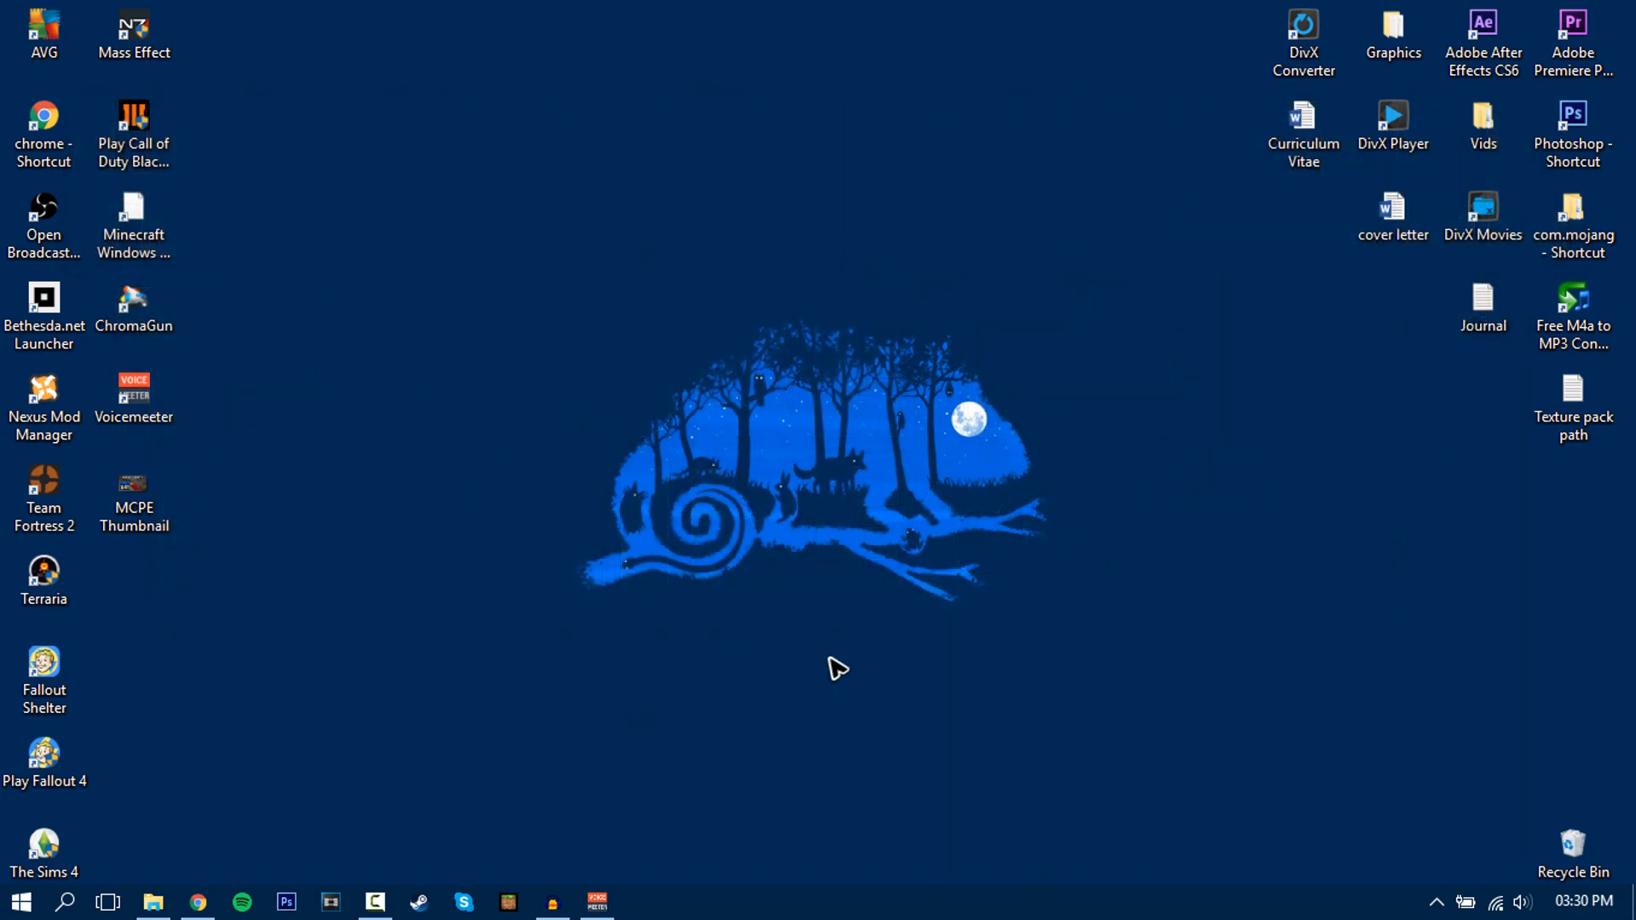
mouse_move(823, 619)
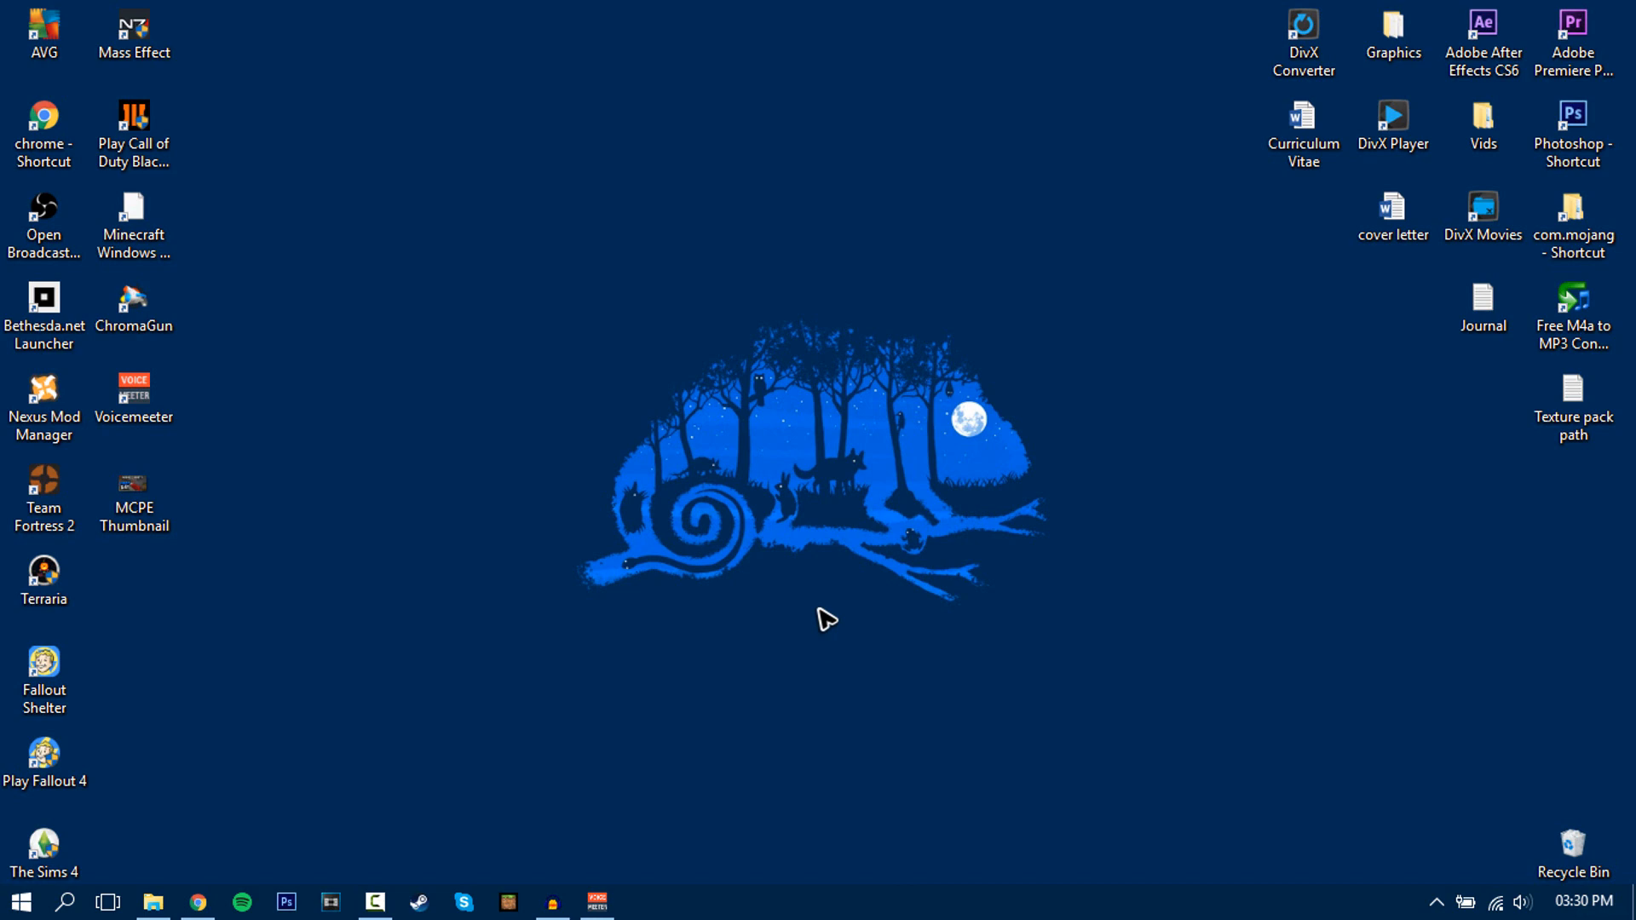
Step: Restore the Chrome browser window from the taskbar
click(199, 903)
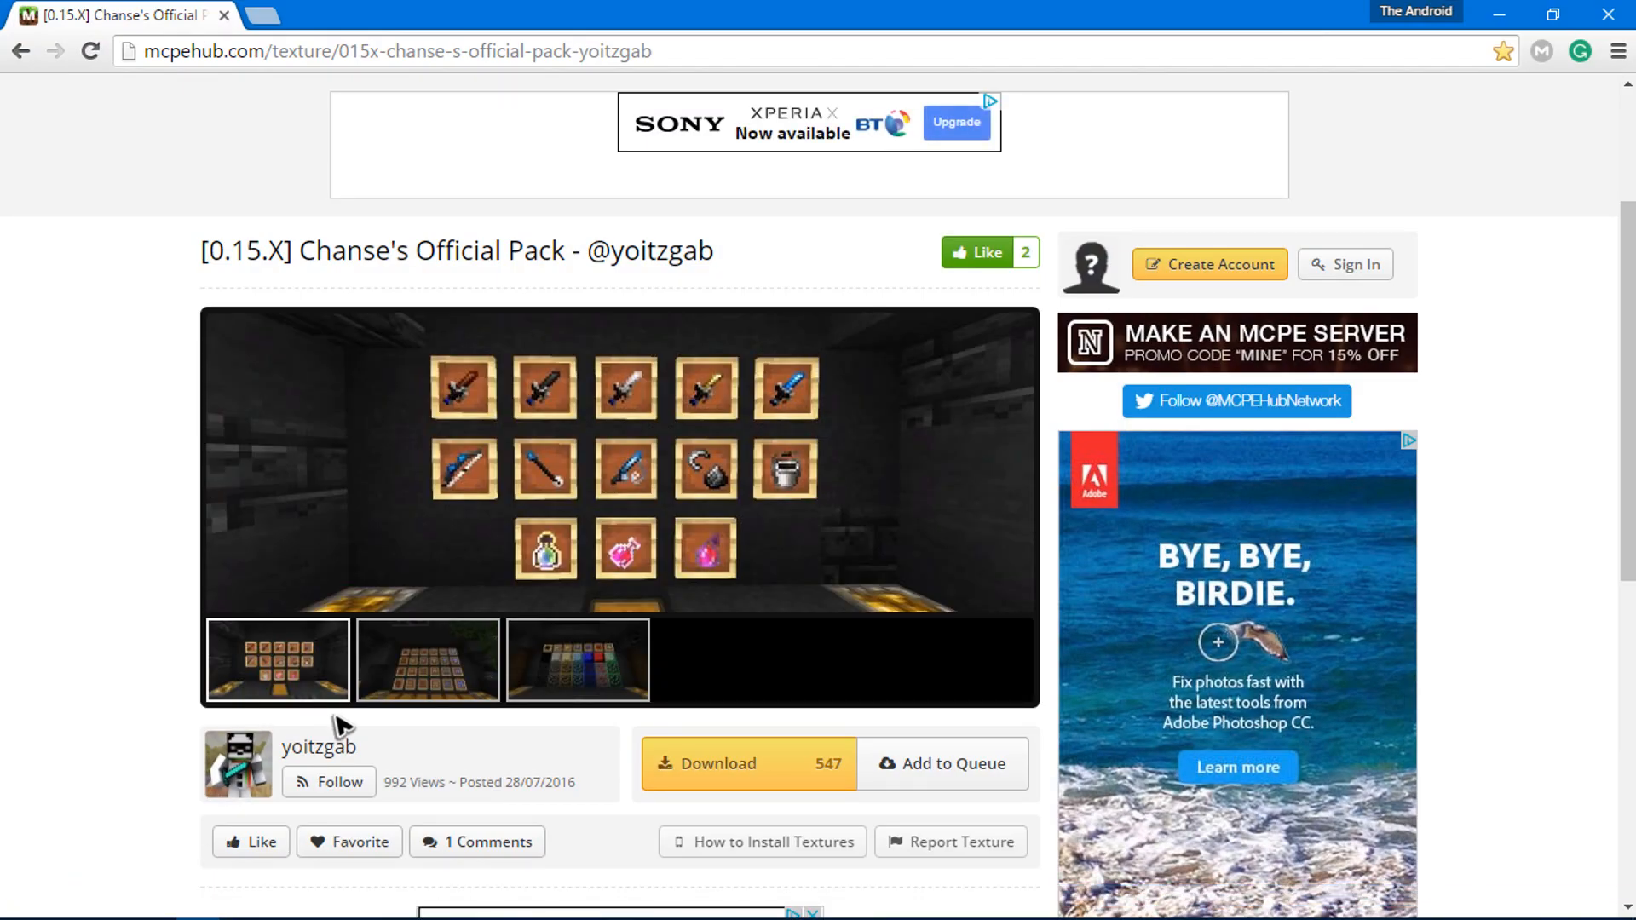
mouse_move(307, 262)
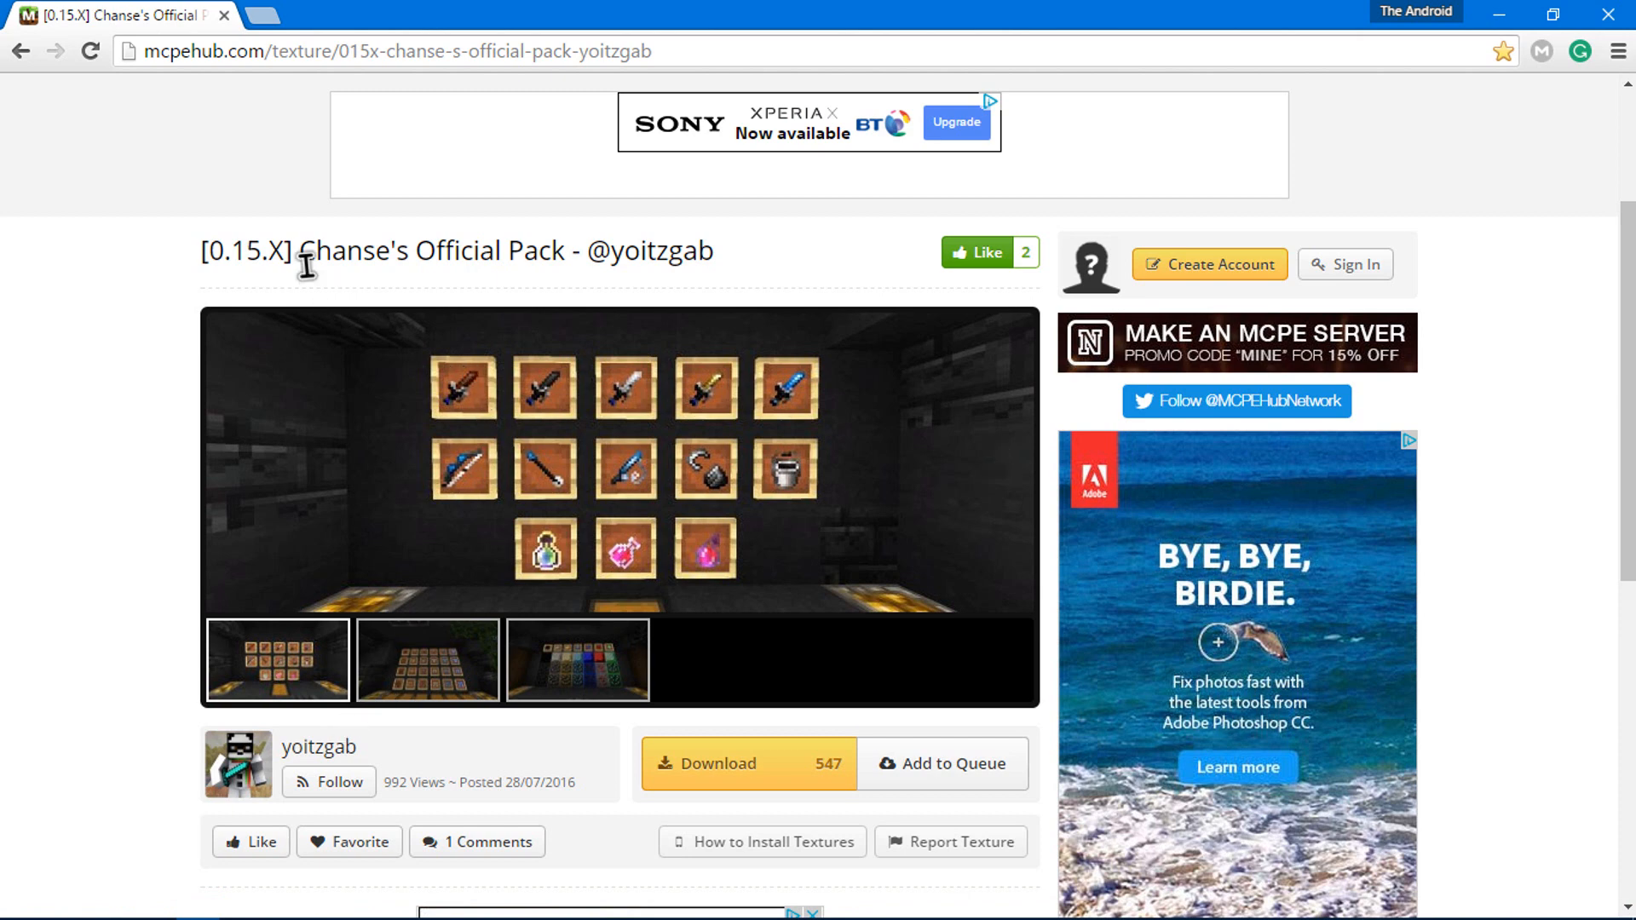
Step: Highlight the pack name in the page title and locate the Download section
drag(305, 251, 714, 251)
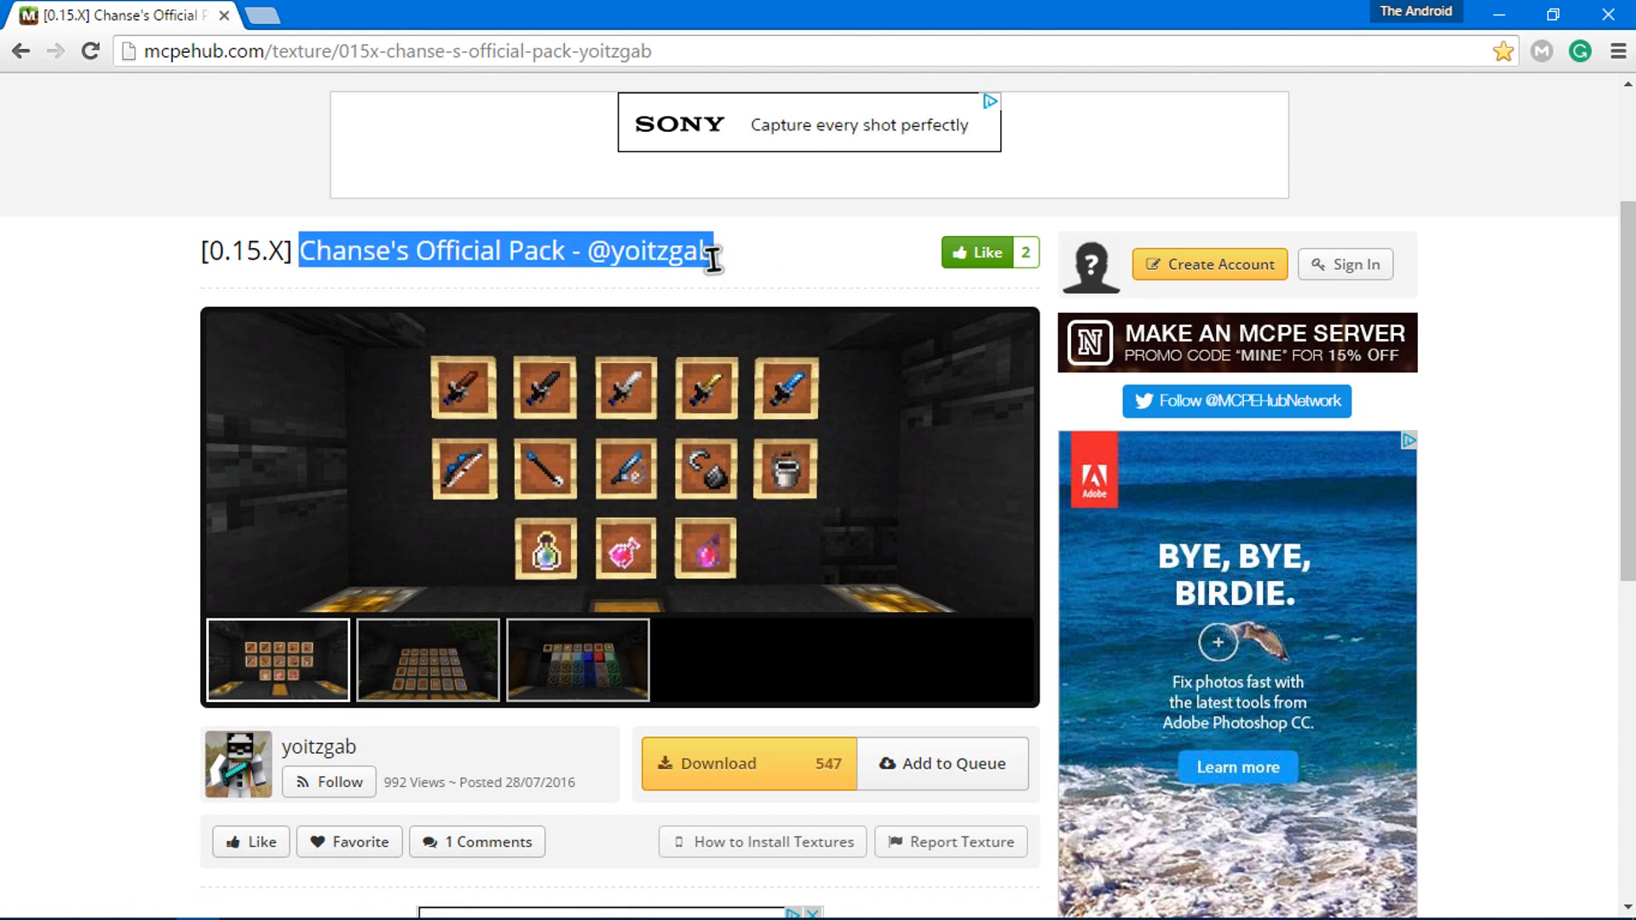
scroll(down, 3)
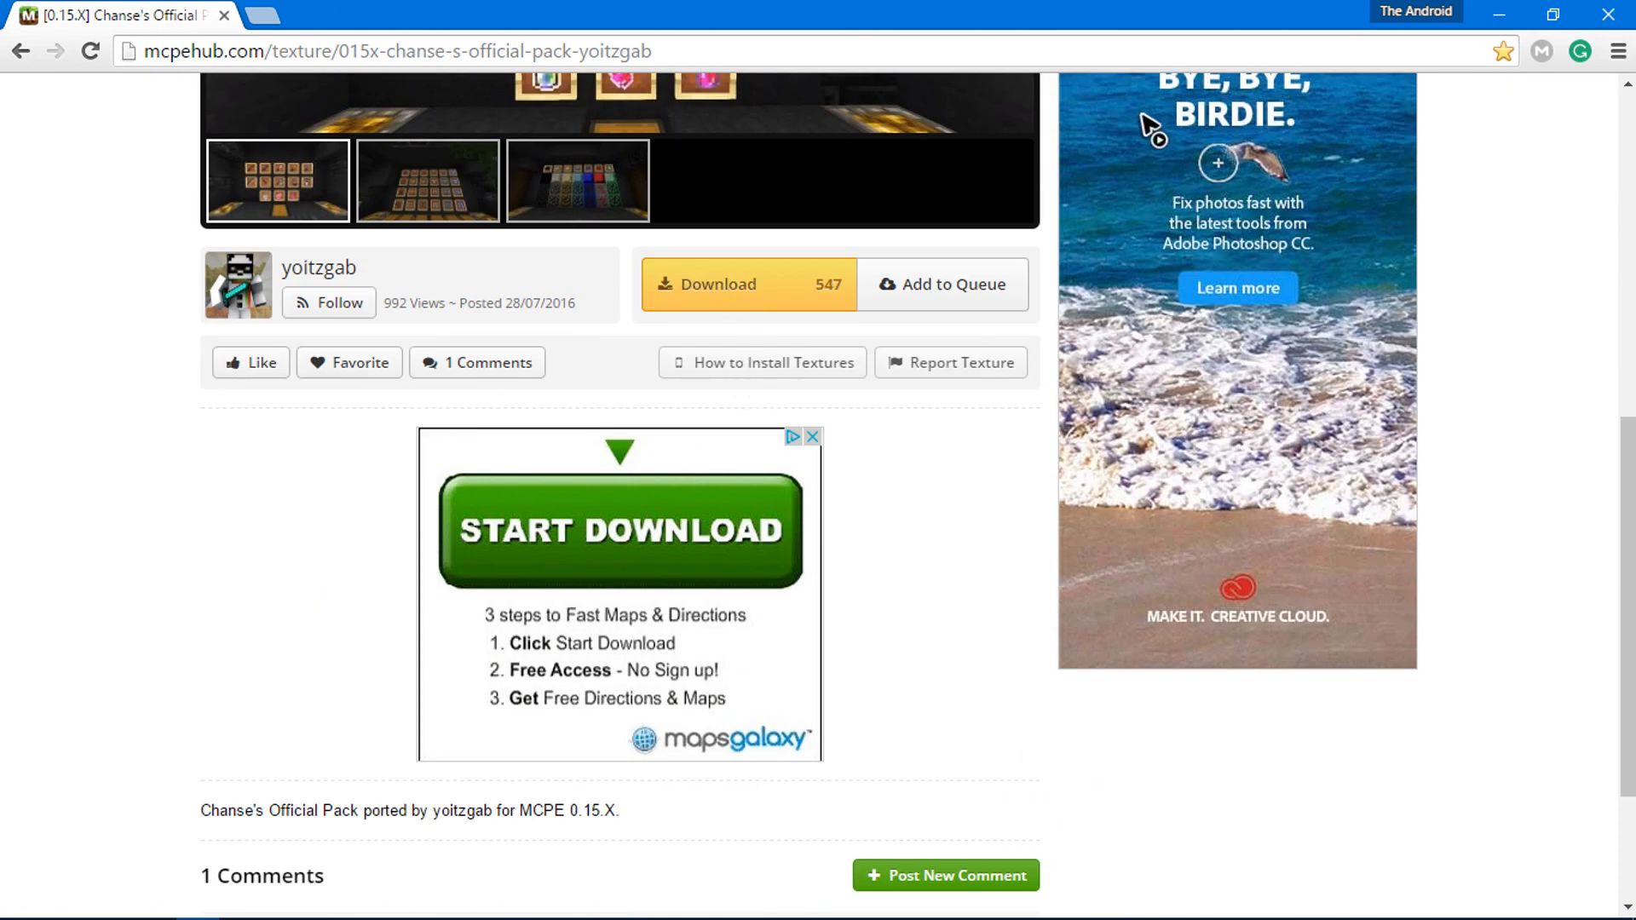
scroll(up, 3)
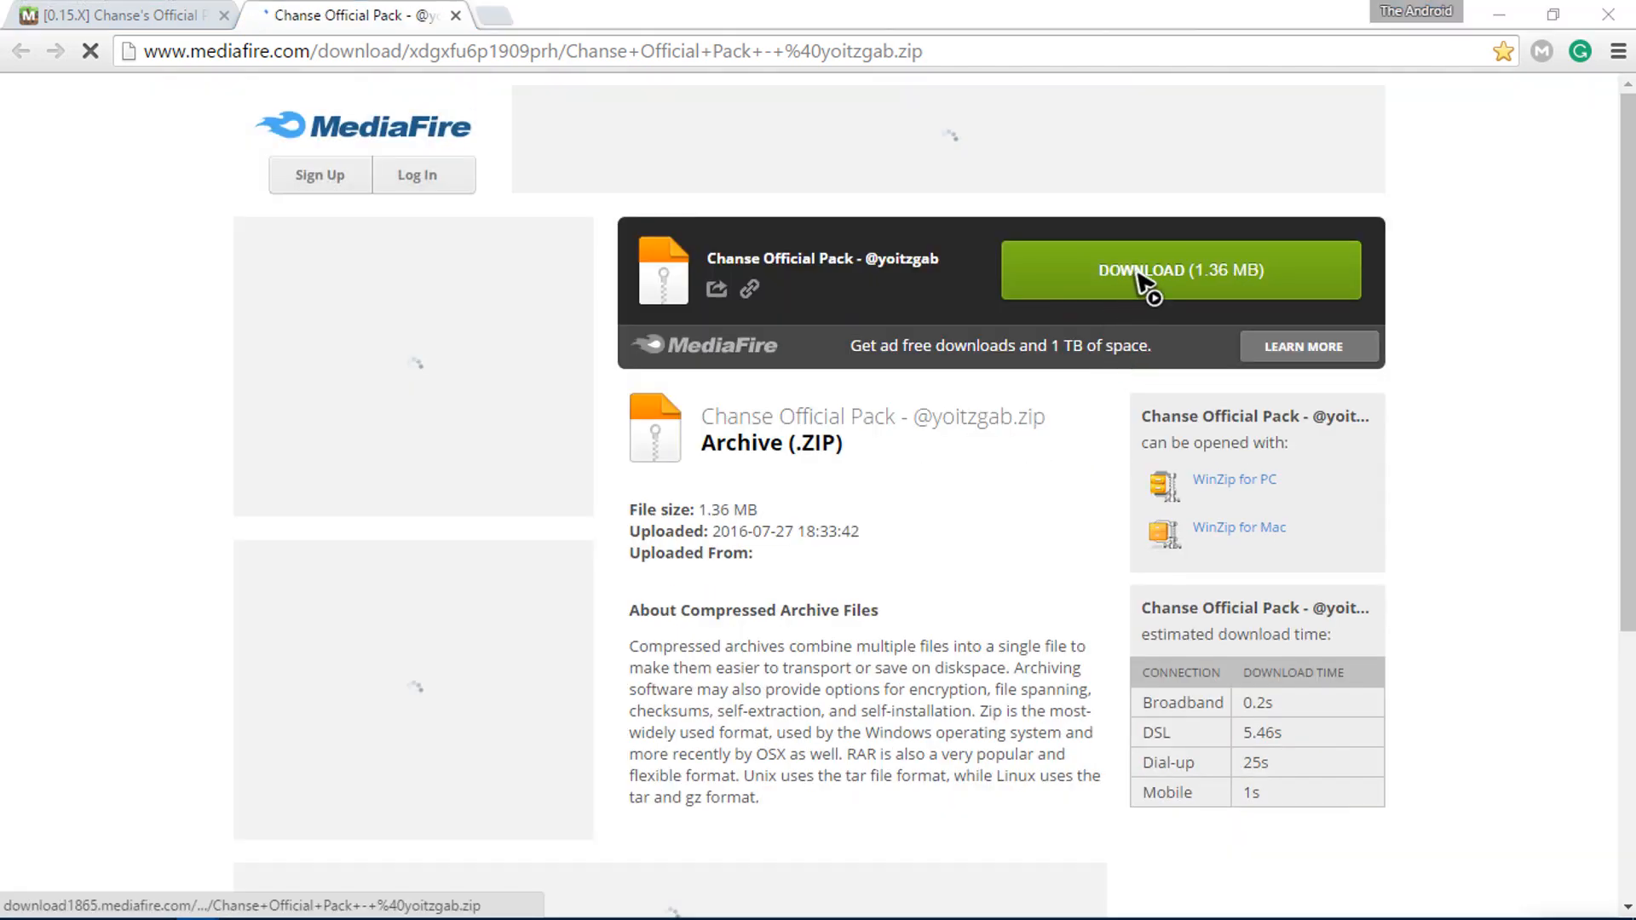
Step: Download the 1.36 MB pack zip from MediaFire and close the pop-up ad window
click(1146, 281)
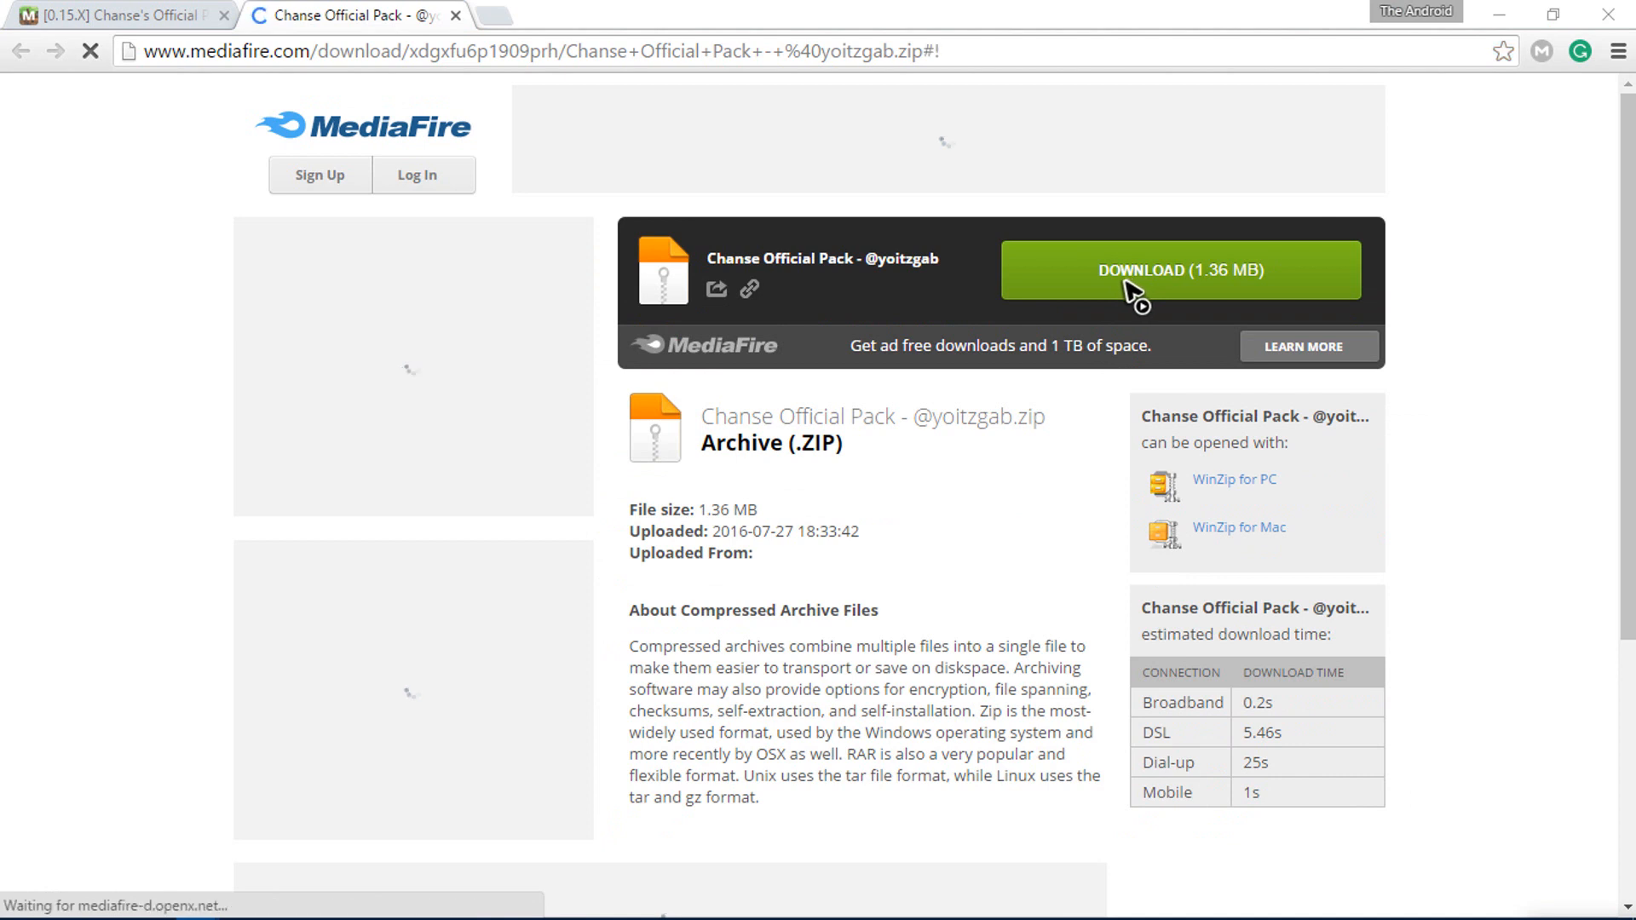
click(1135, 290)
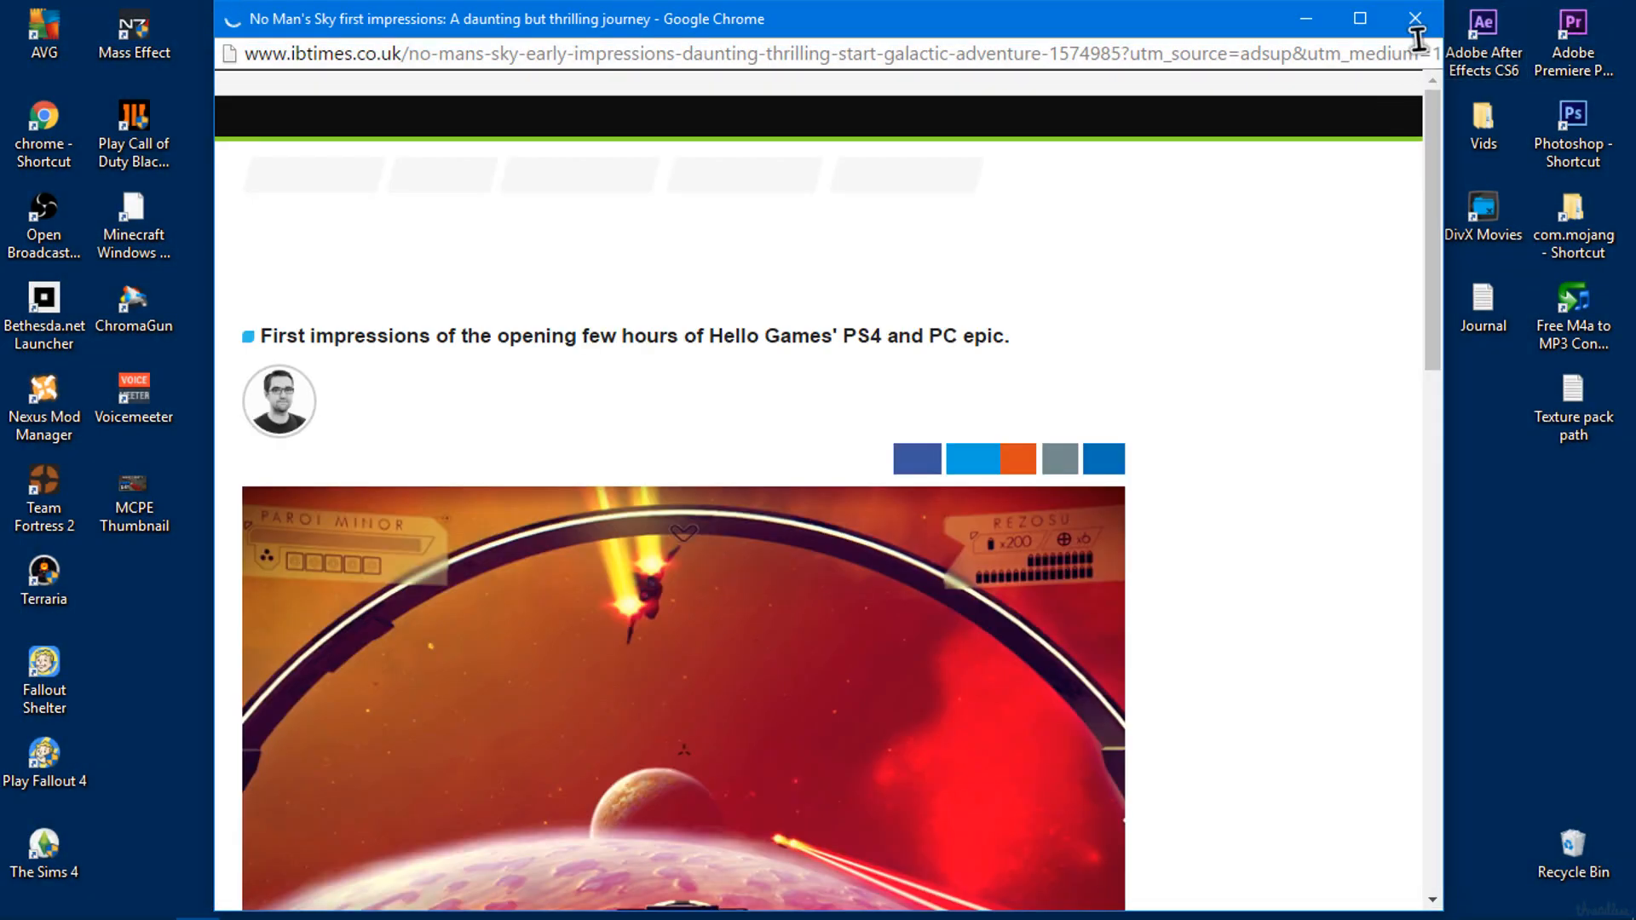
click(1409, 18)
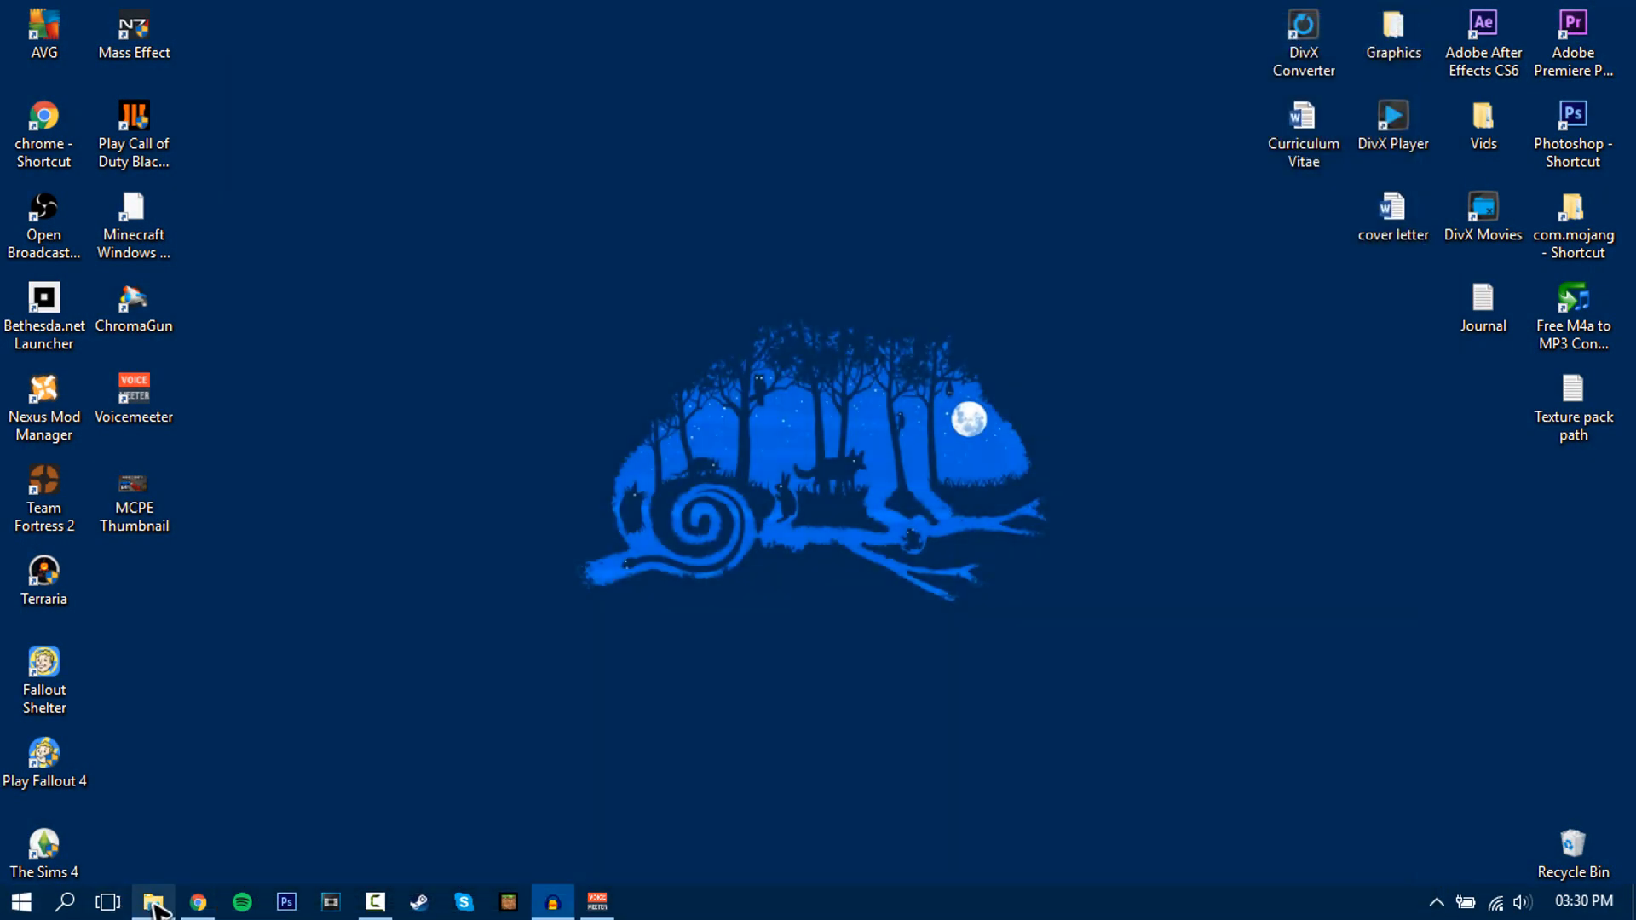
Step: Move the downloaded Chanse Official Pack zip from Downloads onto the desktop
click(151, 899)
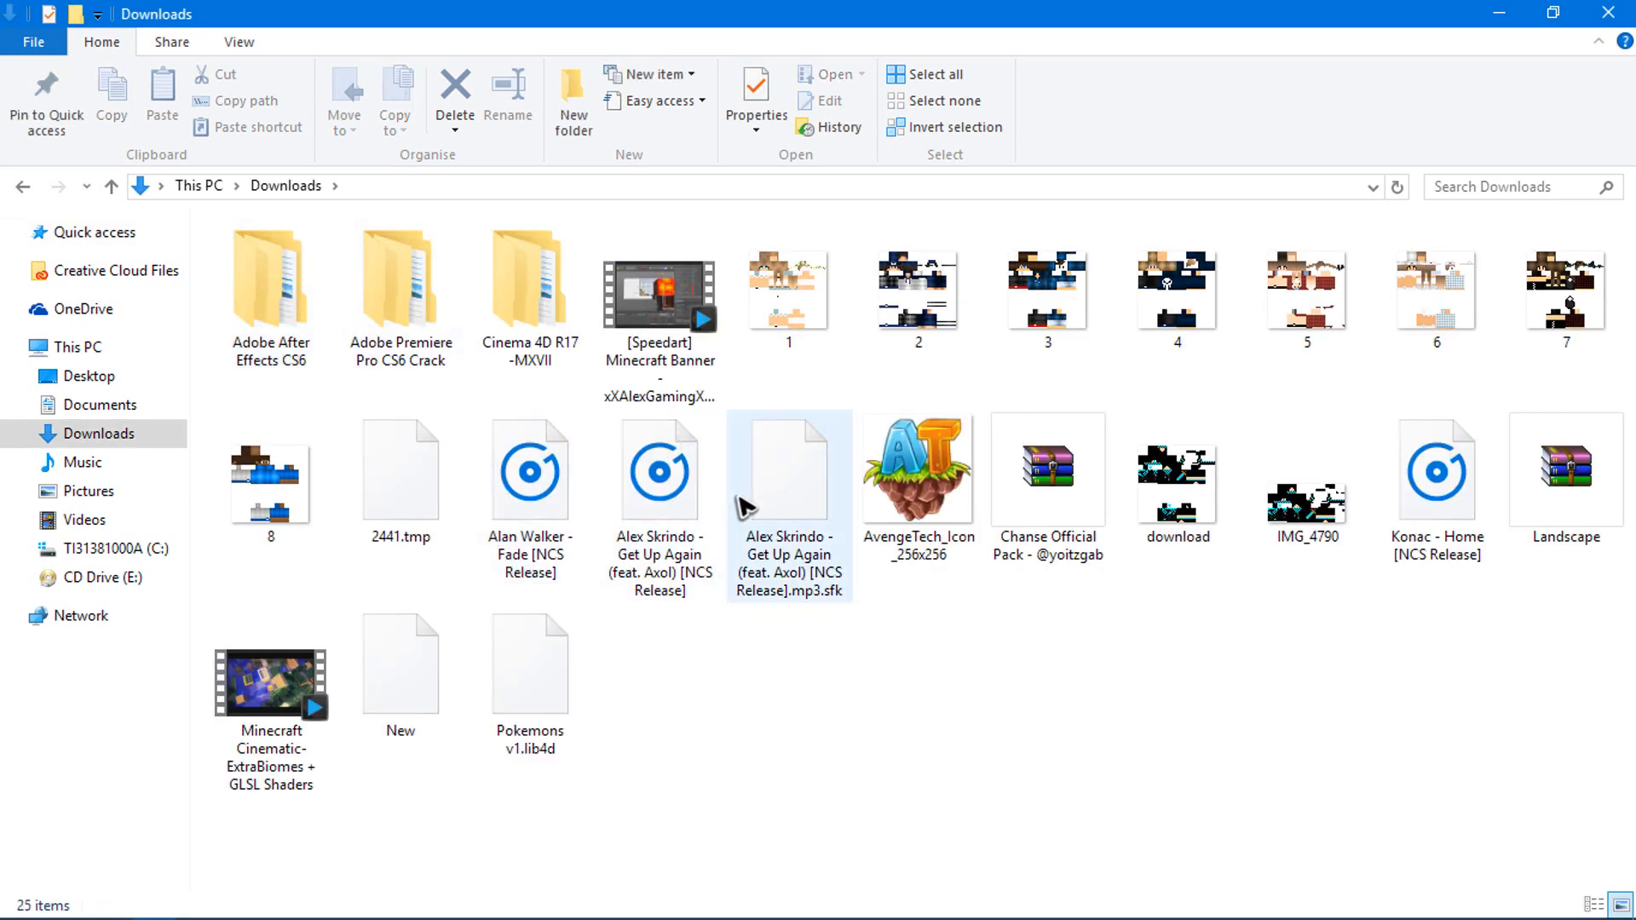
click(444, 803)
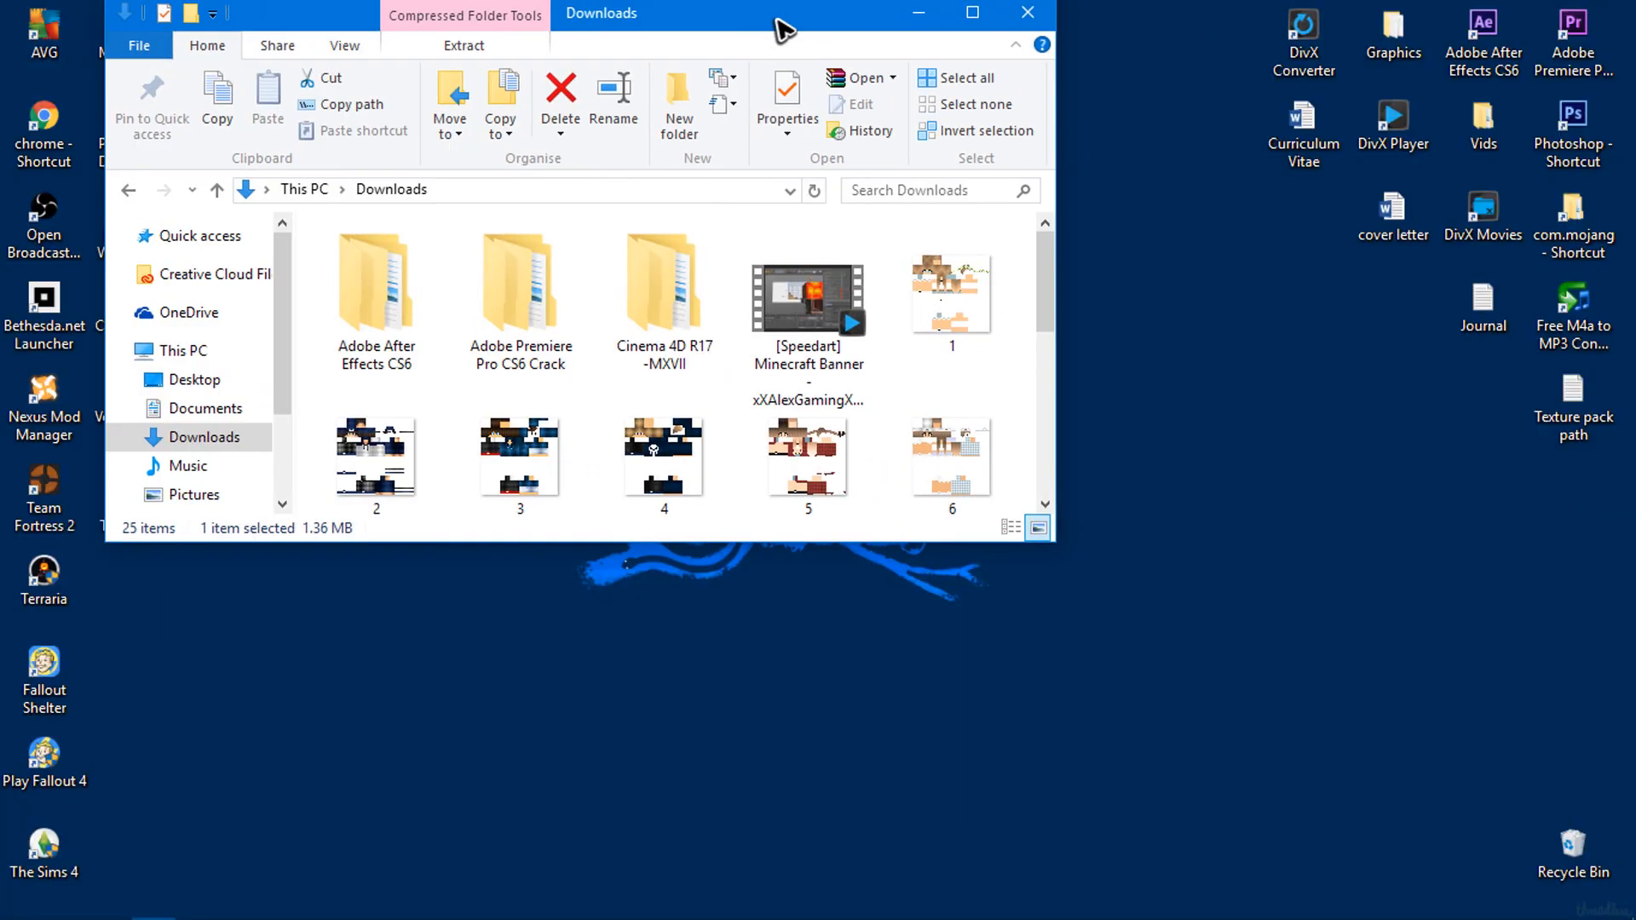
scroll(down, 3)
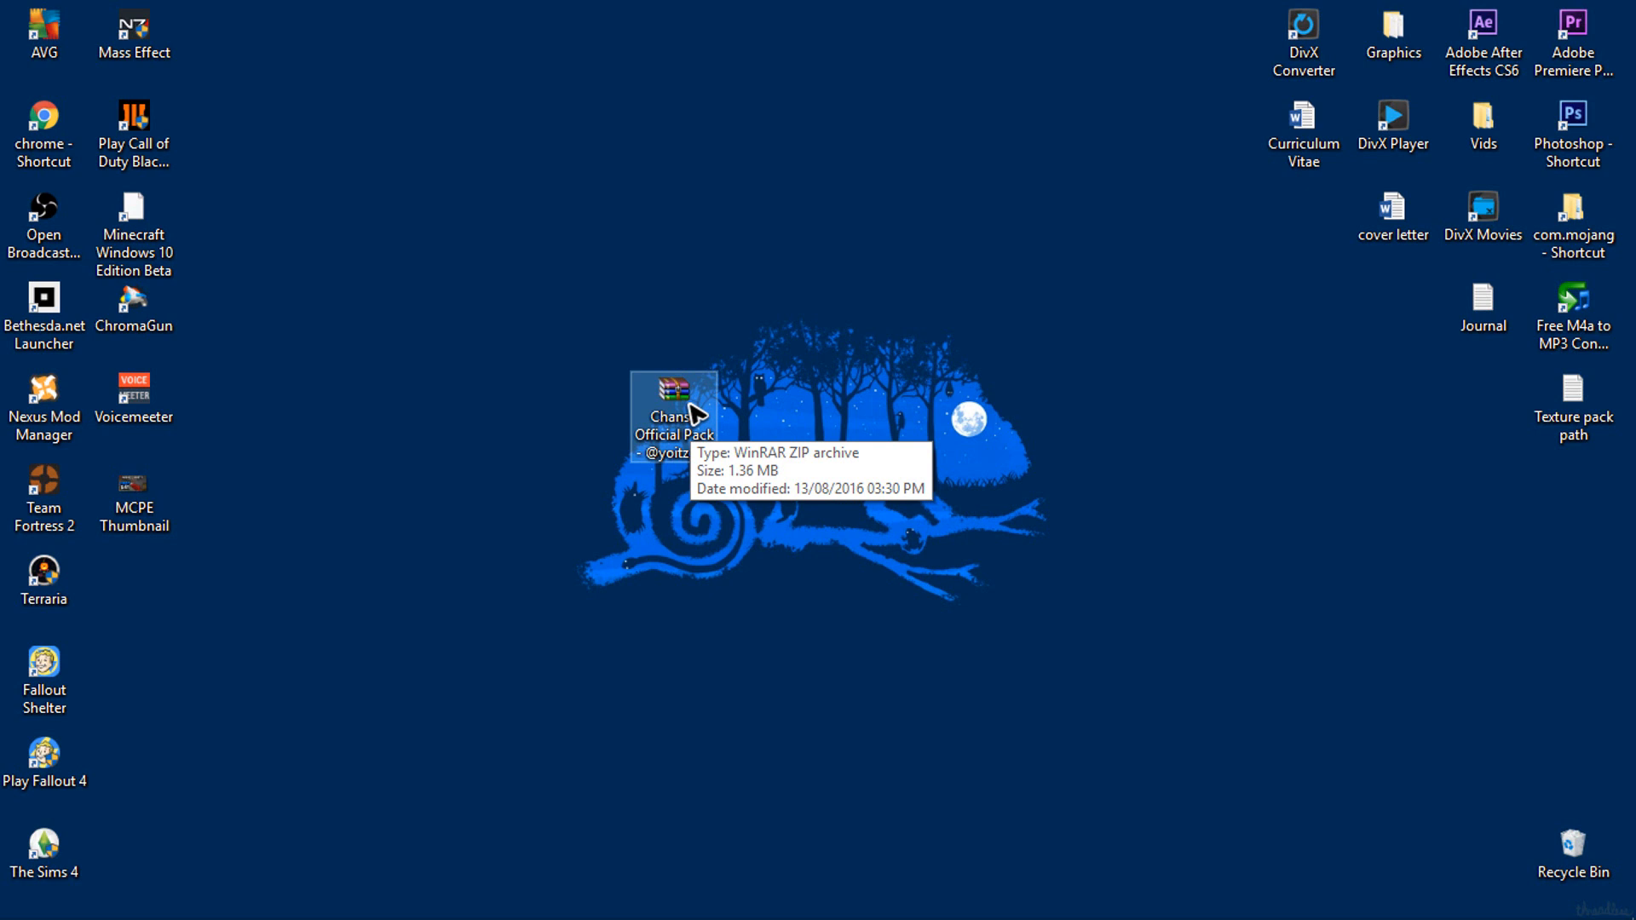
right_click(681, 406)
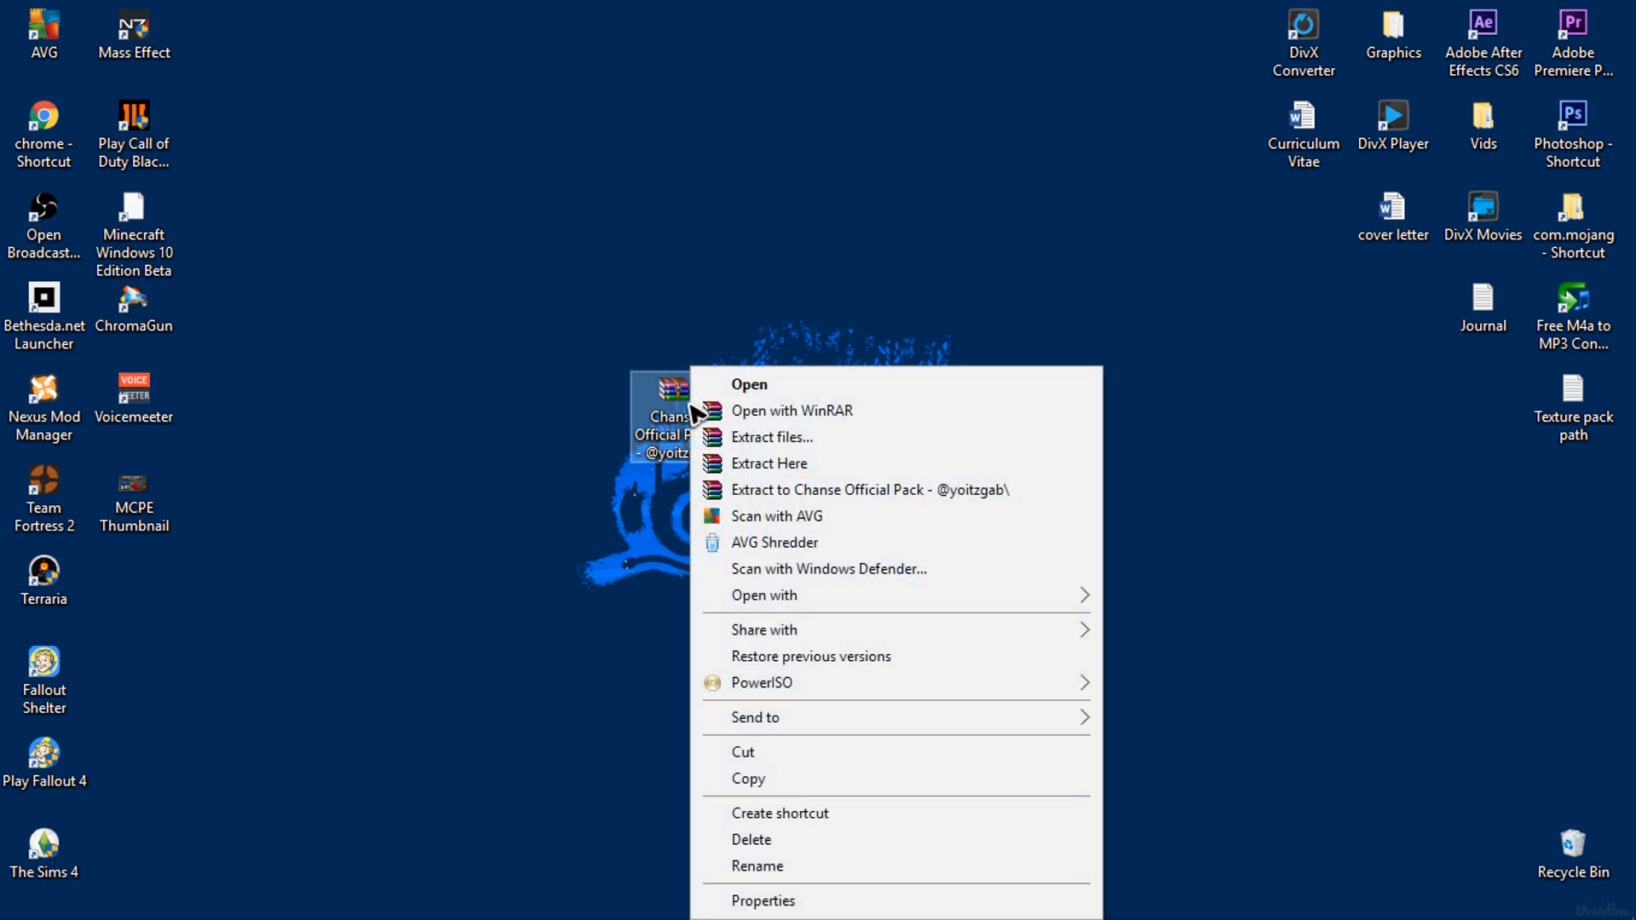
mouse_move(857, 496)
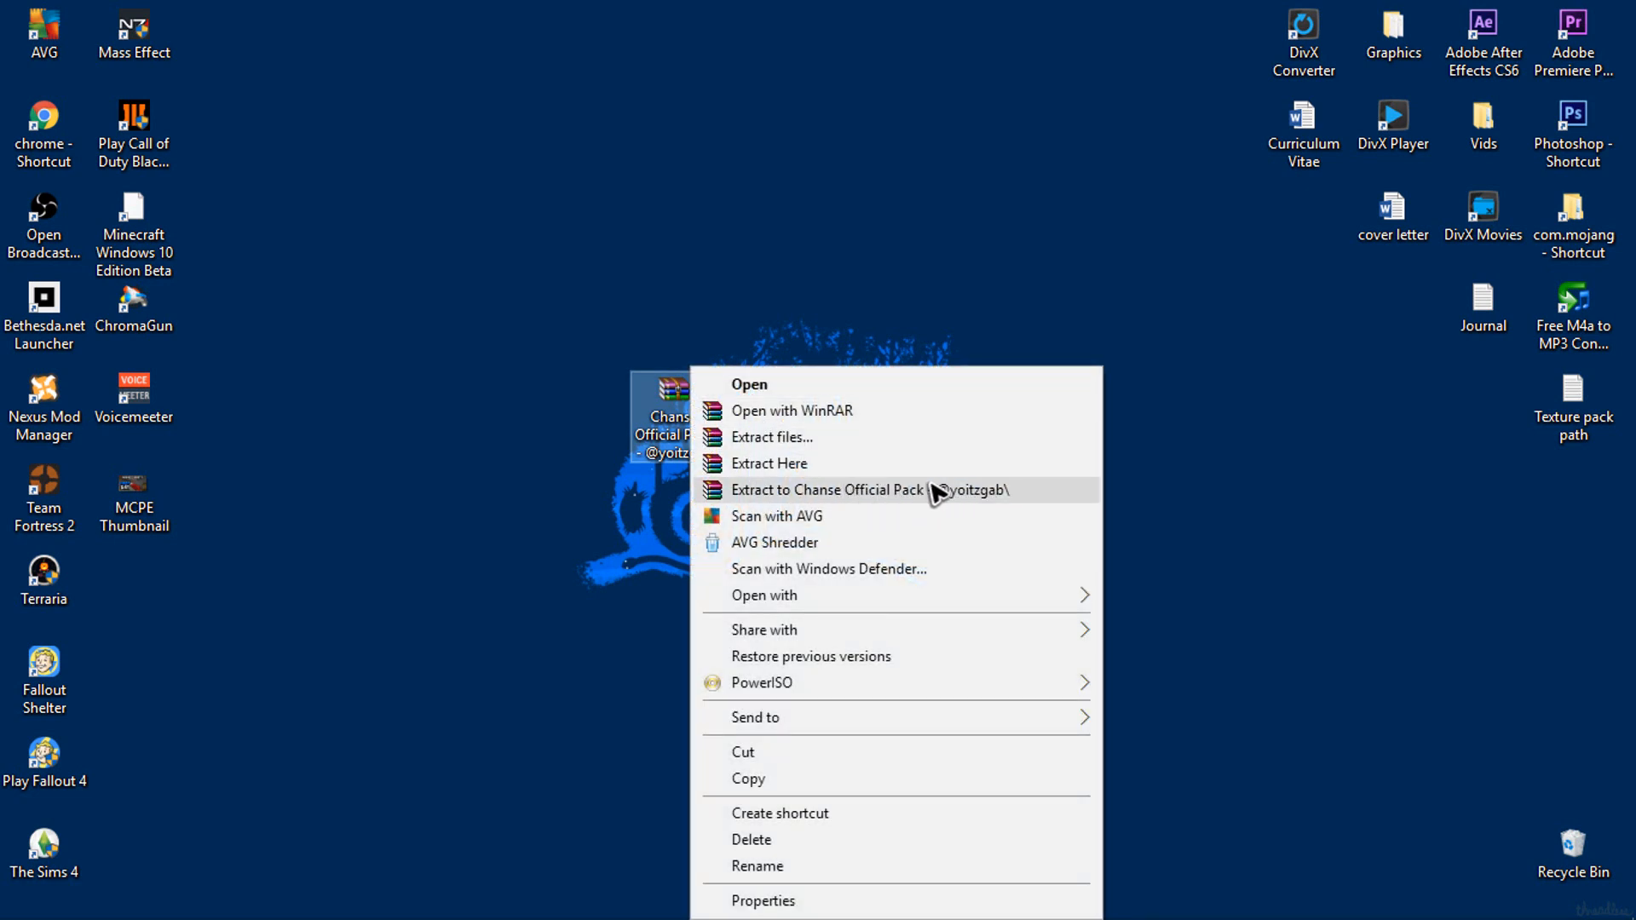
click(826, 491)
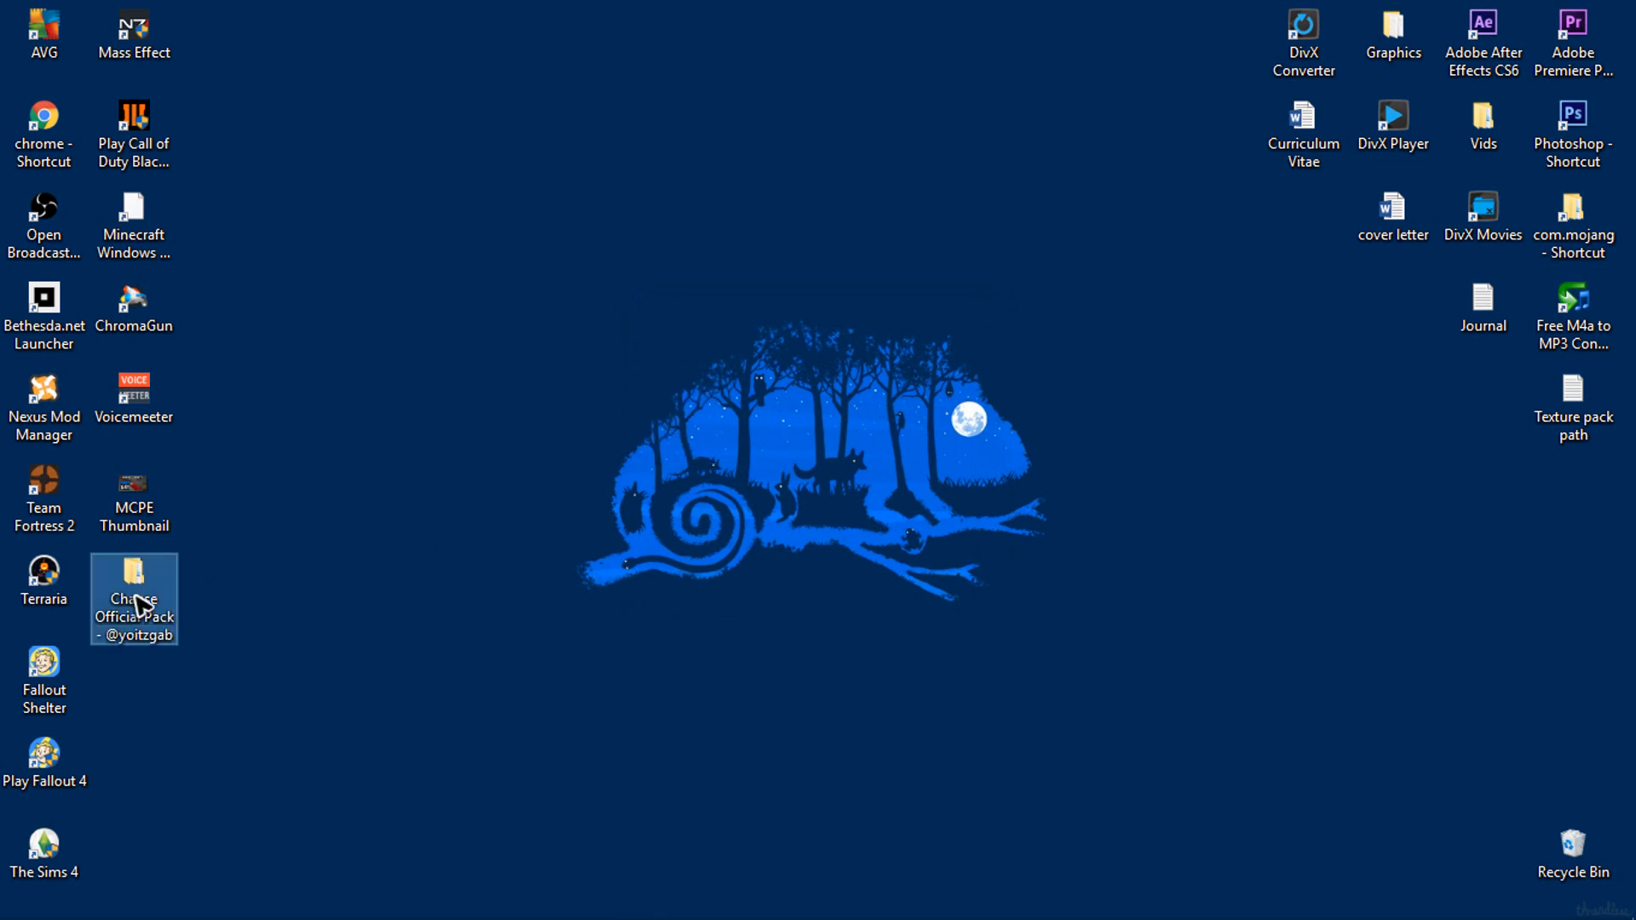
Step: Check the extracted folder contains one nested Chanse Official Pack folder, then close the window
drag(133, 598, 583, 413)
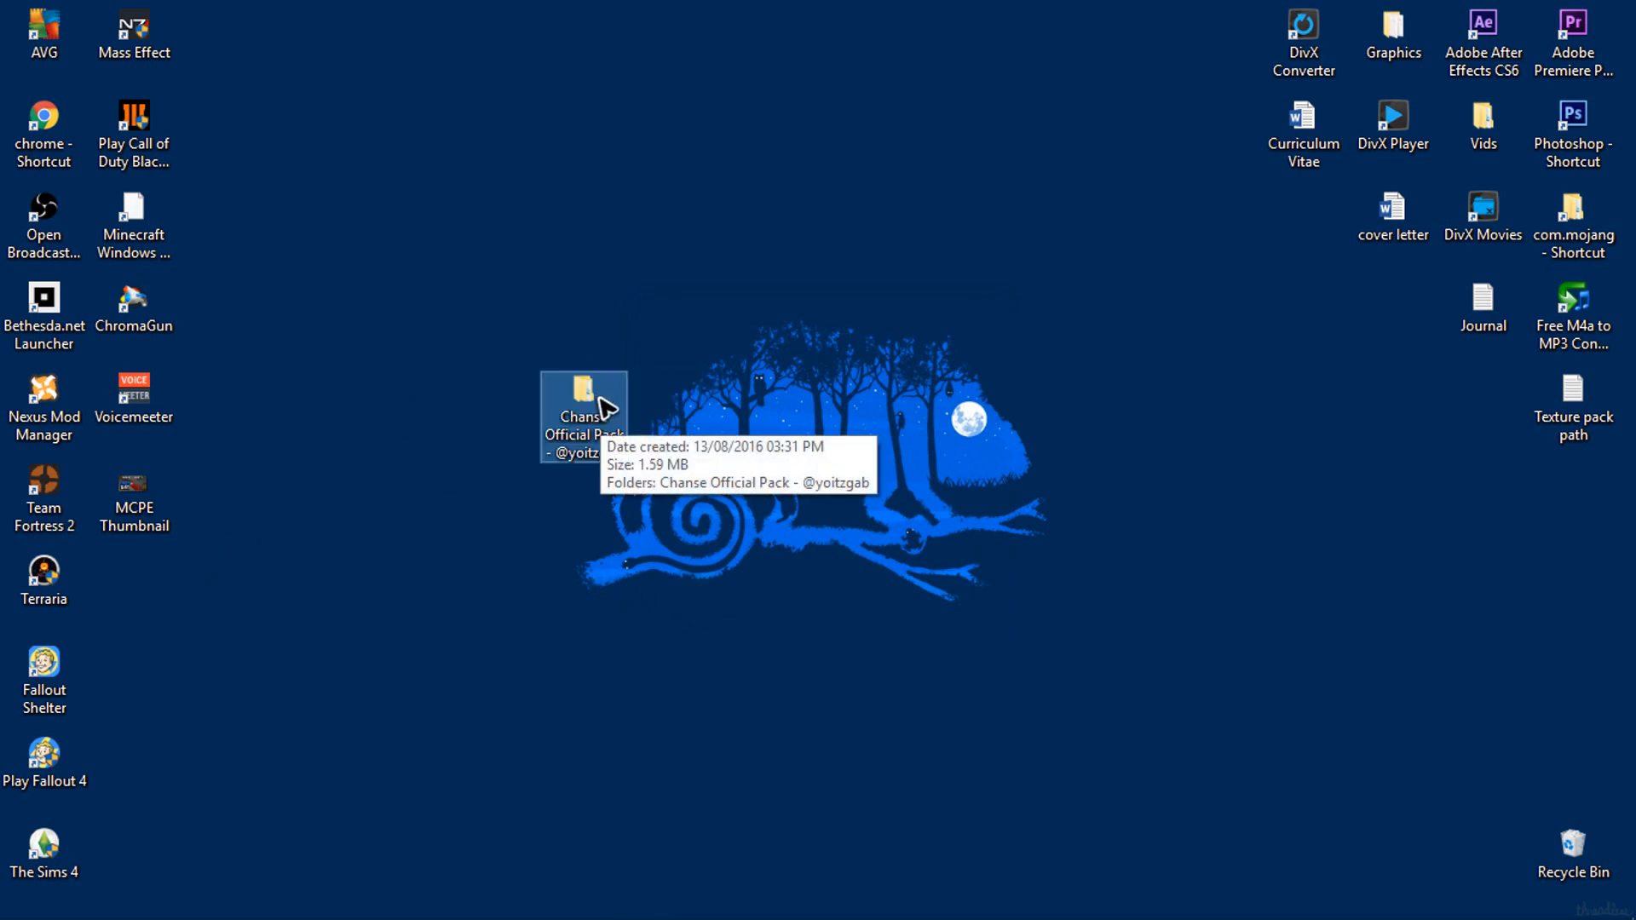
double_click(584, 395)
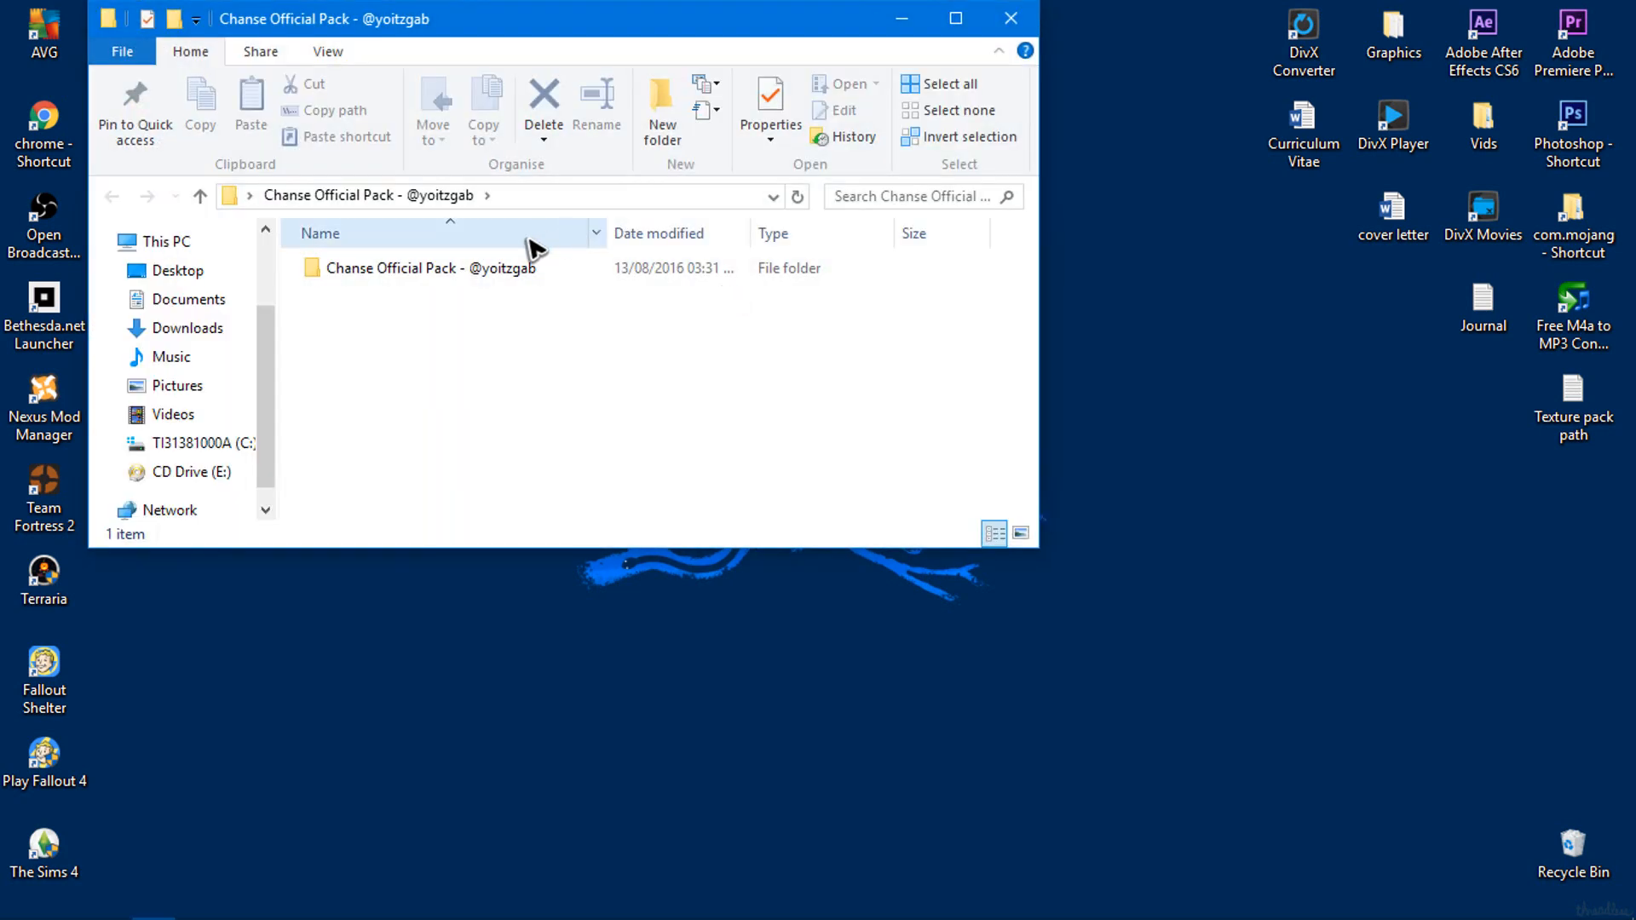
double_click(426, 265)
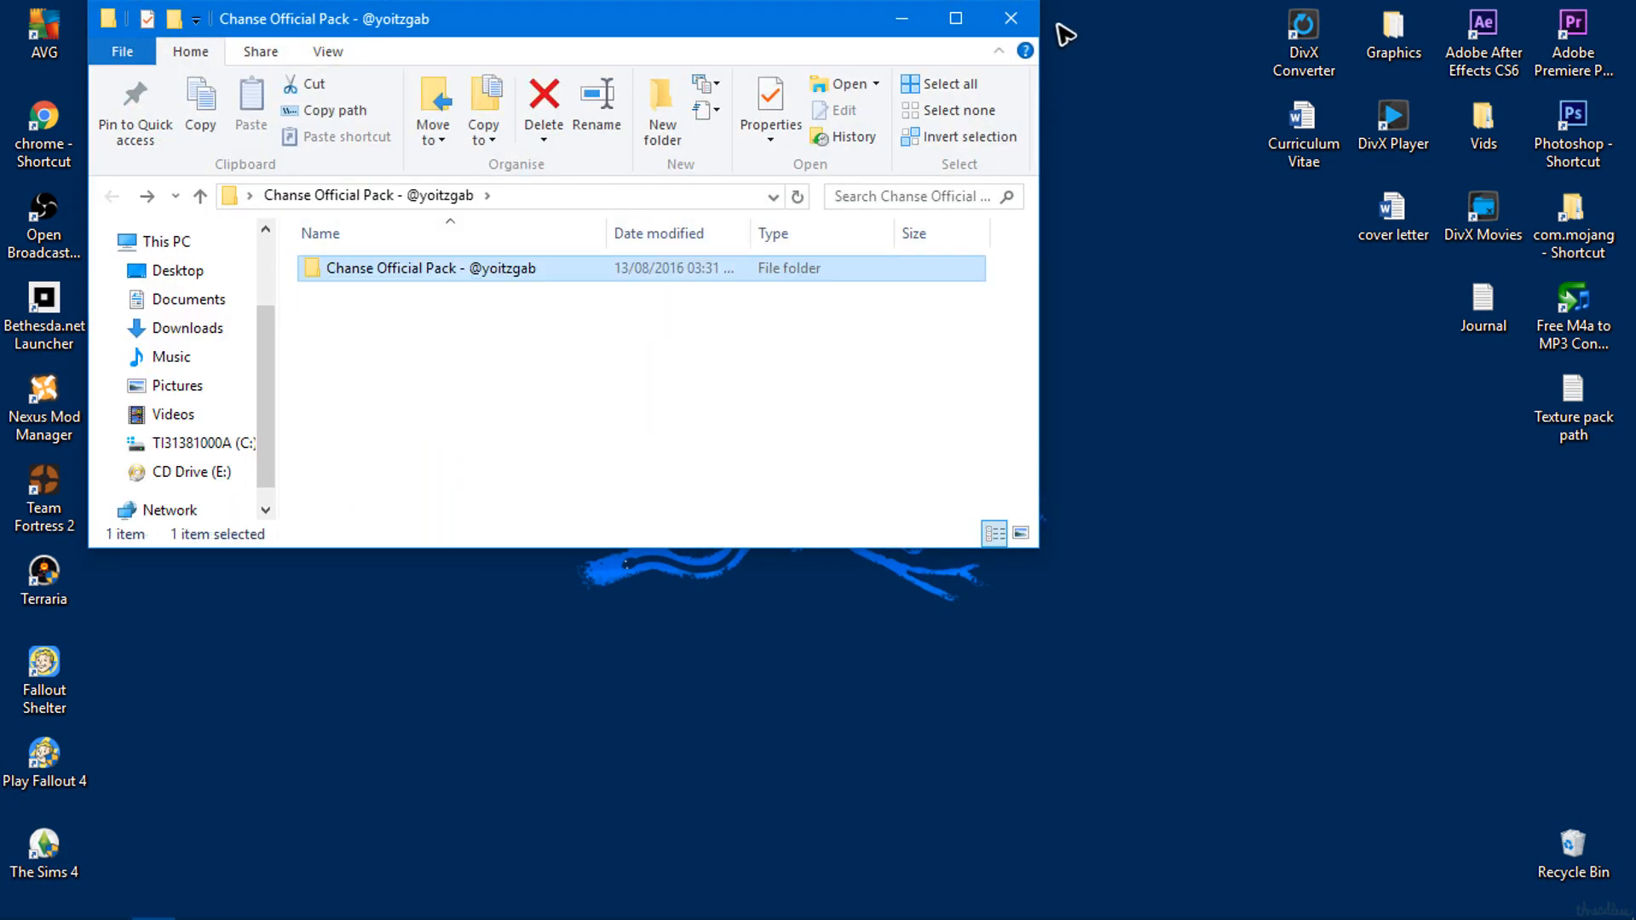
click(1009, 17)
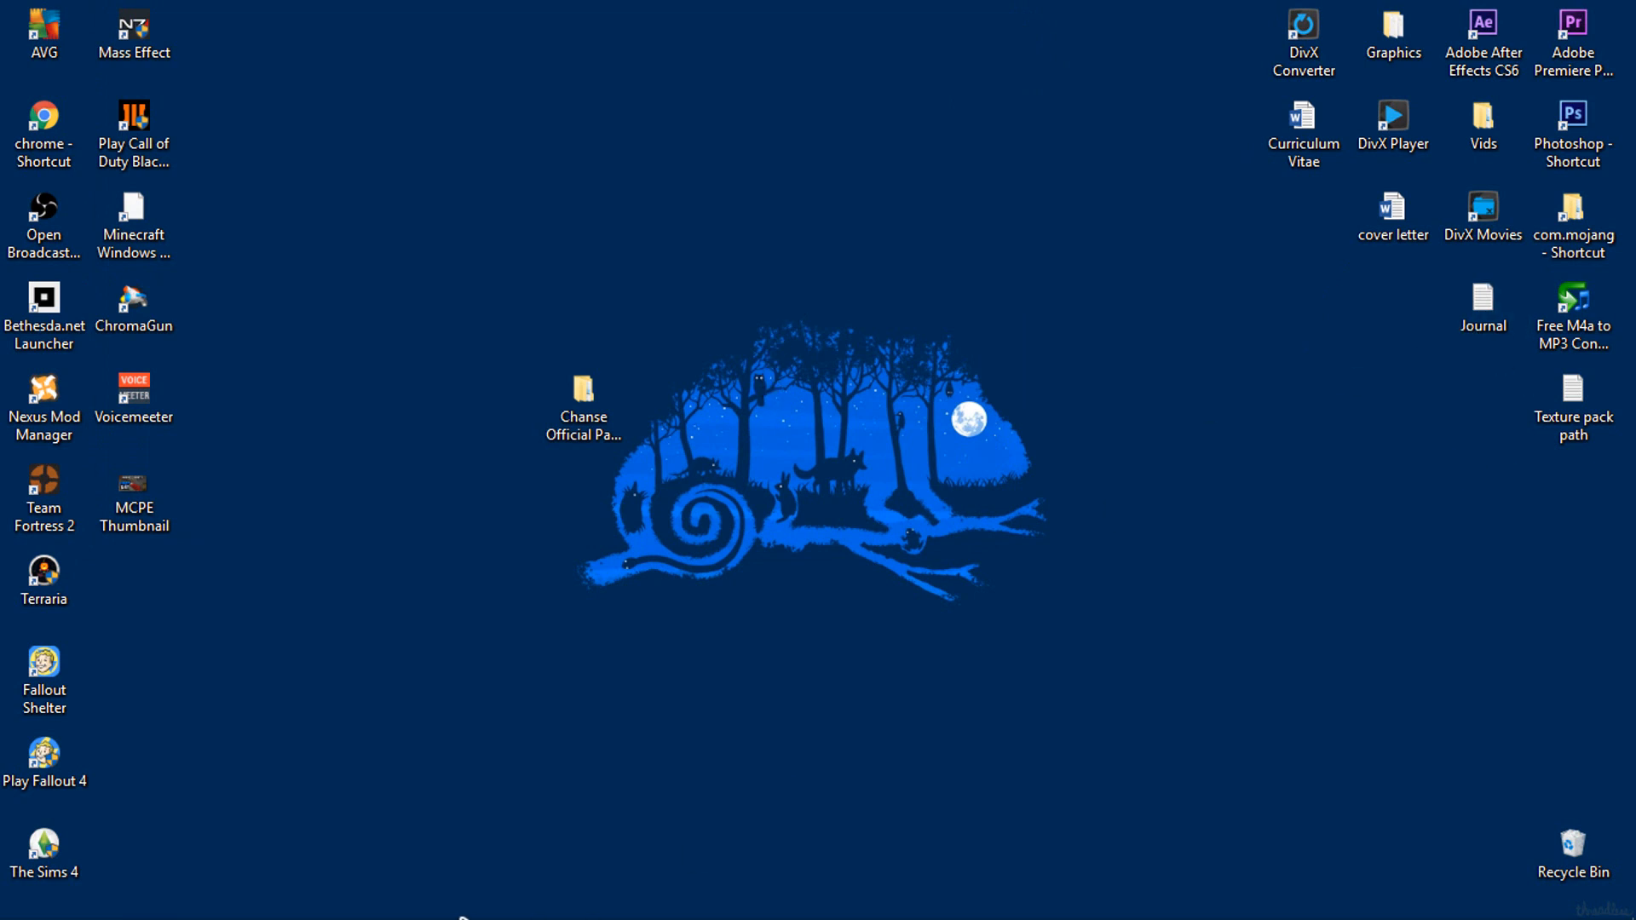
mouse_move(990, 400)
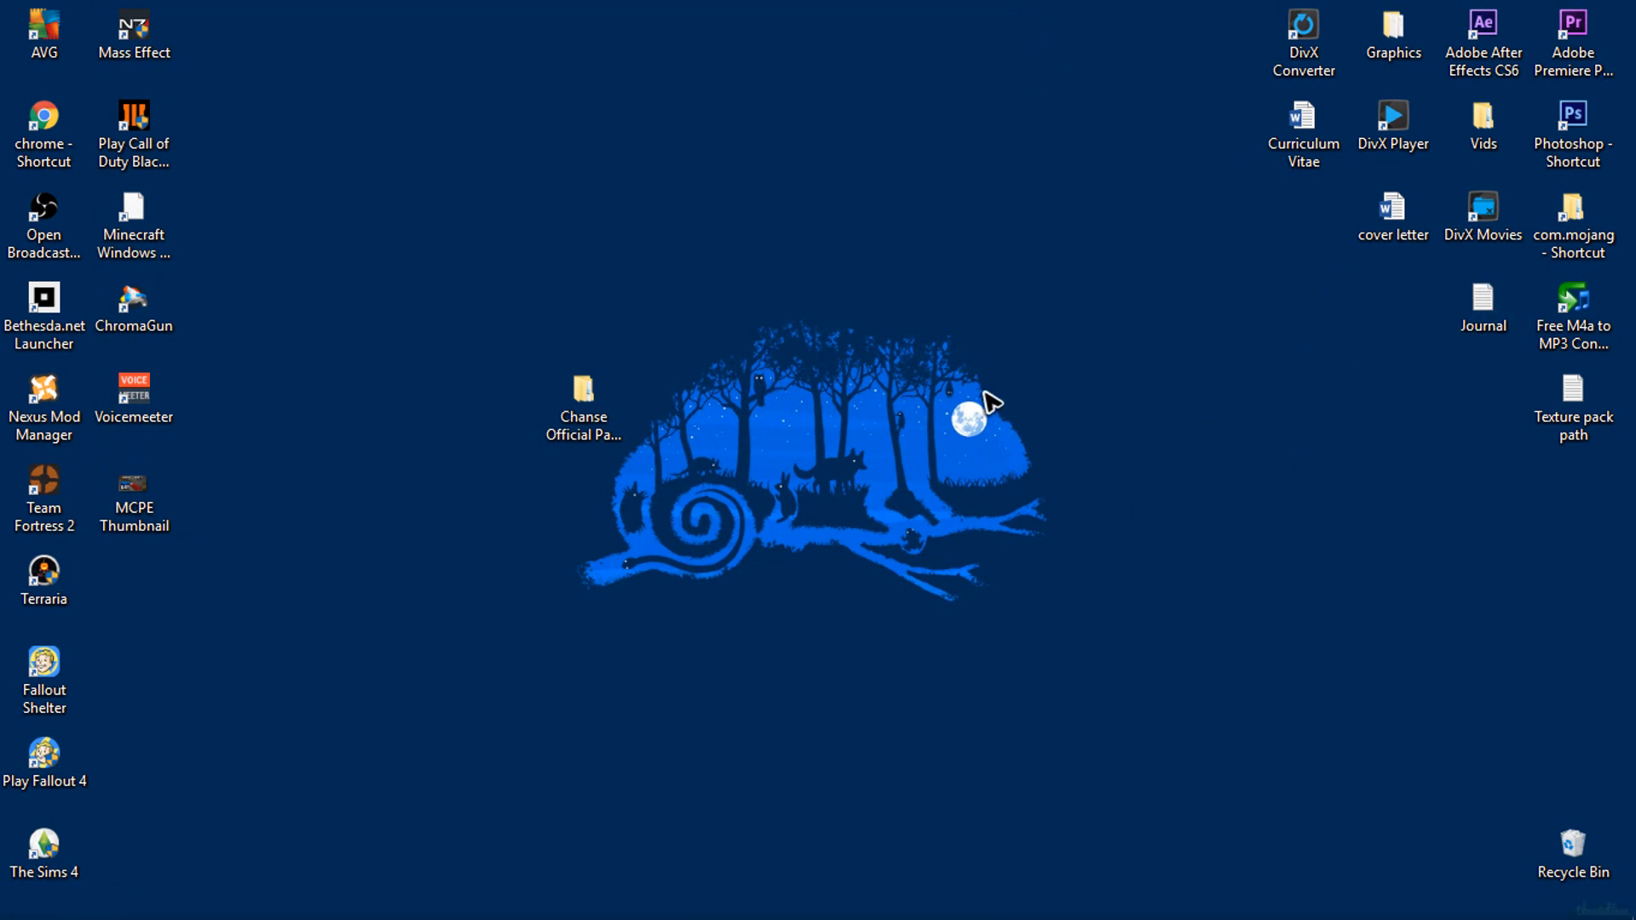
click(1574, 218)
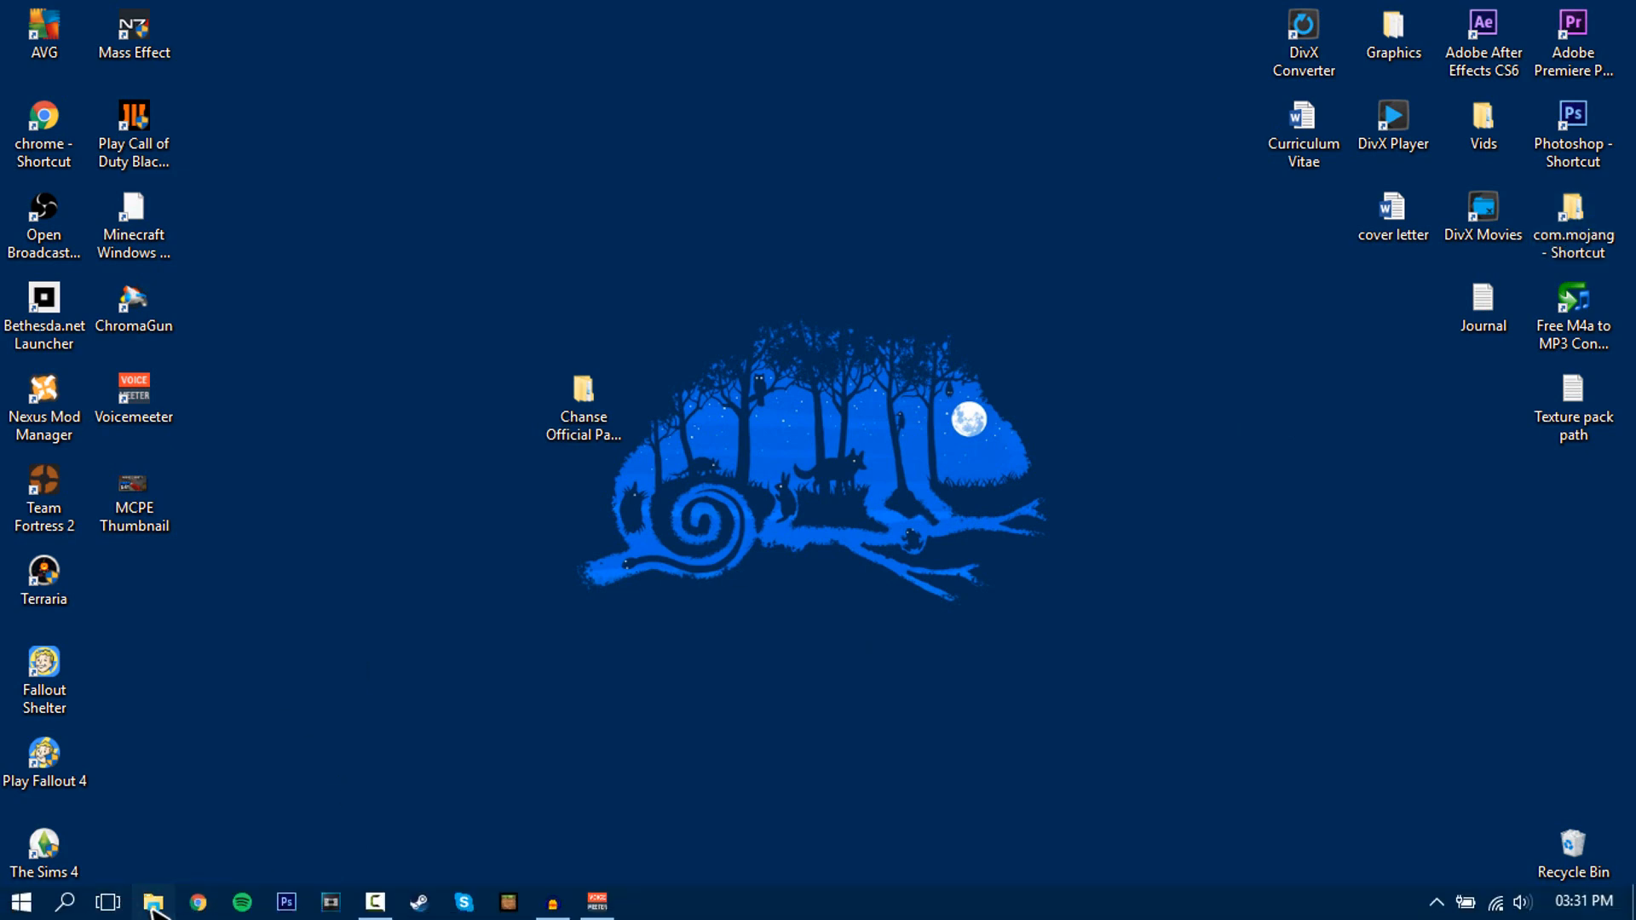
Step: Navigate via %appdata% up to AppData and into its Local folder
click(153, 901)
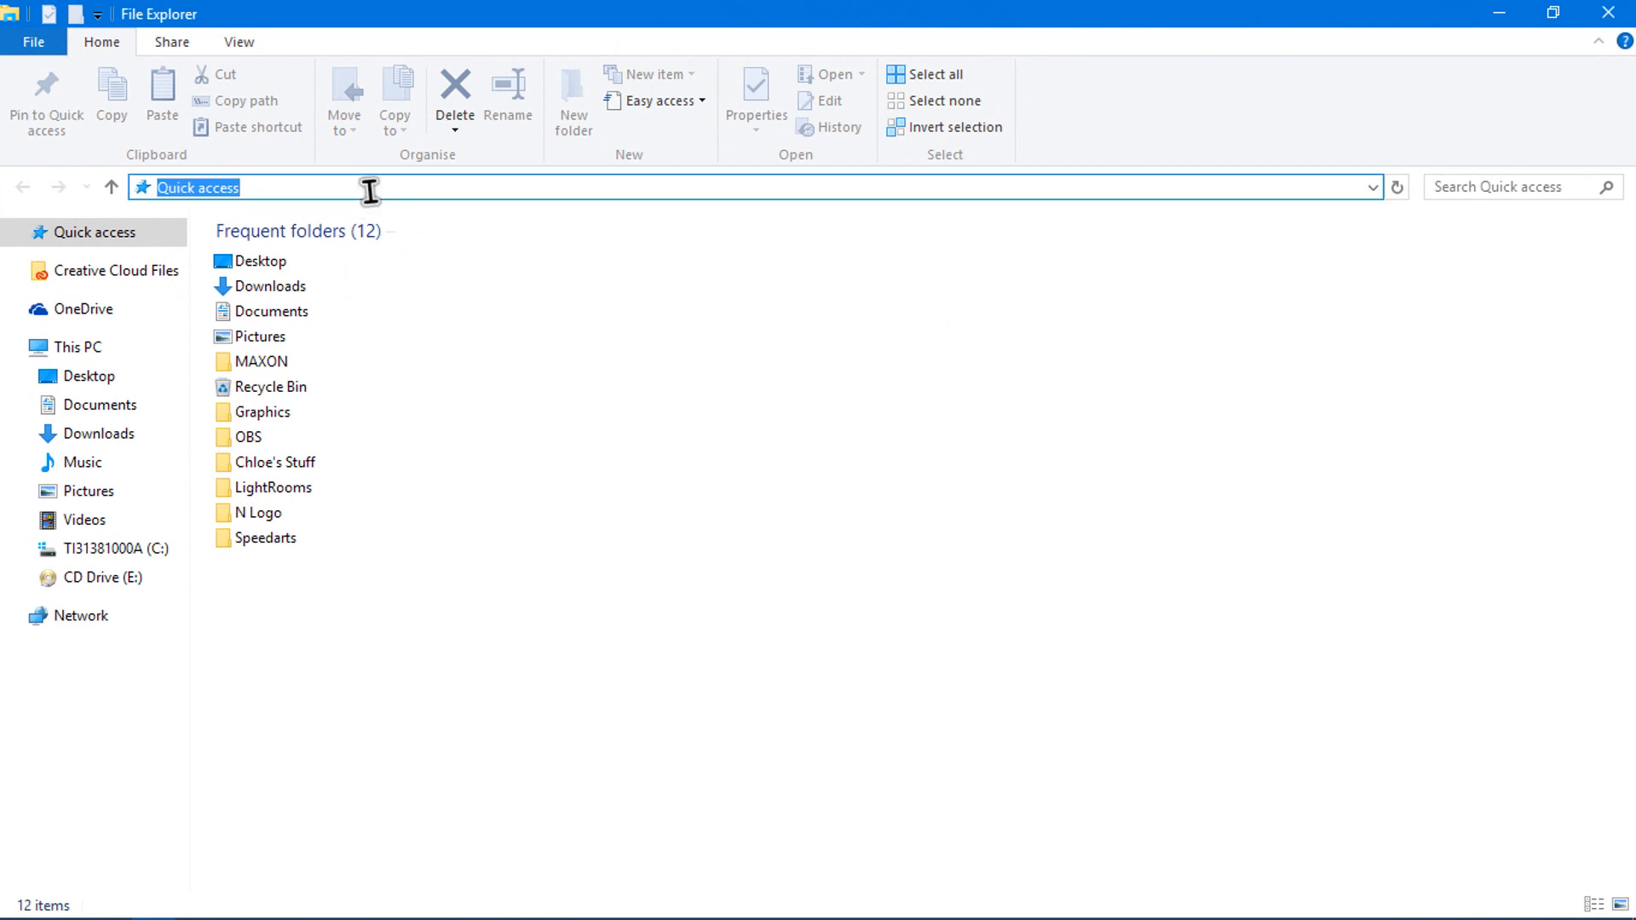
text(%app)
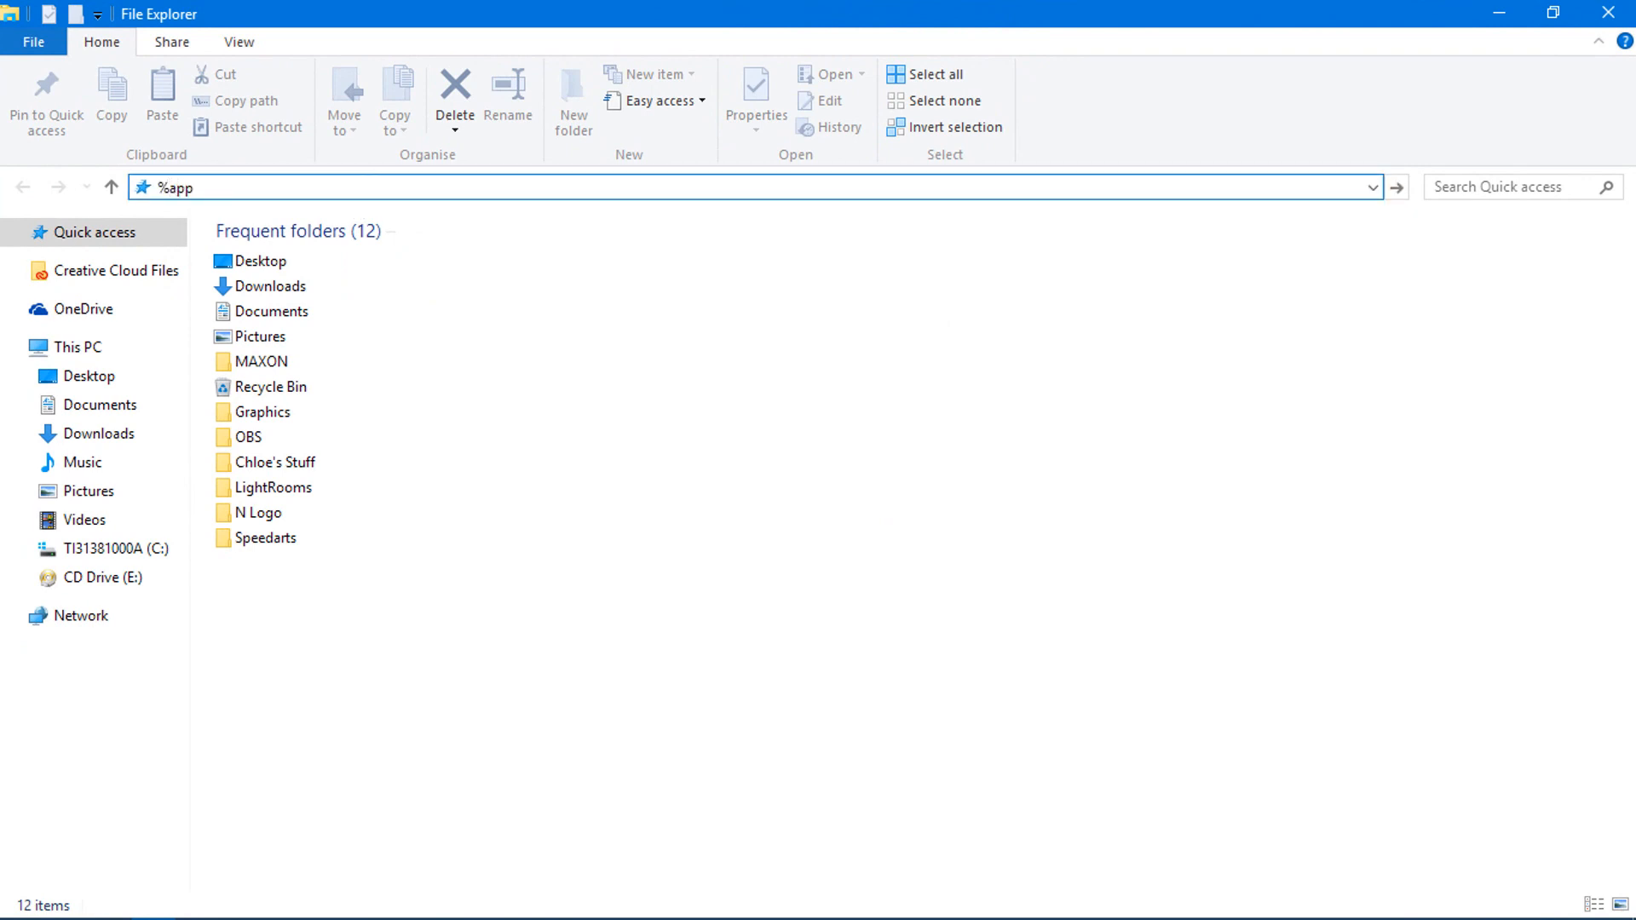
text(data%)
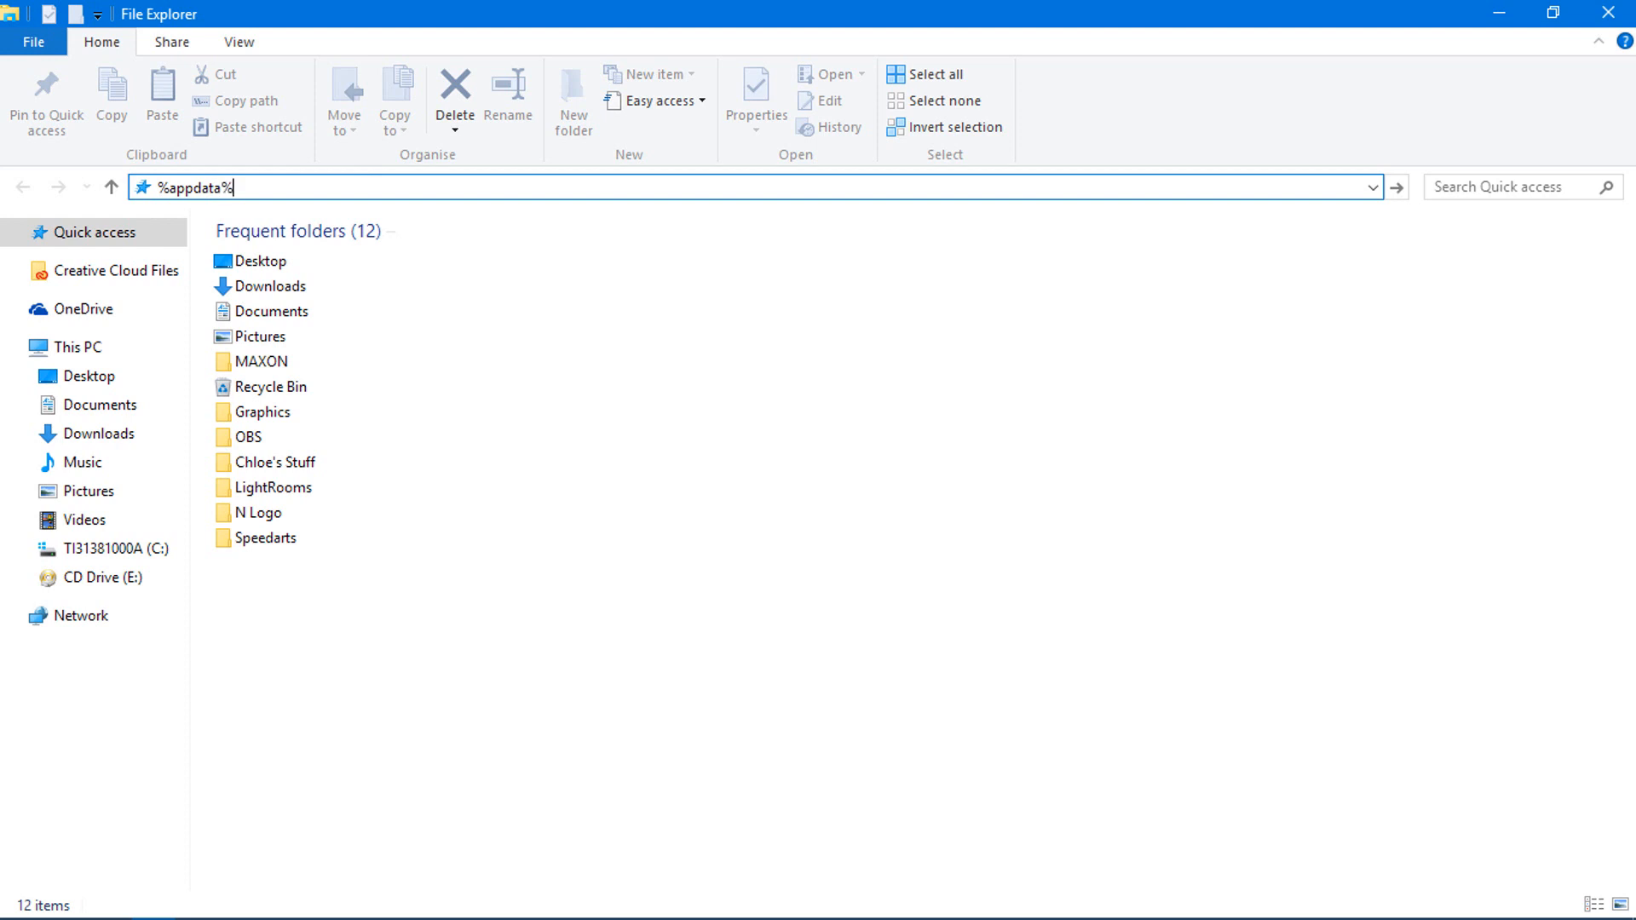
key(Enter)
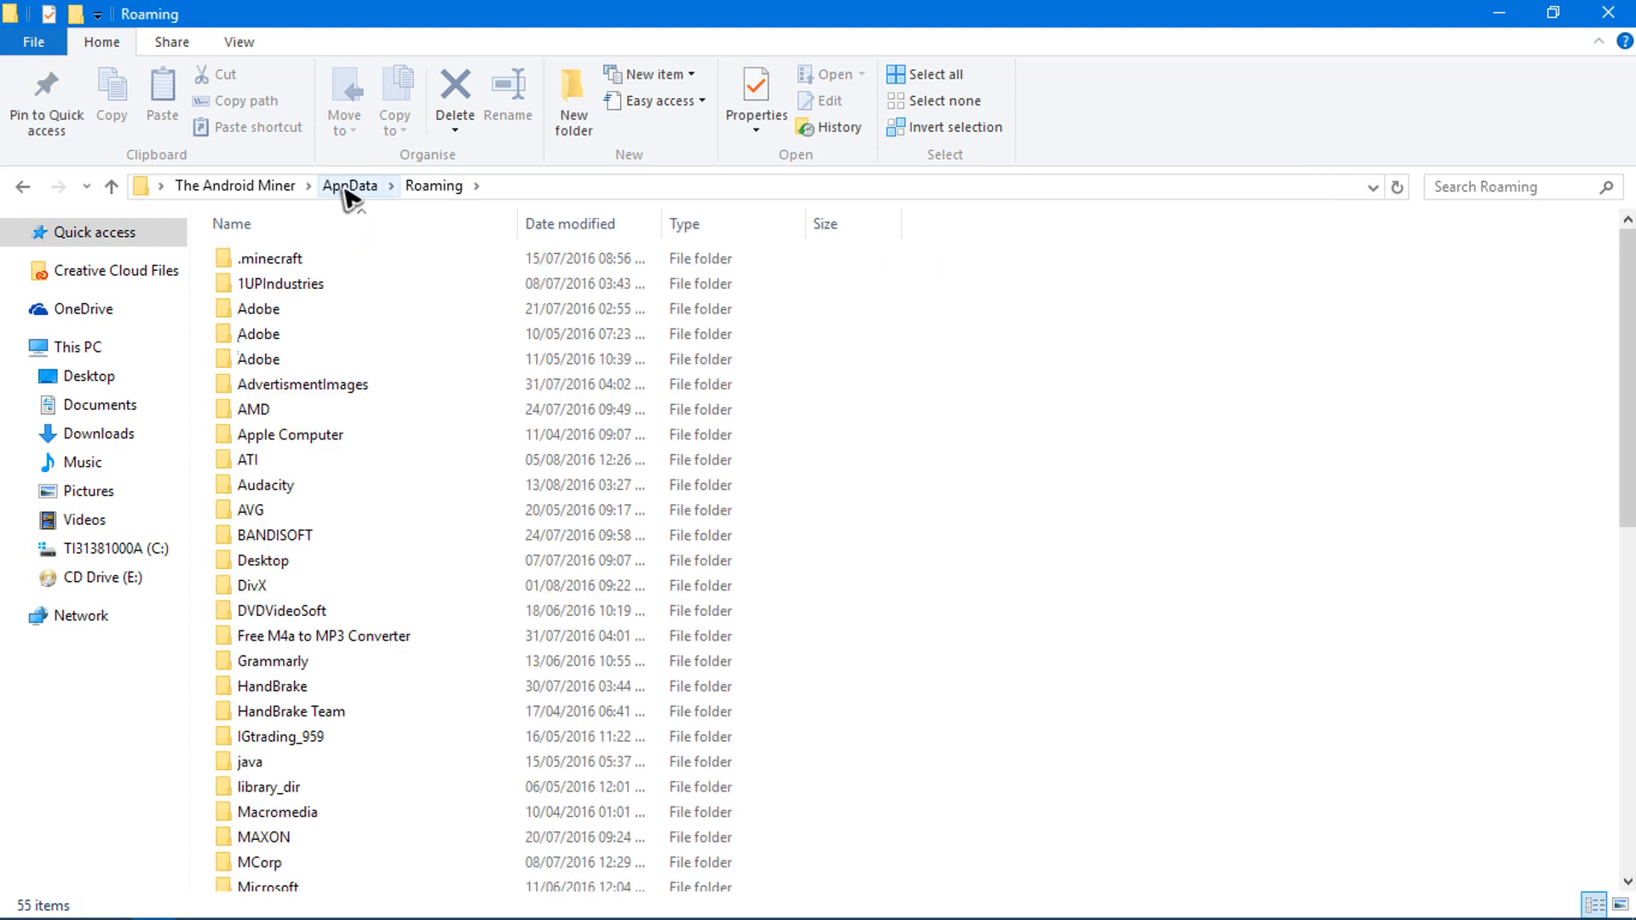
click(349, 186)
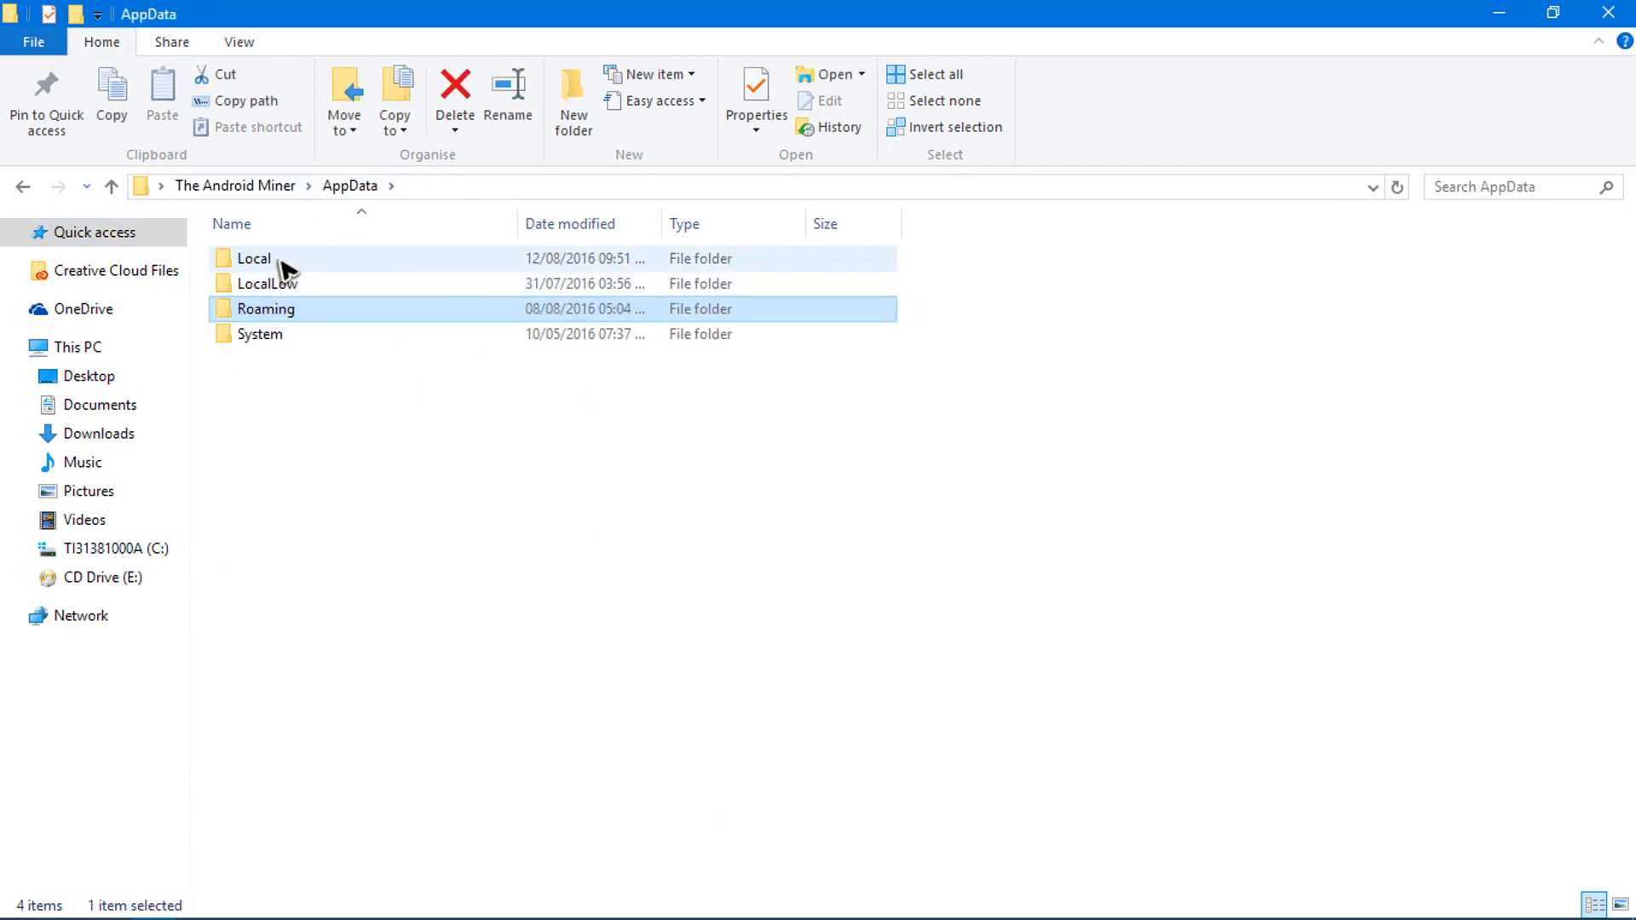
double_click(253, 259)
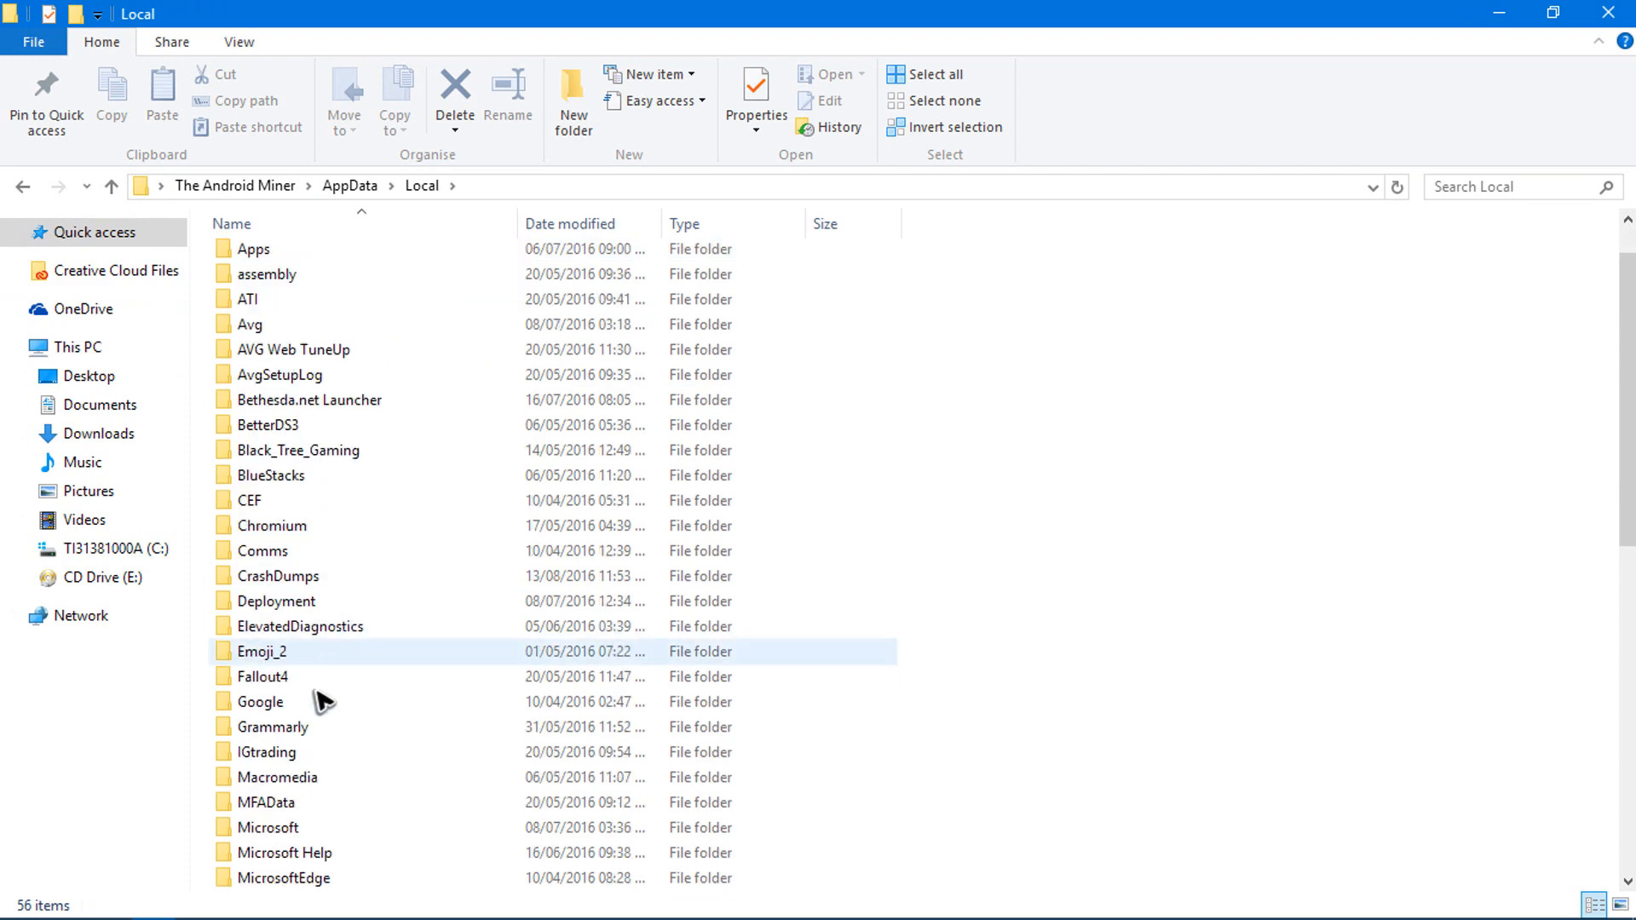
Step: Enter the Microsoft.MinecraftUWP_8wekyb3d8bbwe folder inside Local\Packages
scroll(down, 3)
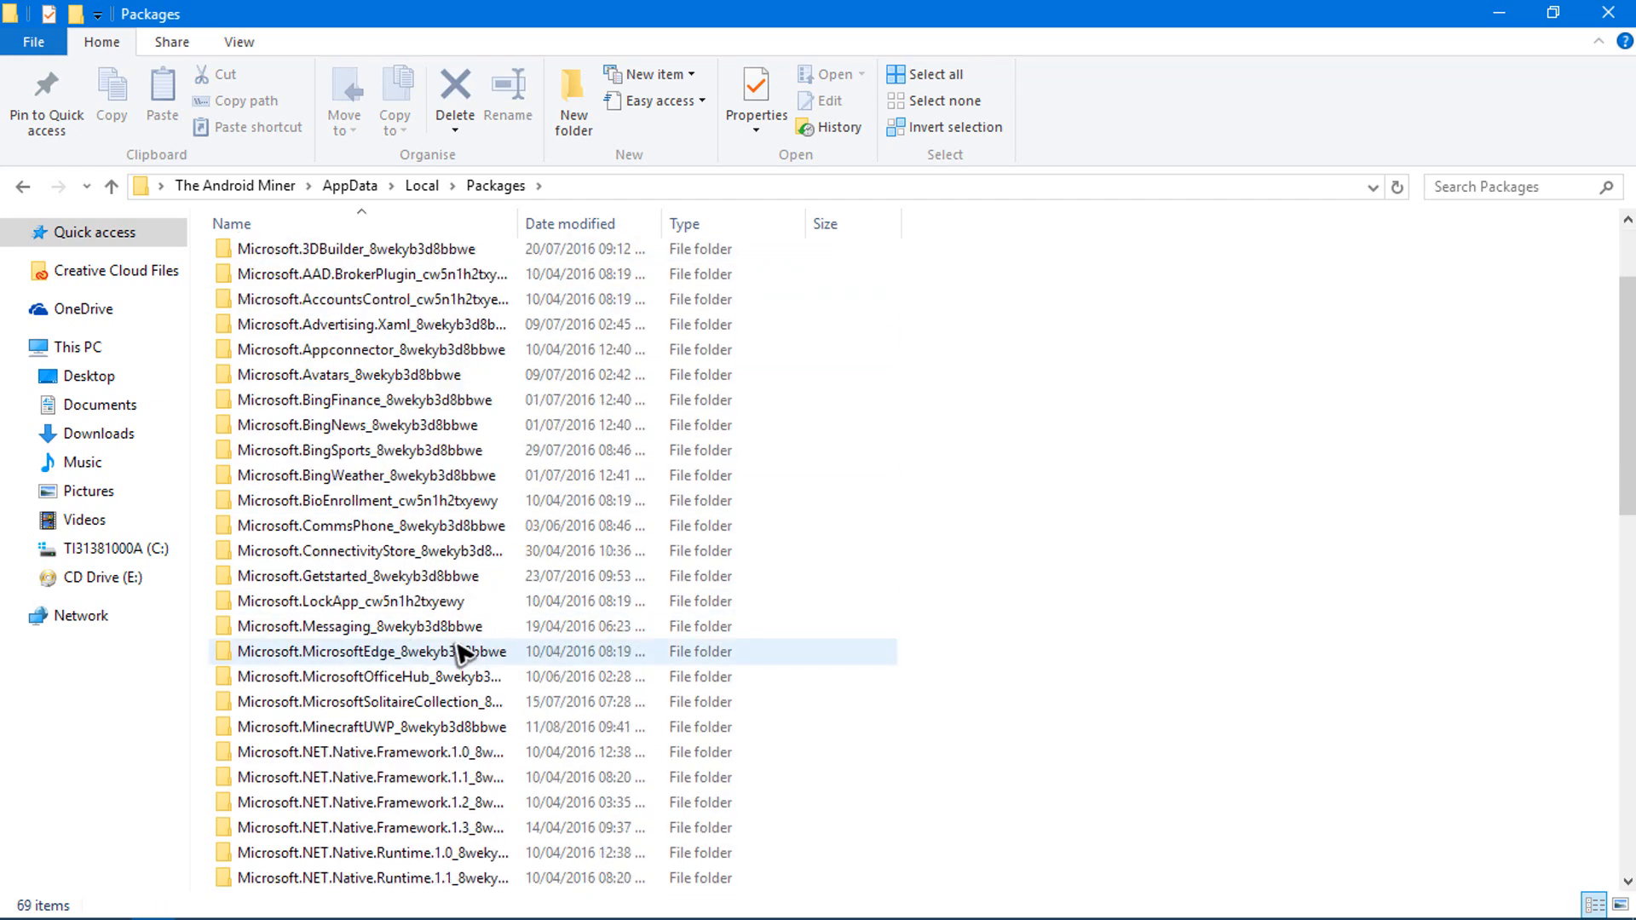
scroll(down, 3)
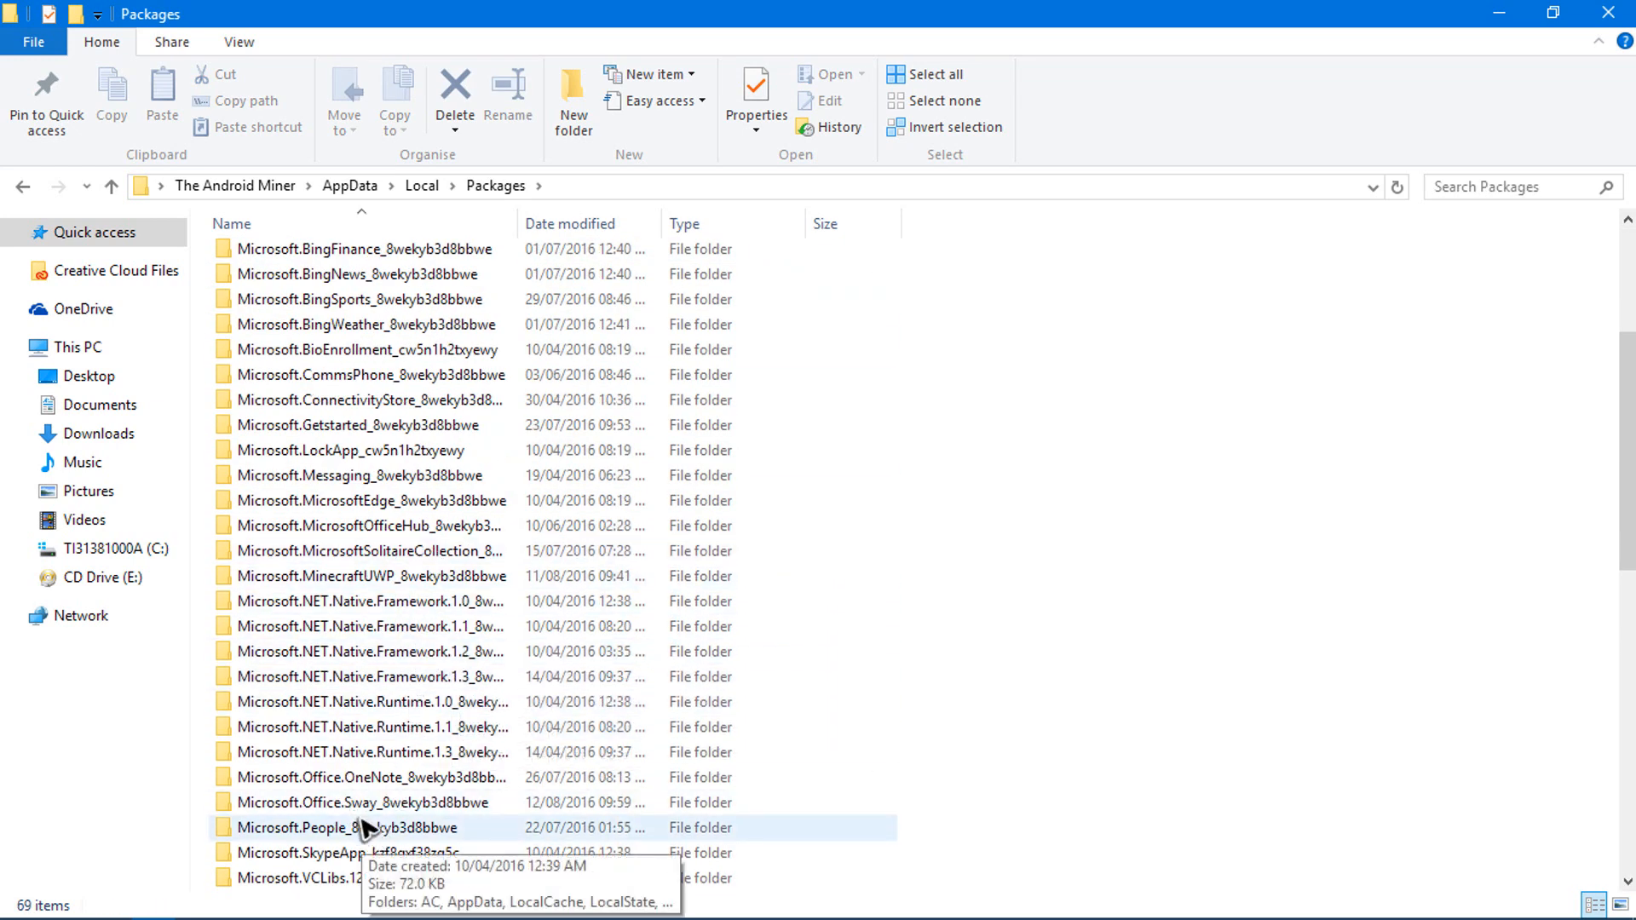
scroll(down, 3)
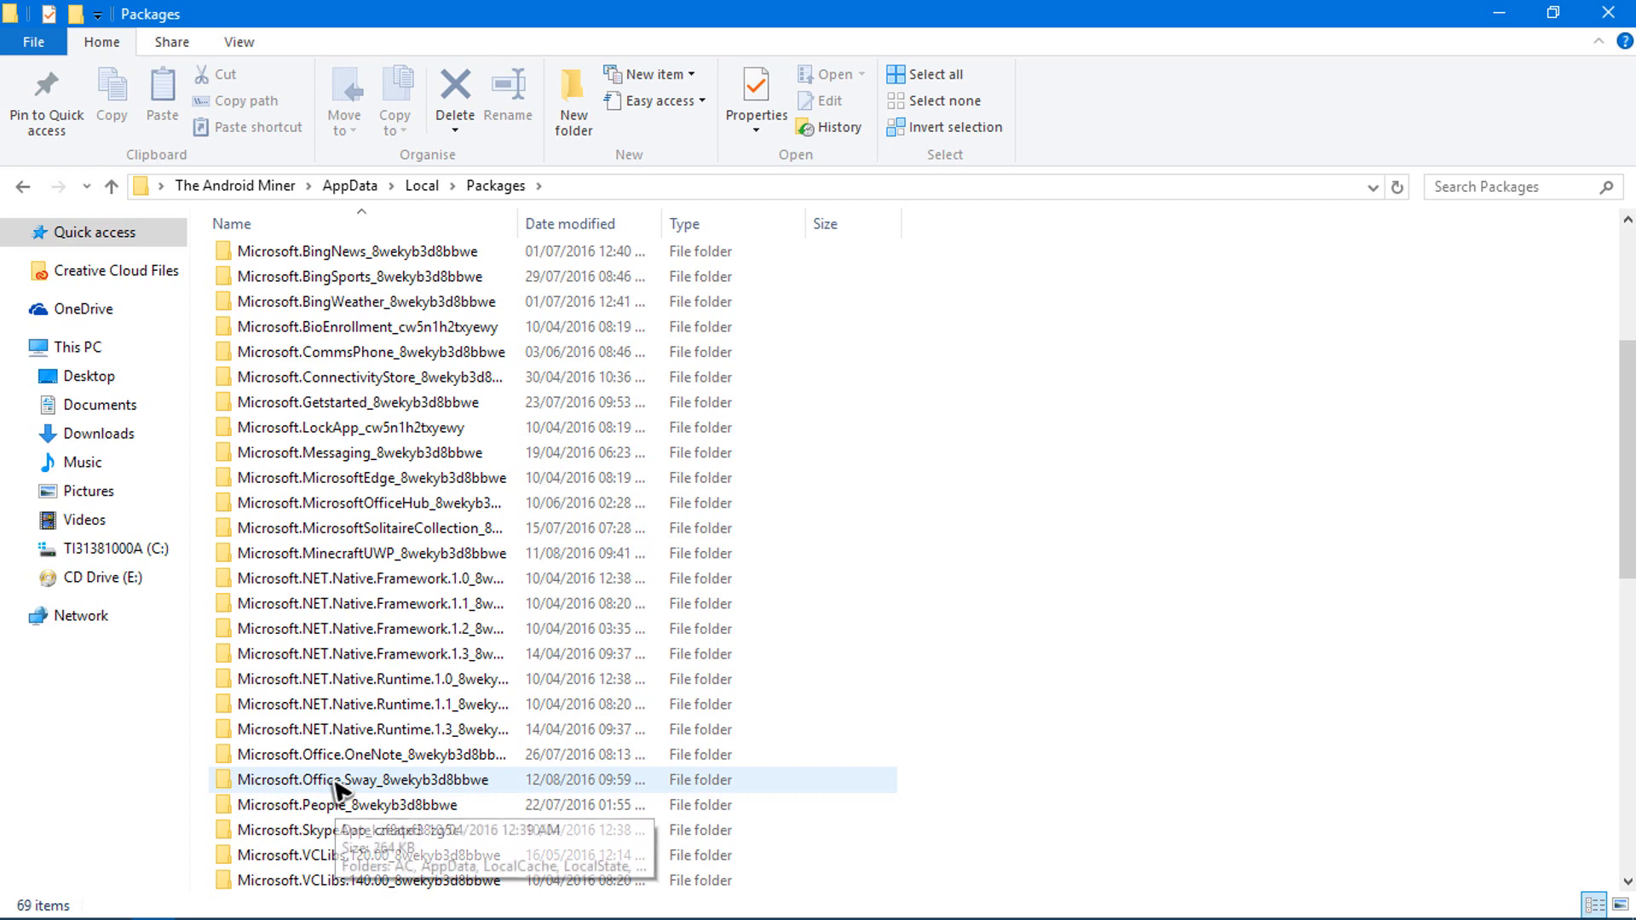
scroll(down, 3)
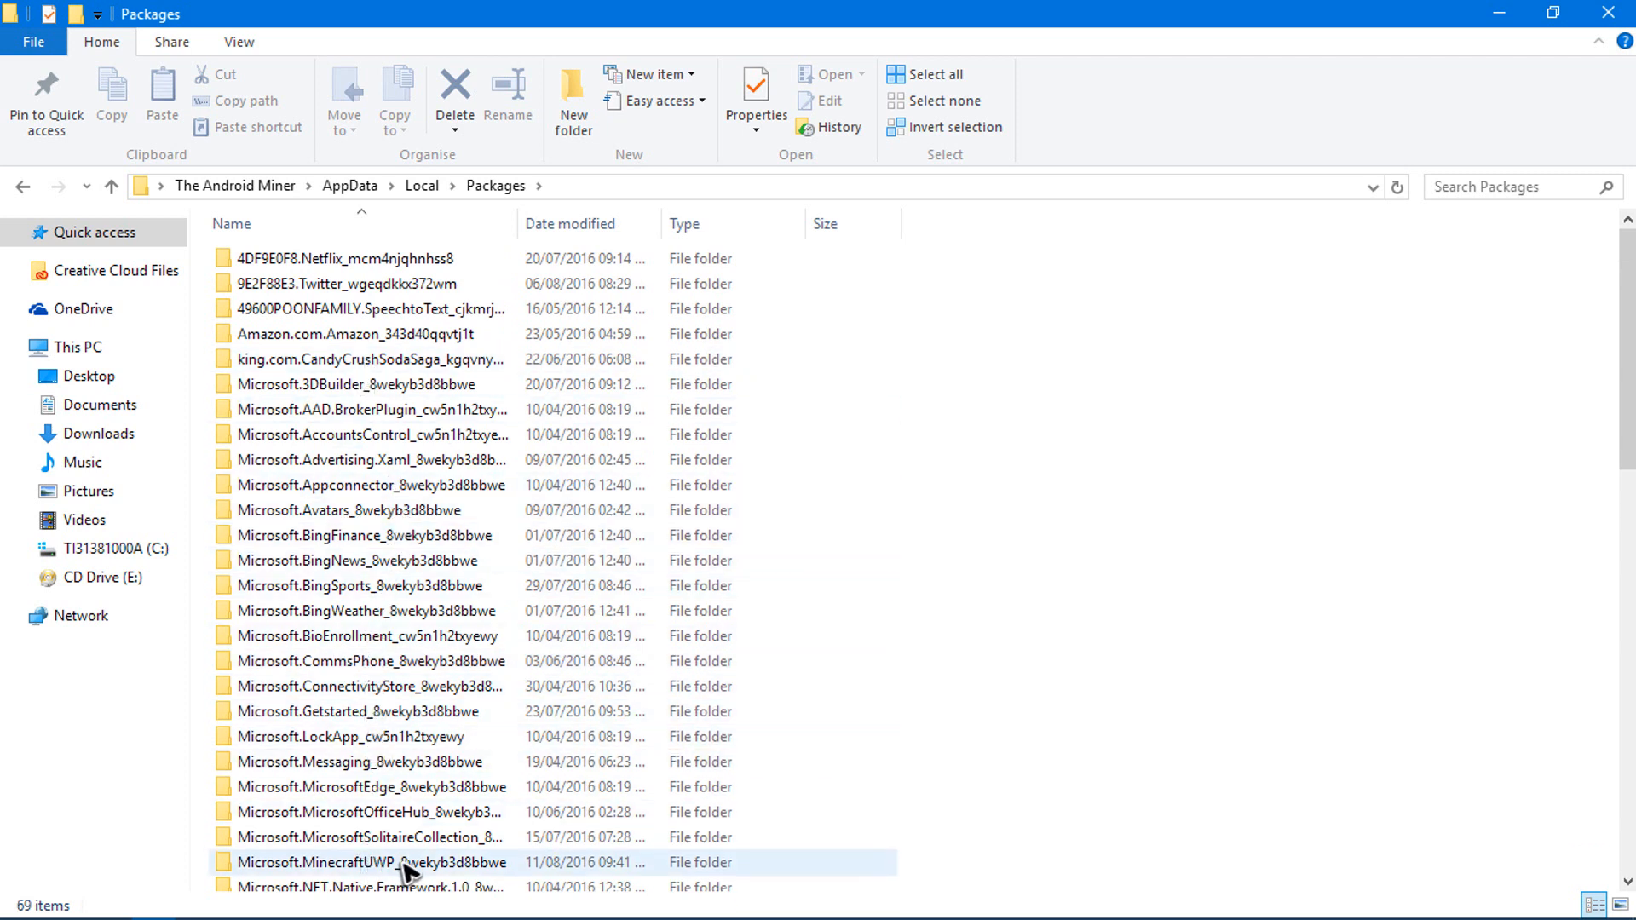
mouse_move(281, 871)
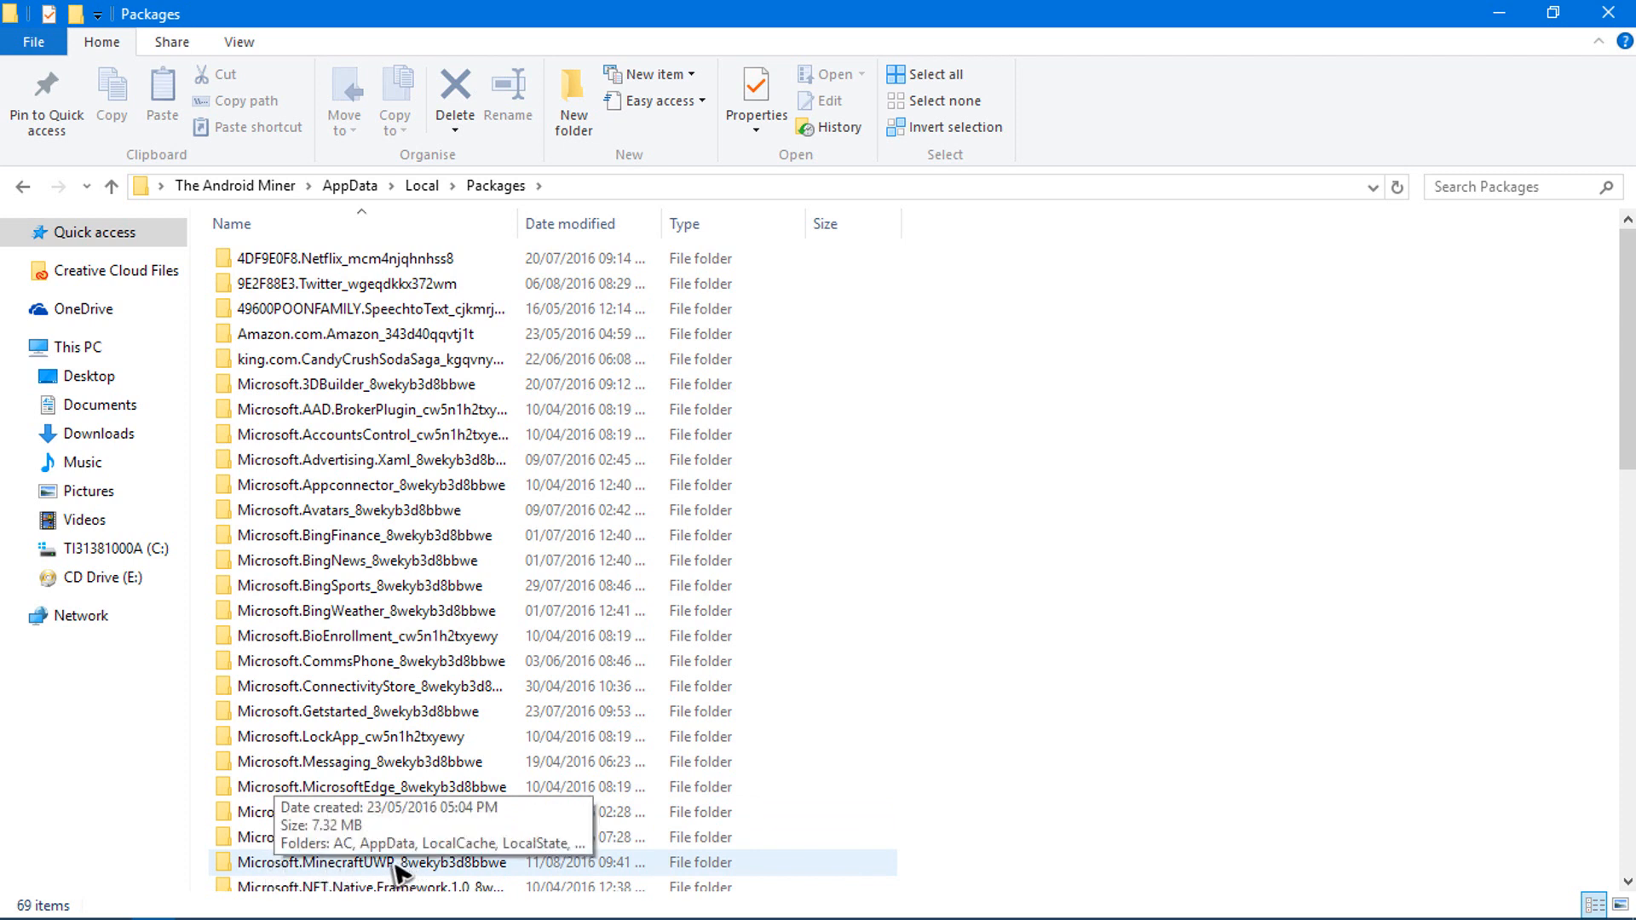
double_click(371, 863)
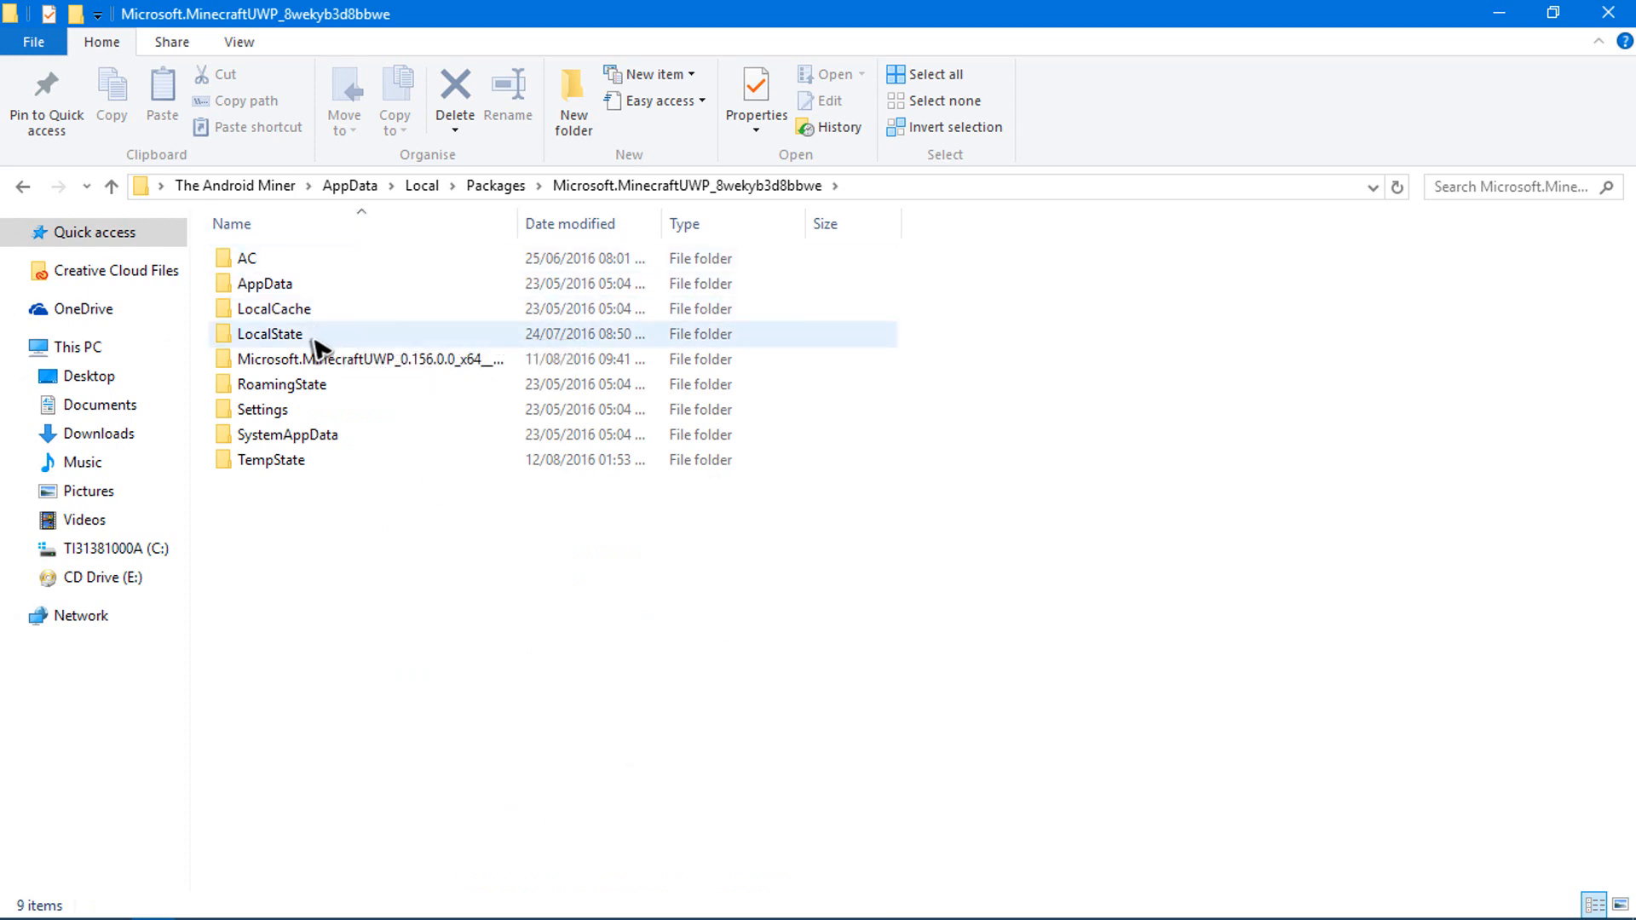
Step: Navigate through LocalState, games and com.mojang into the resource_packs folder
double_click(269, 334)
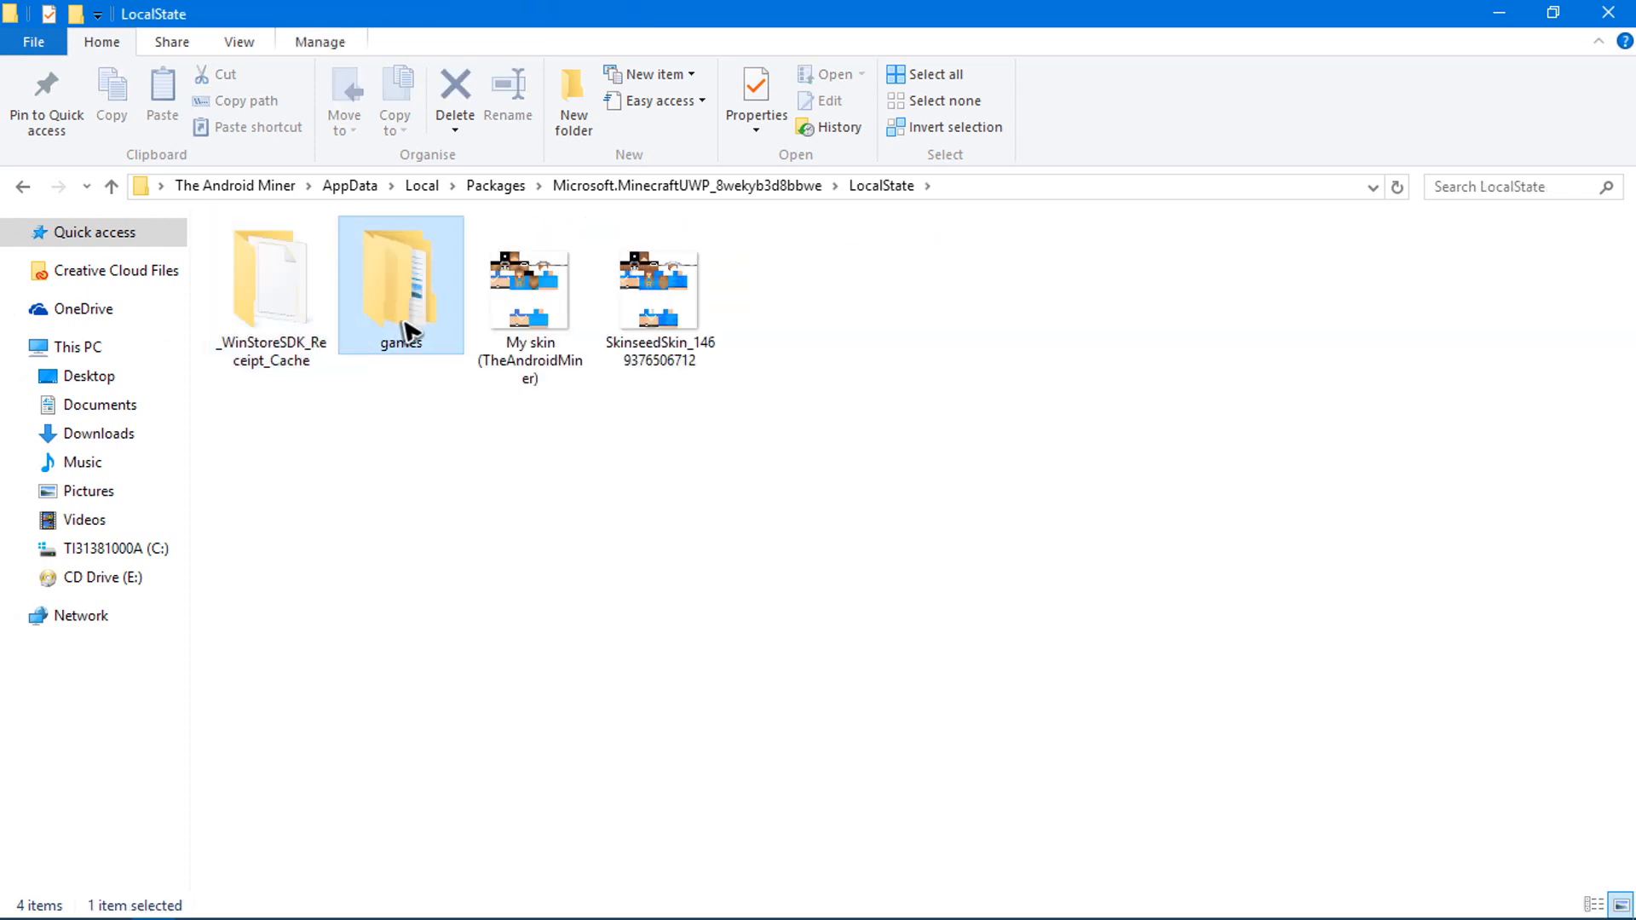
double_click(400, 286)
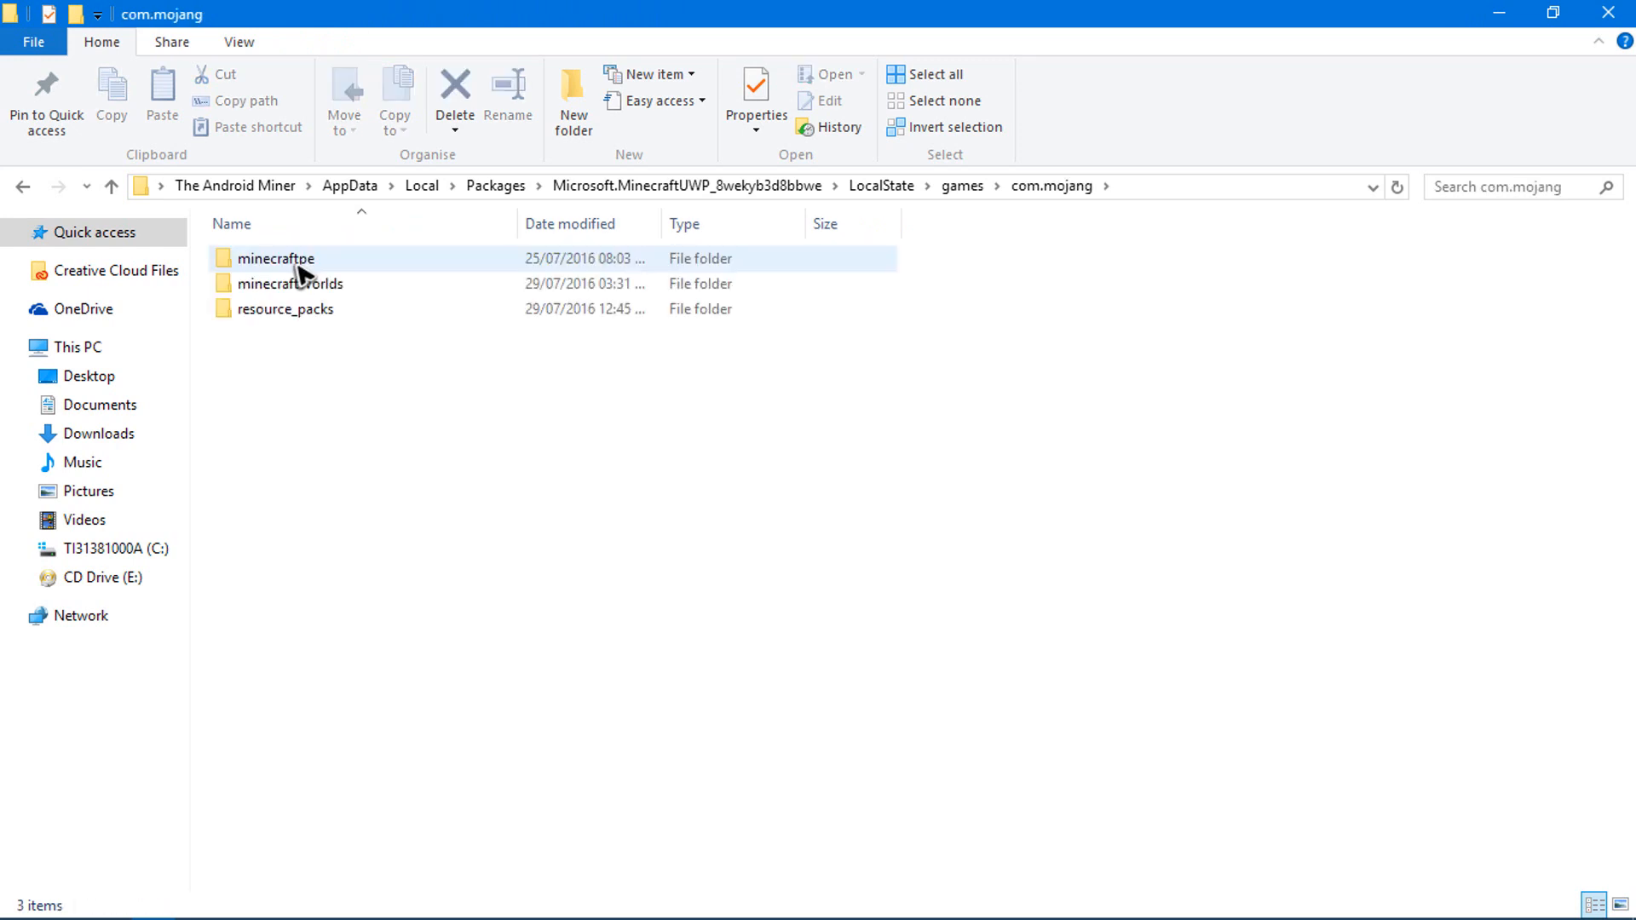
click(284, 308)
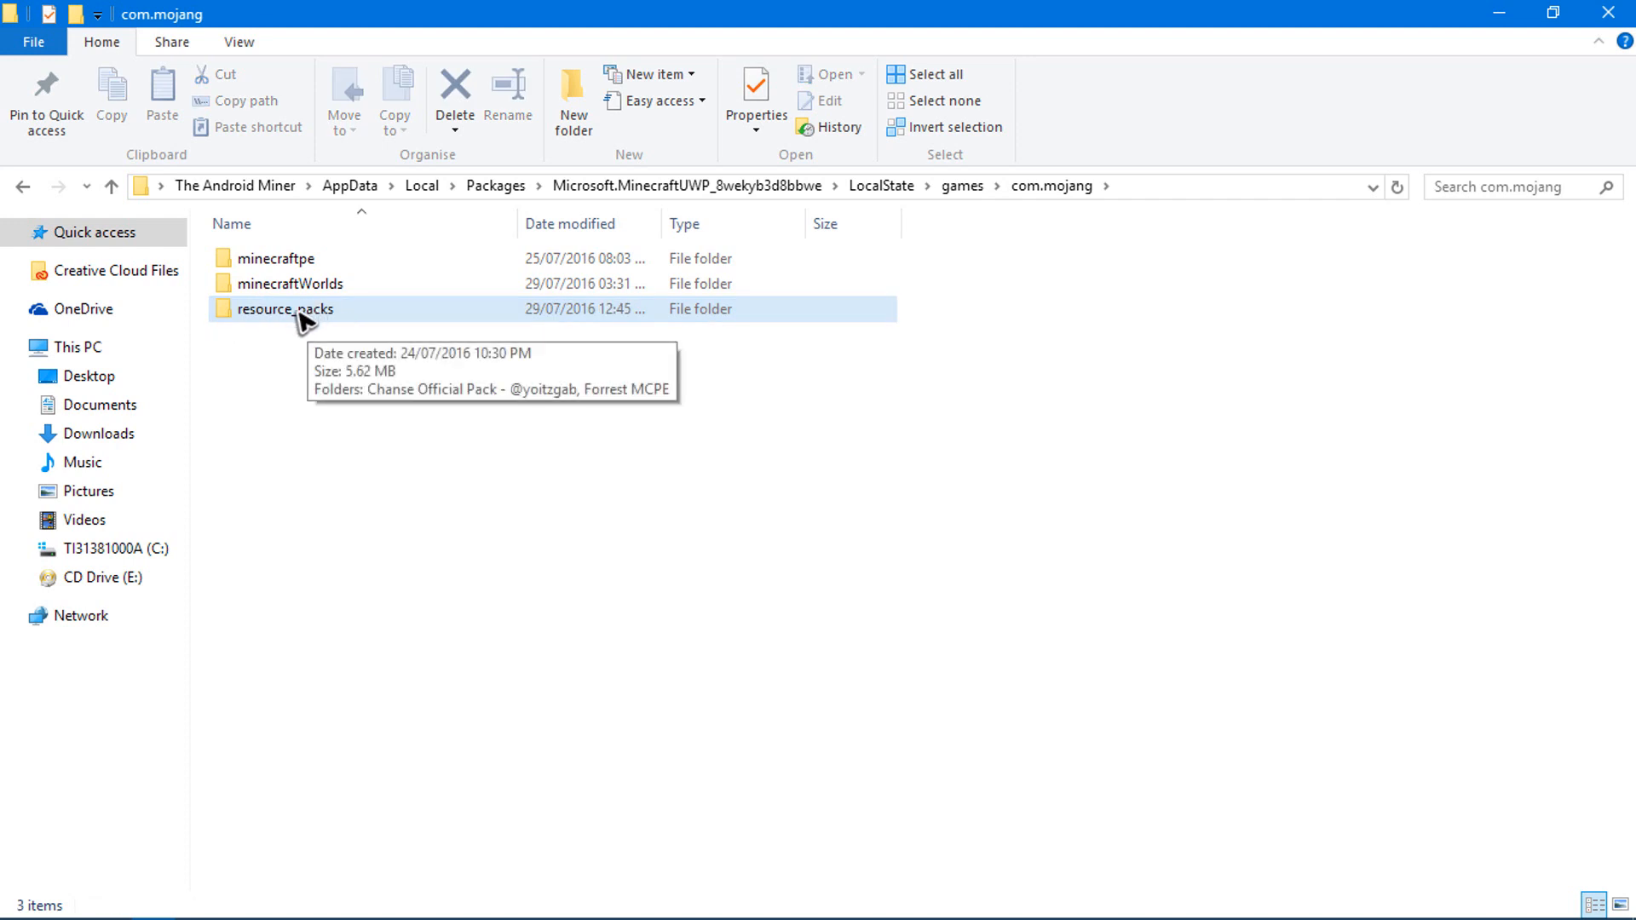
double_click(283, 308)
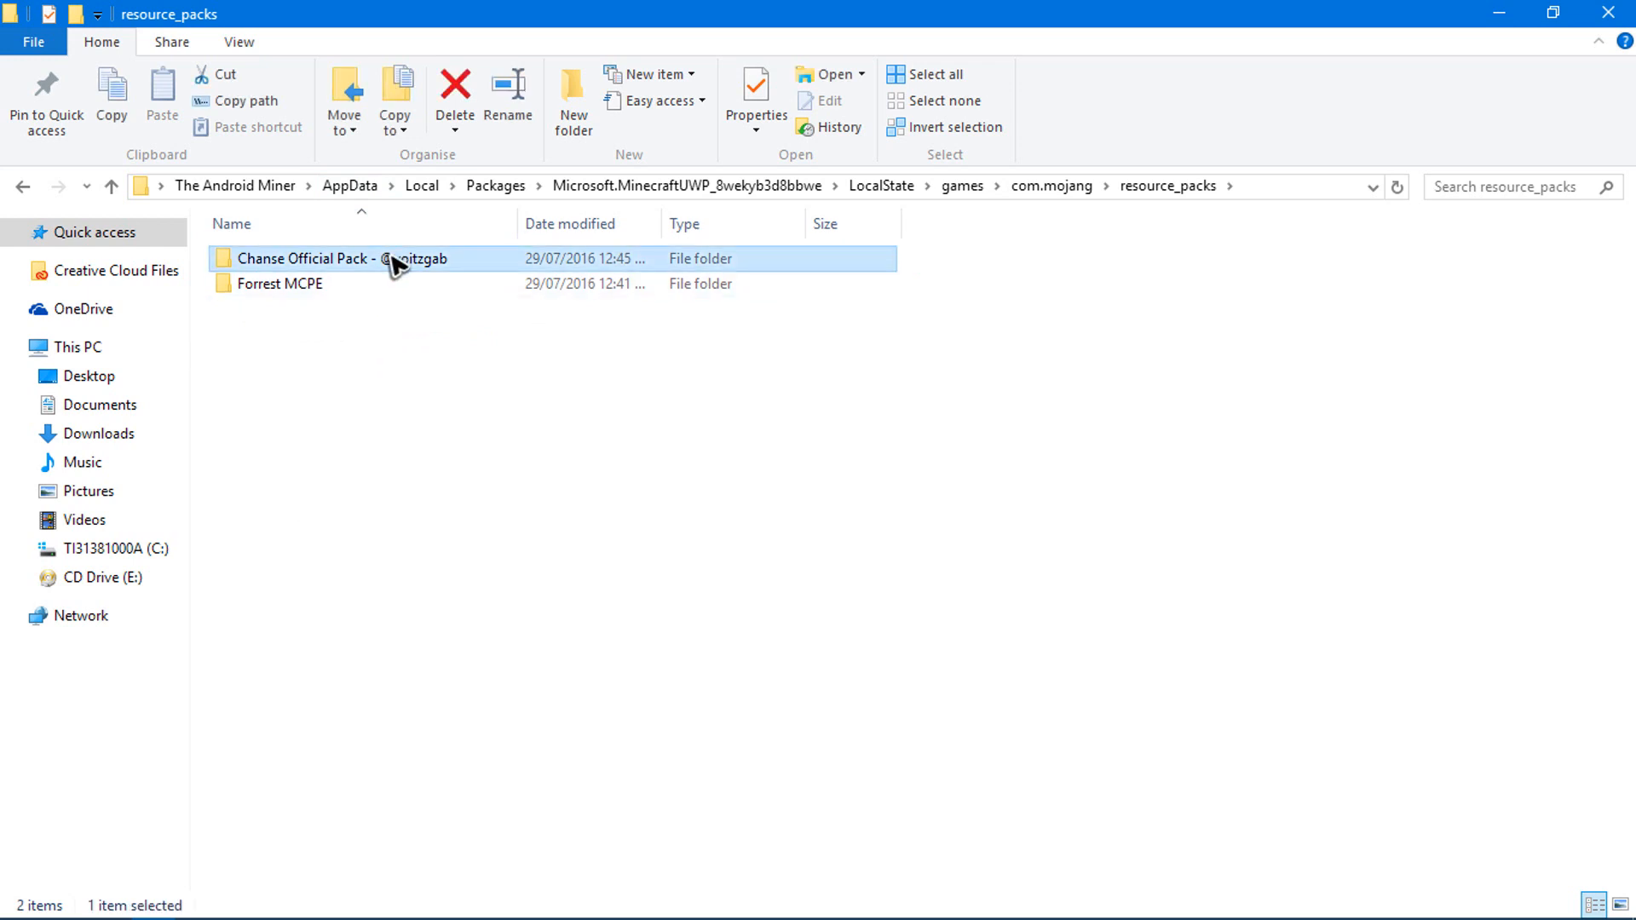
Step: Place the Chanse Official Pack folder into Minecraft's resource_packs folder
click(453, 85)
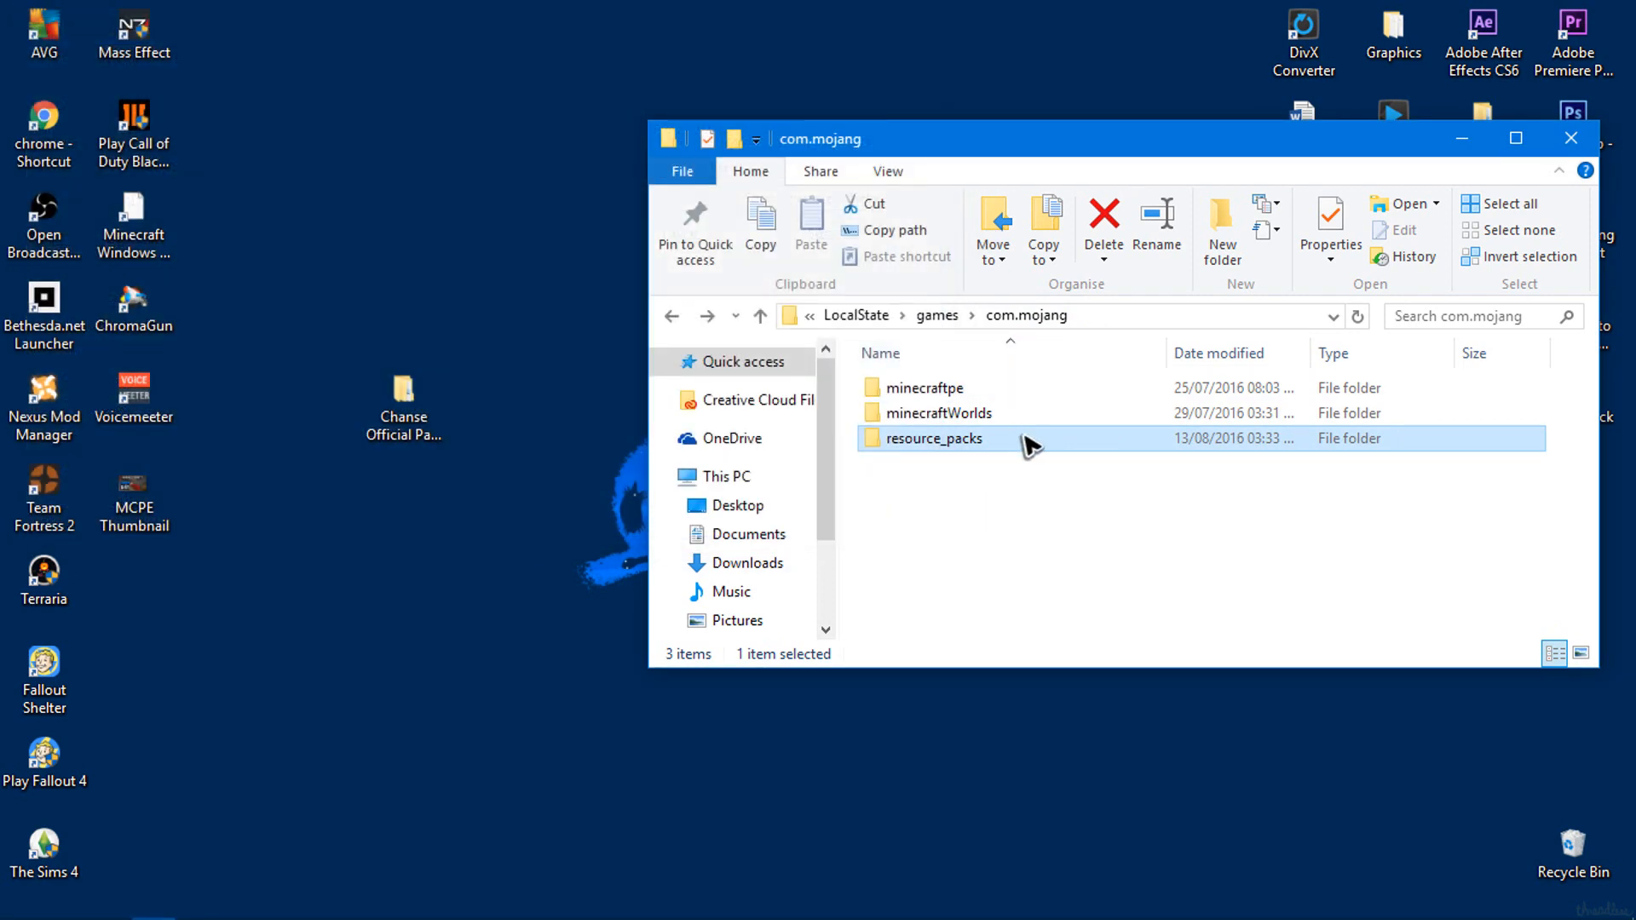
Step: Launch Minecraft, confirm Chanse Official Pack is listed under Selected Texture Packs, and return to the main menu
double_click(934, 437)
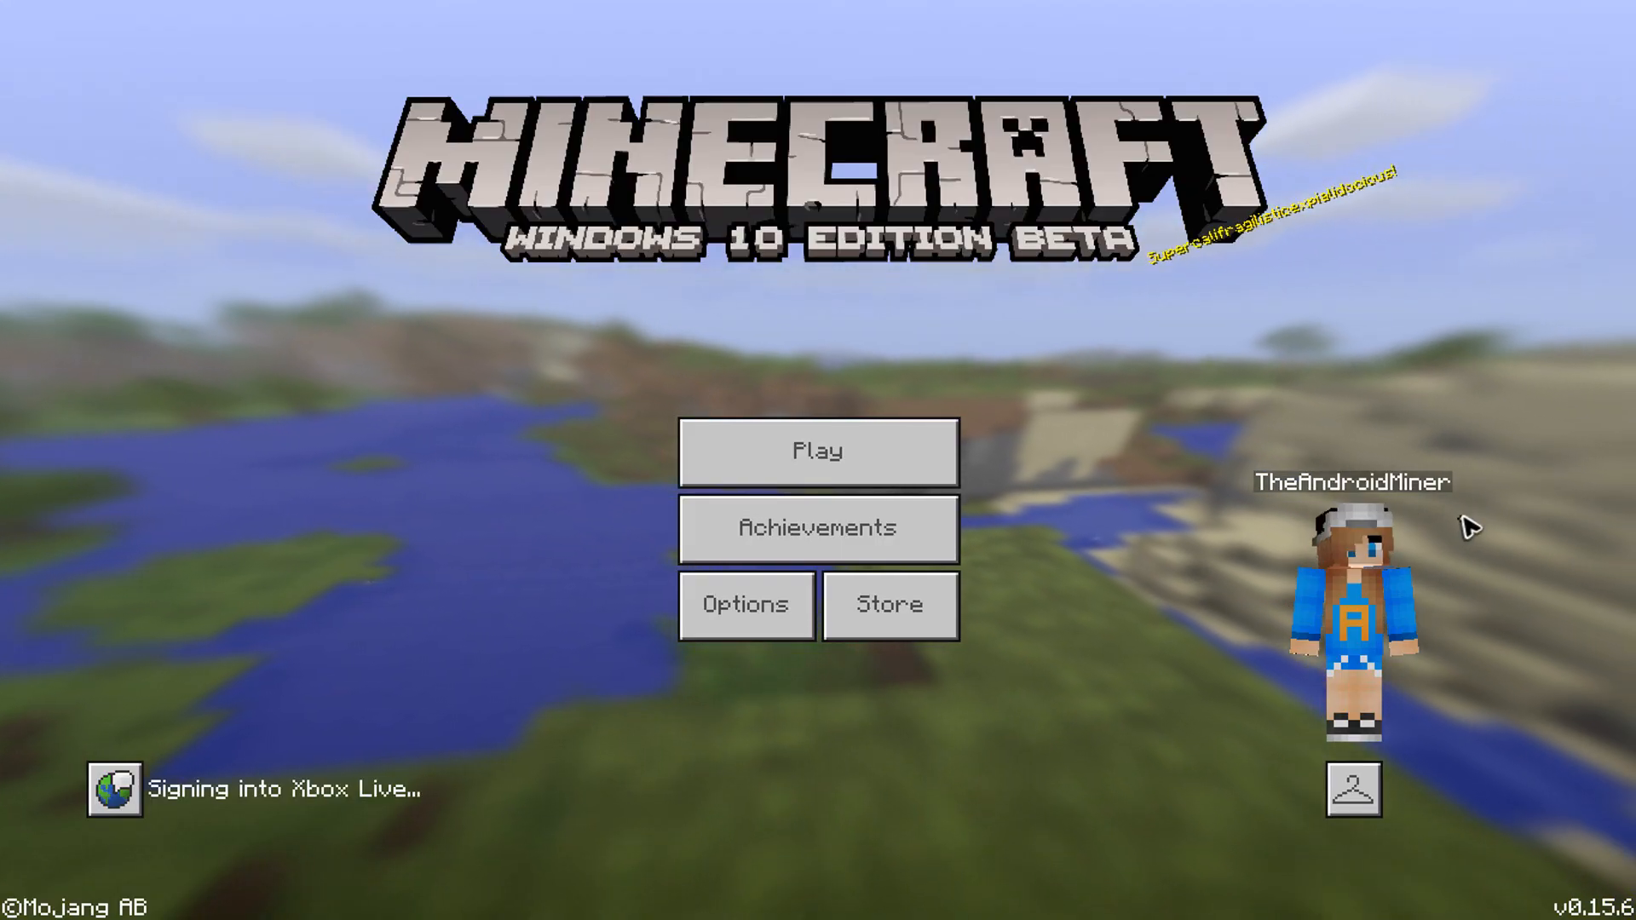
mouse_move(893, 603)
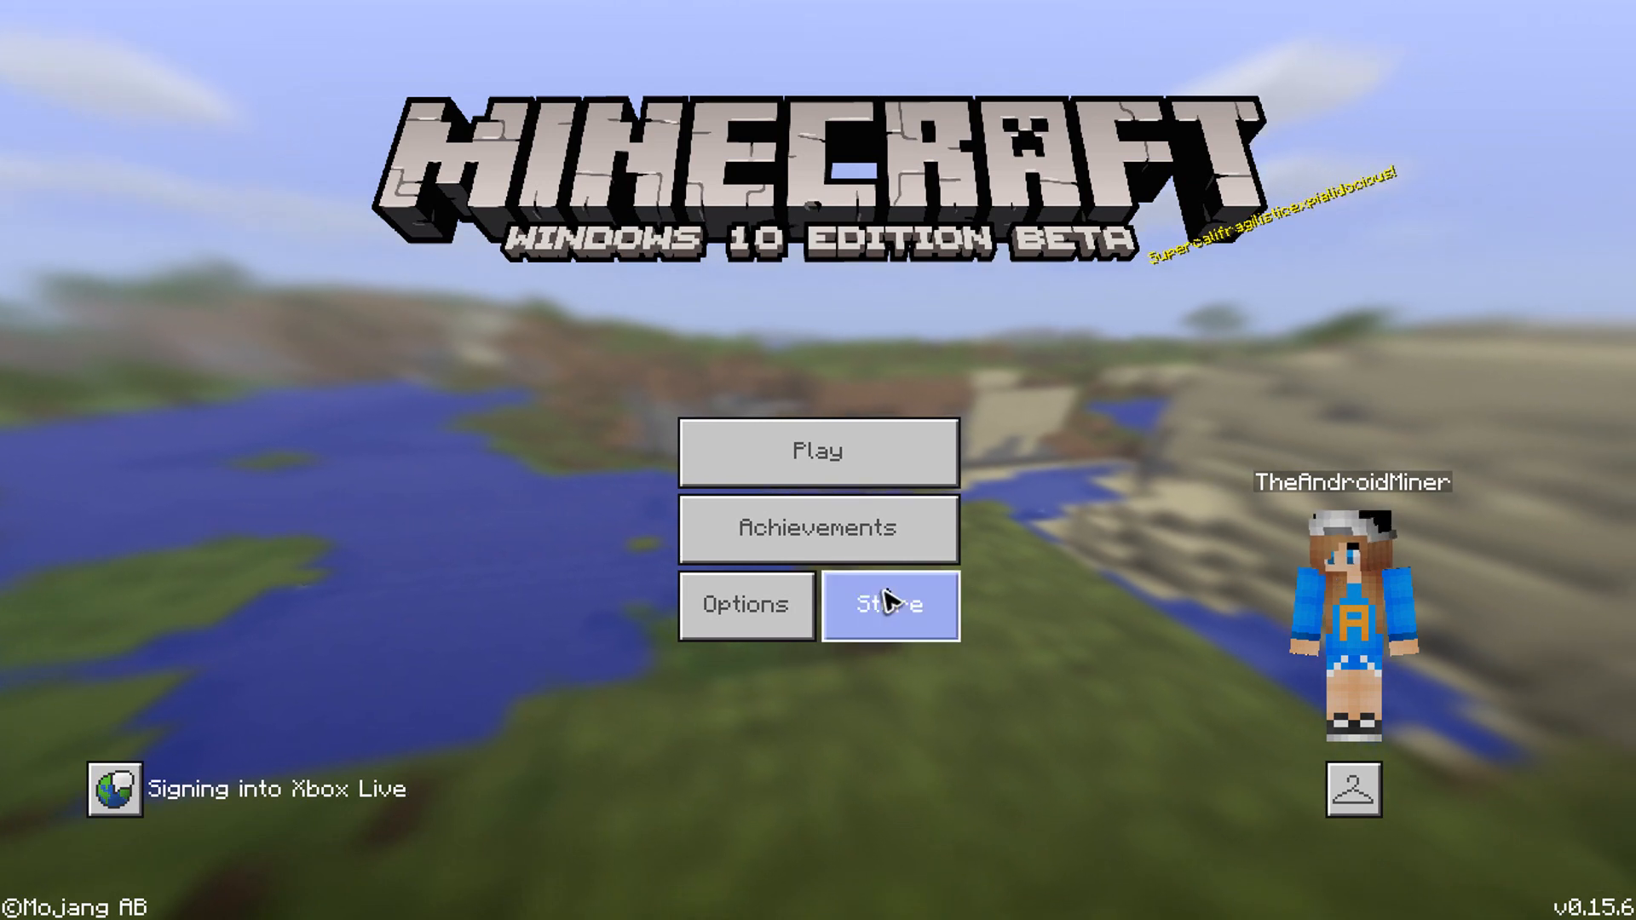
click(747, 607)
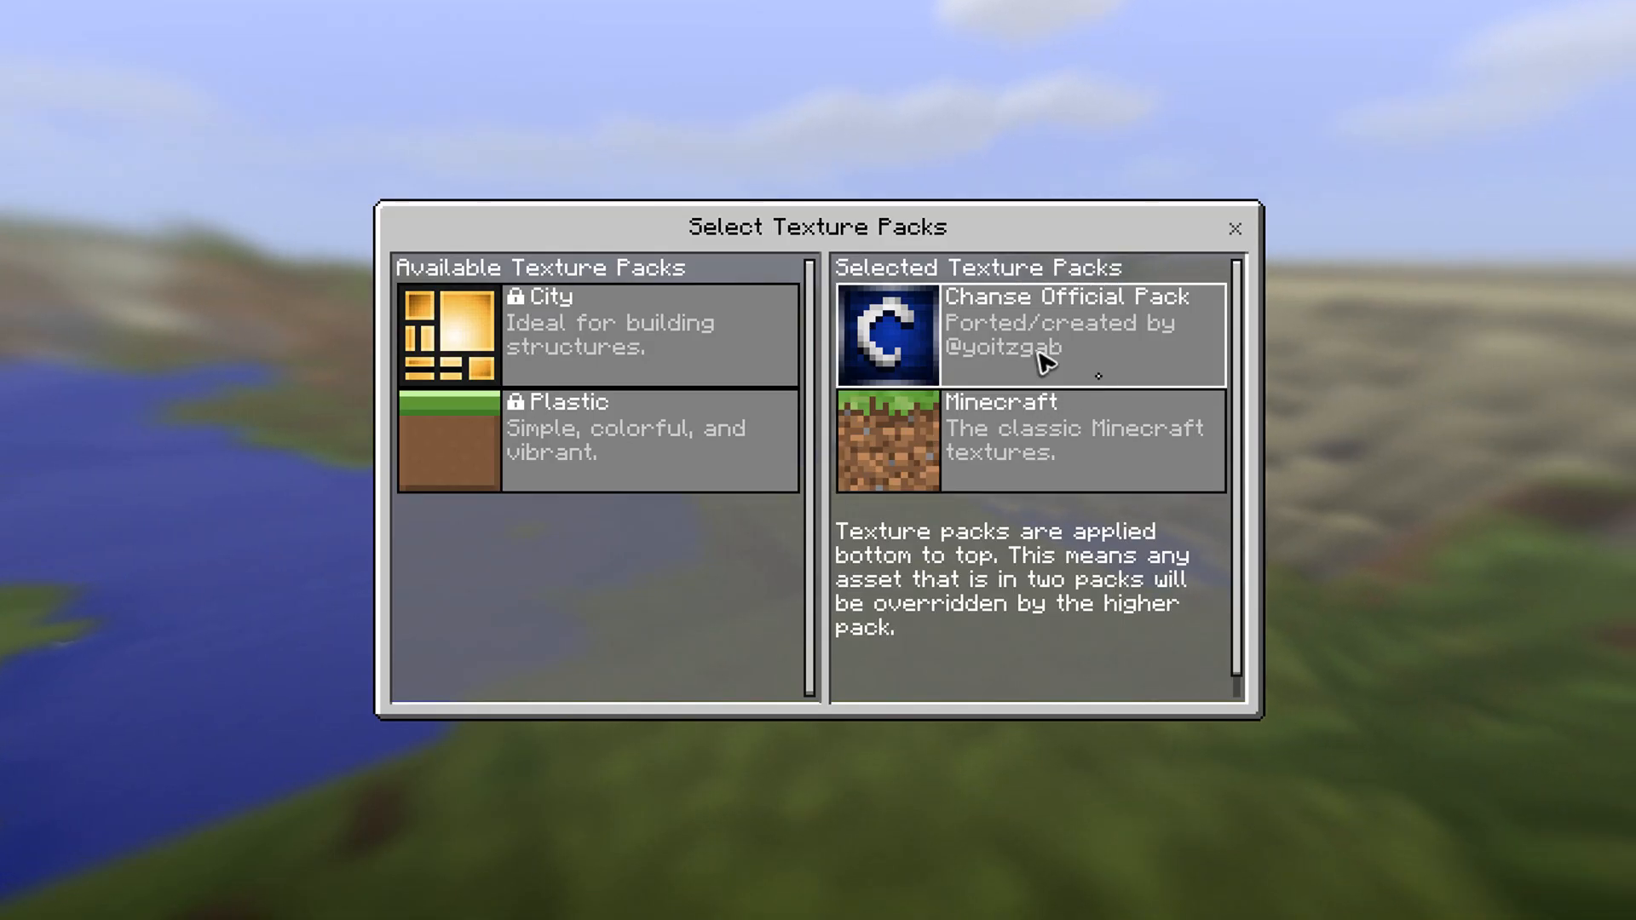
click(1235, 228)
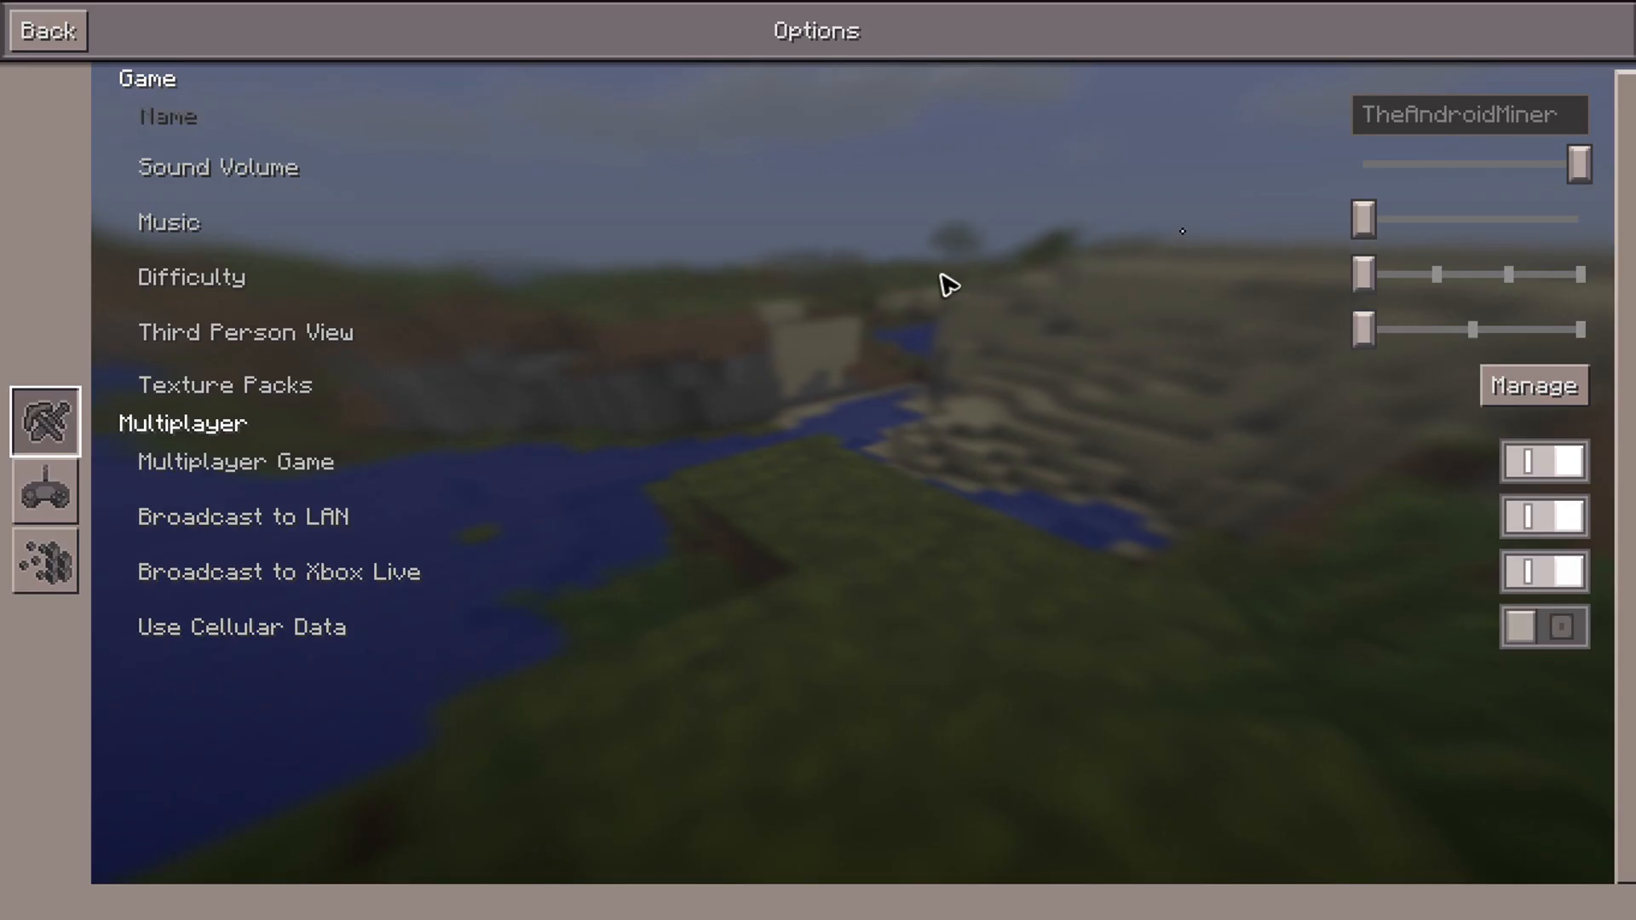
click(48, 31)
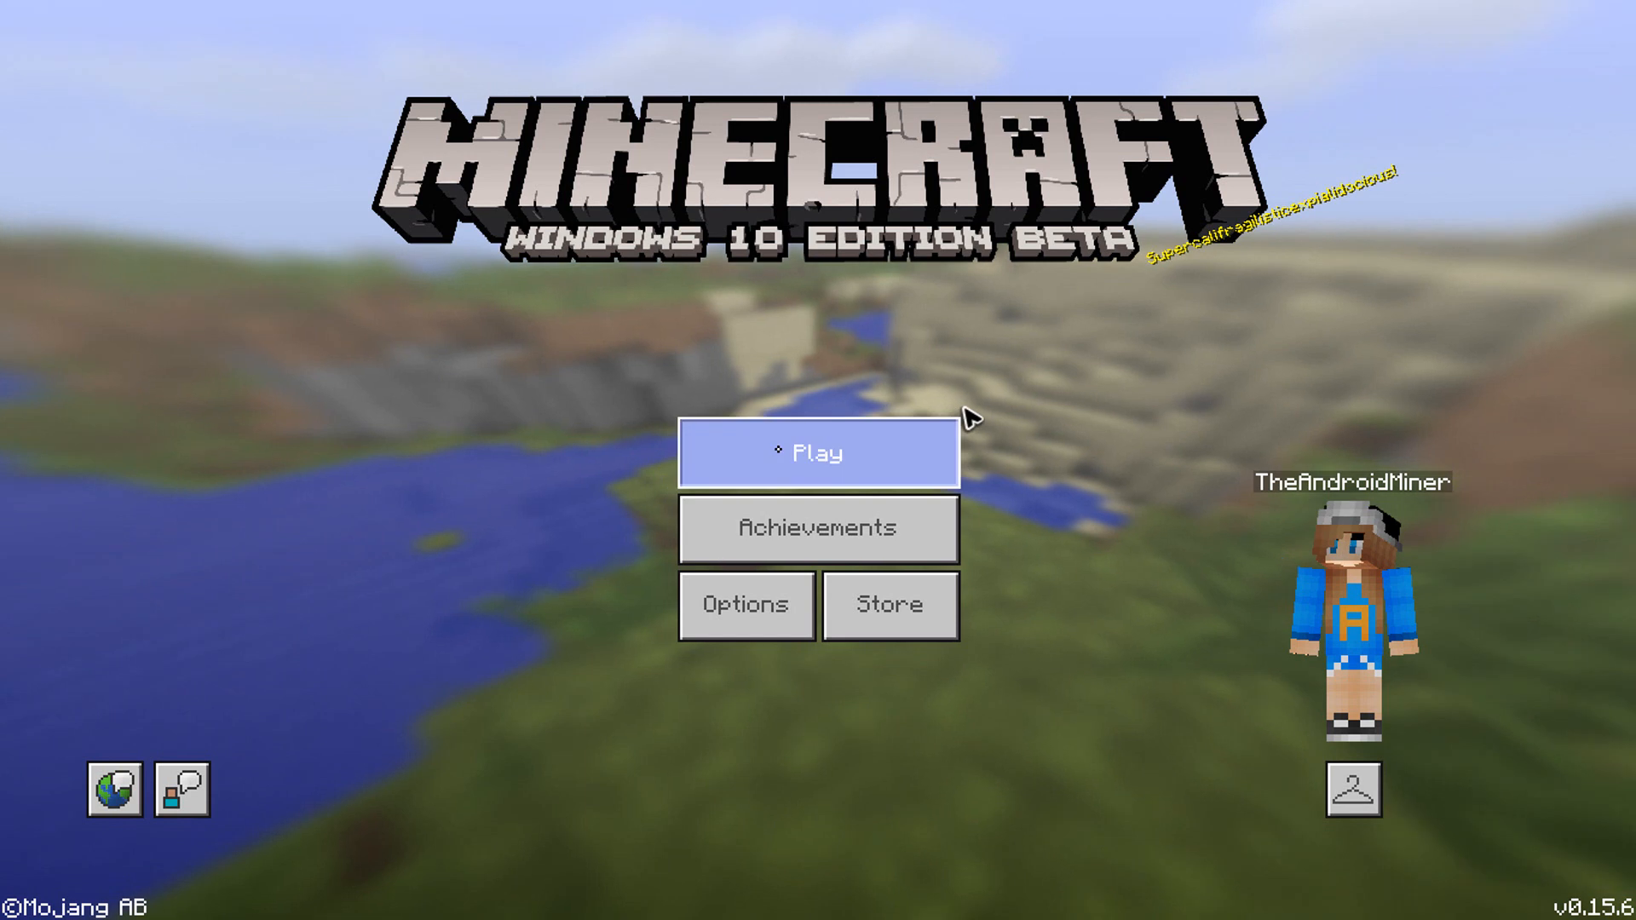
Step: Create a new Creative world named My World and wait for its terrain to generate
click(817, 454)
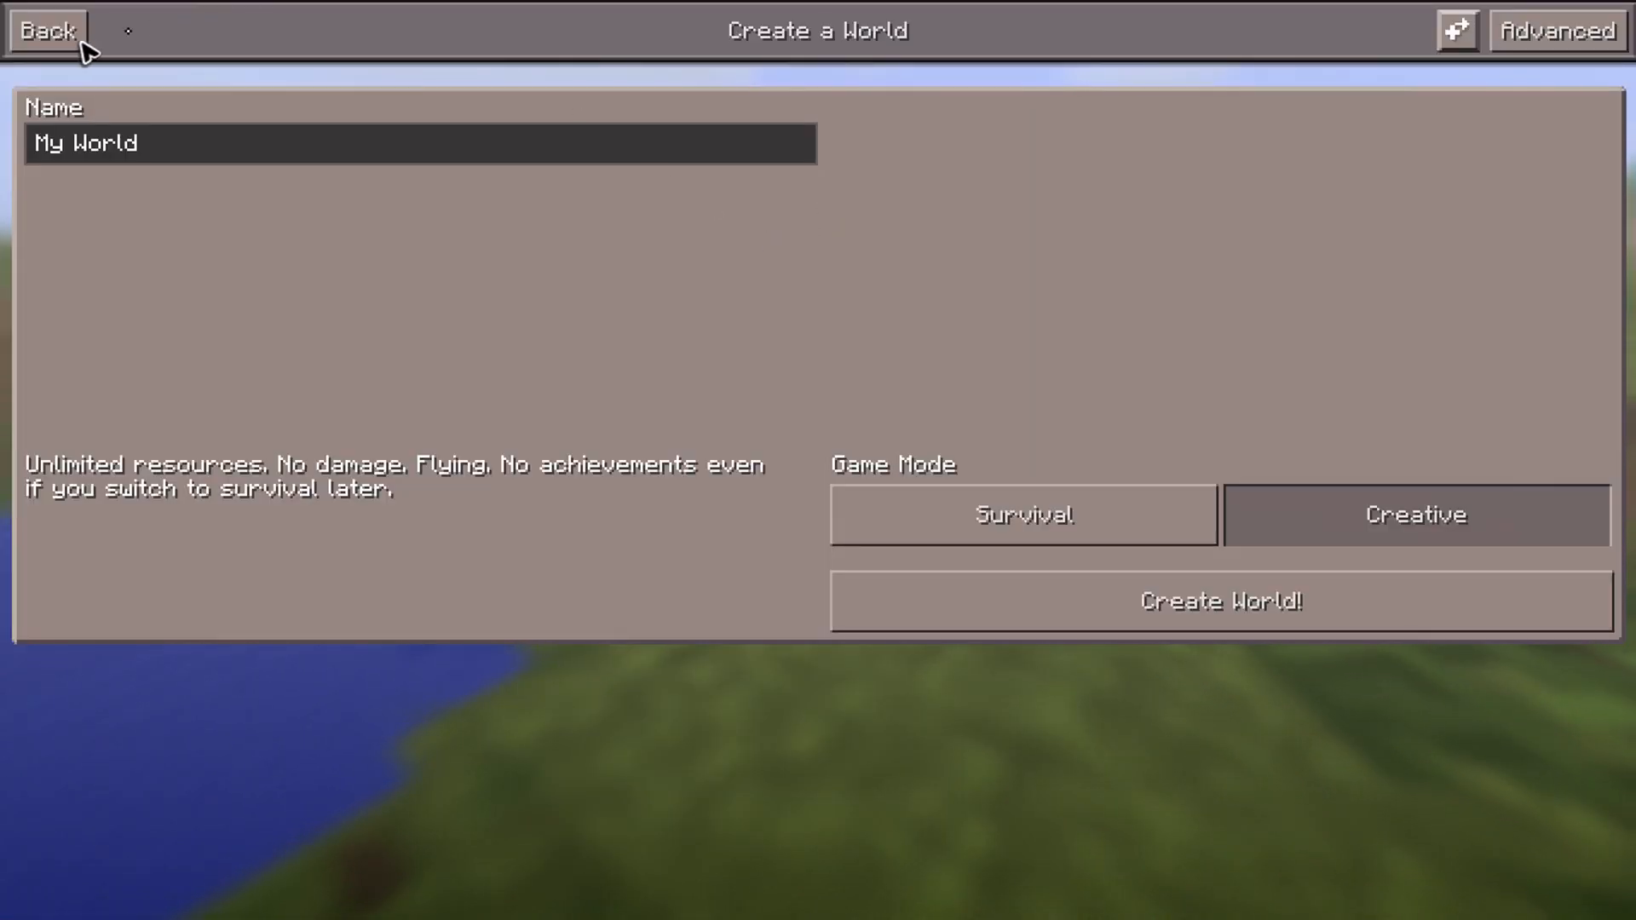
click(55, 33)
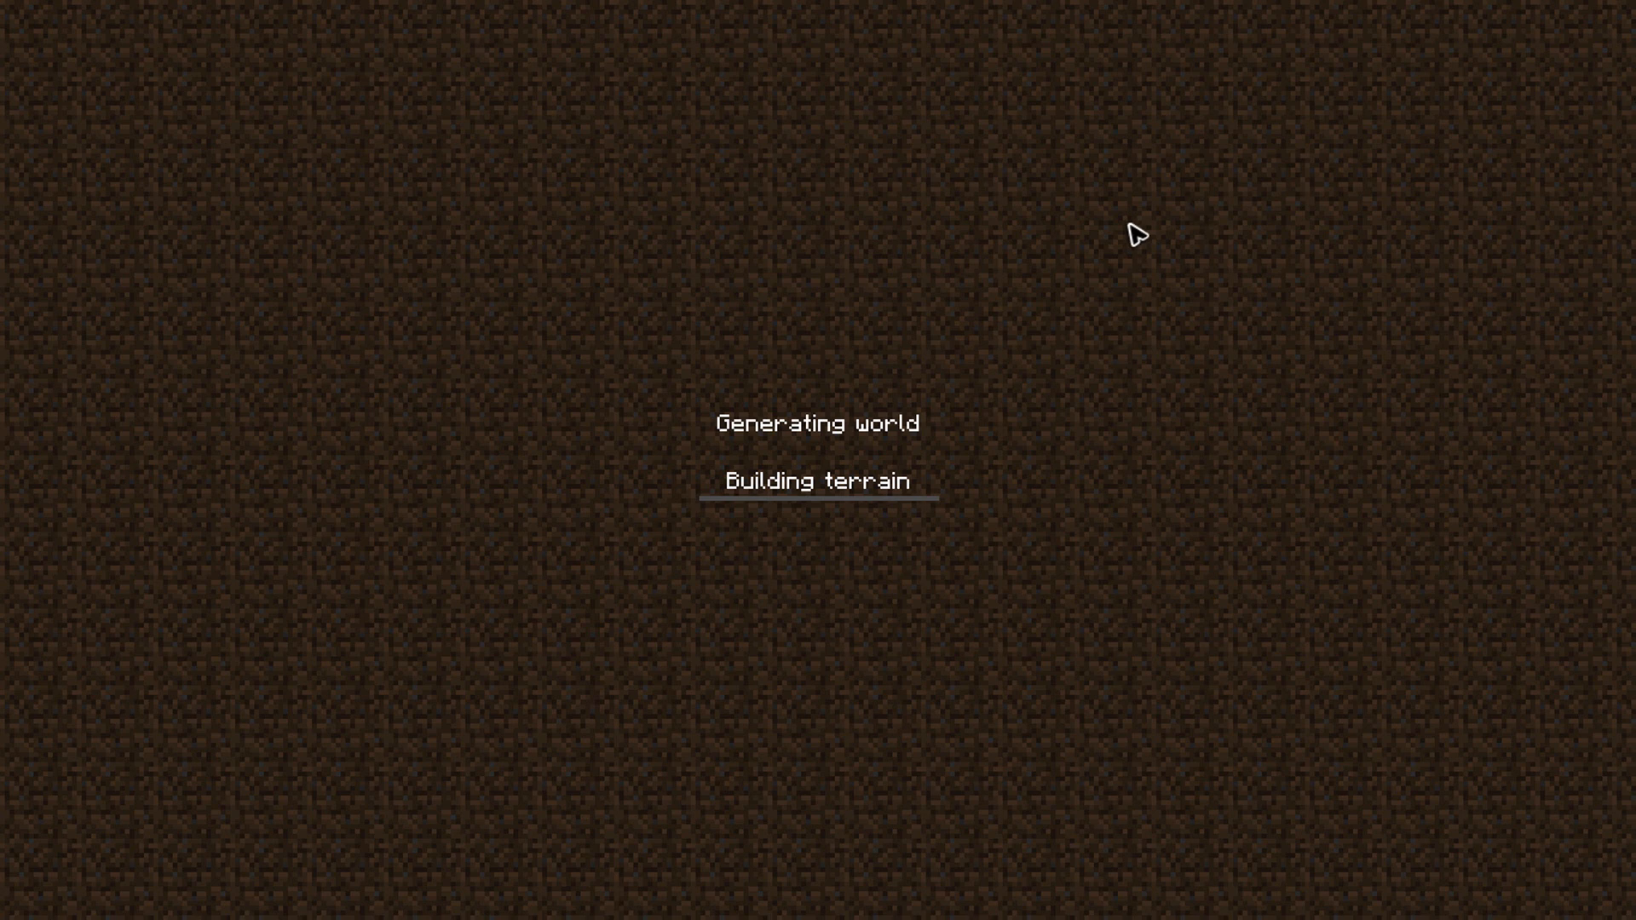
mouse_move(948, 336)
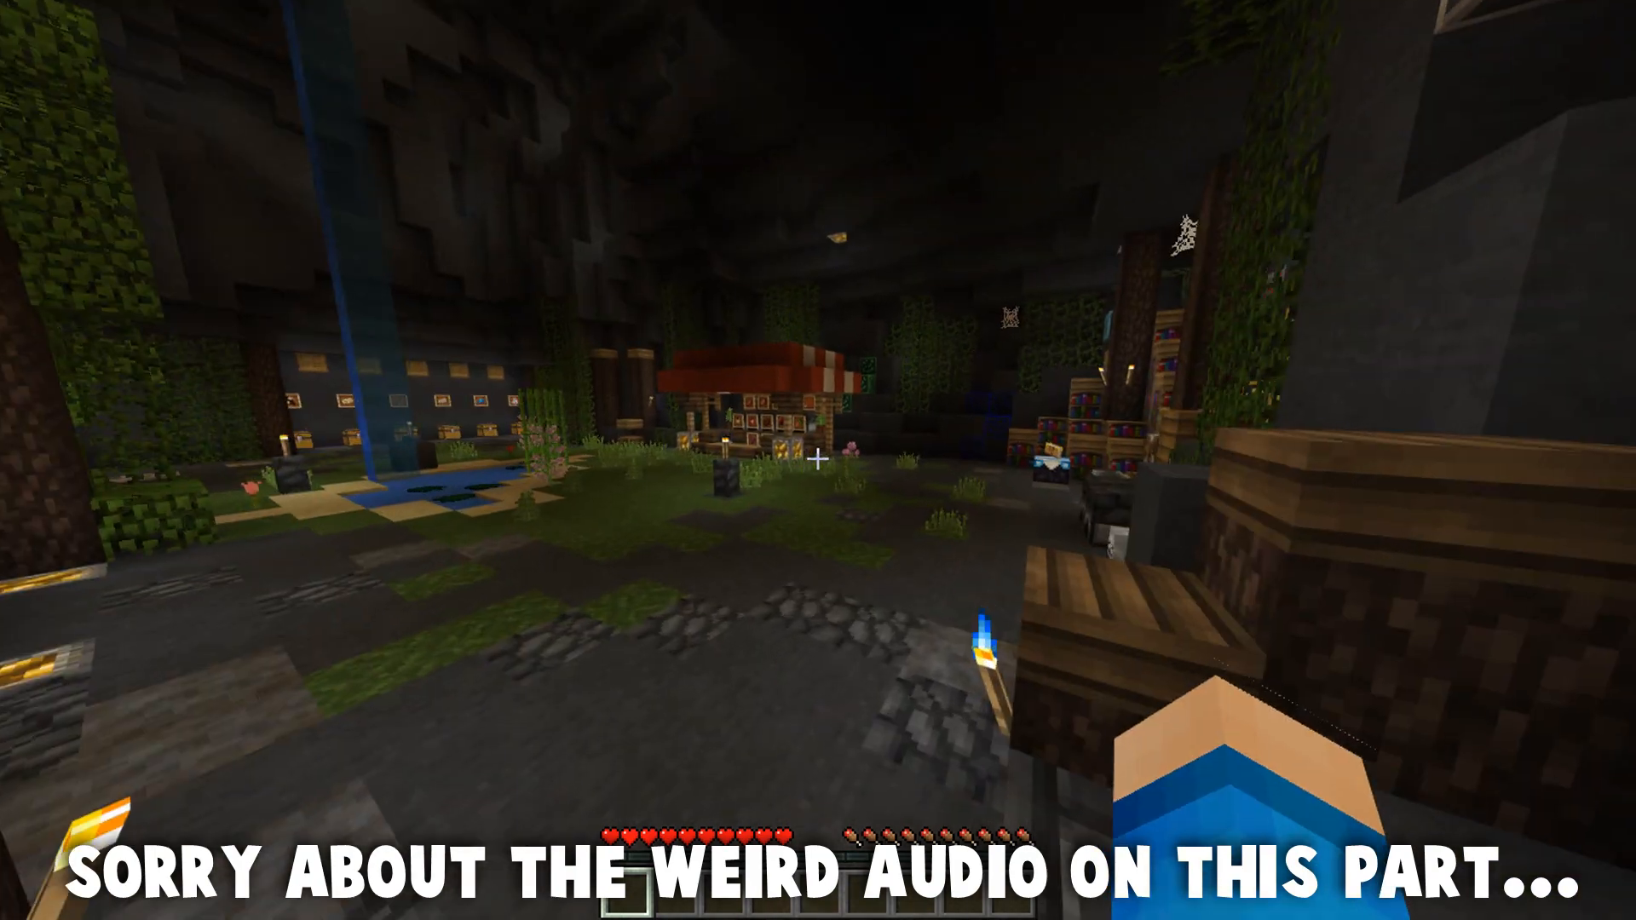
mouse_move(818, 461)
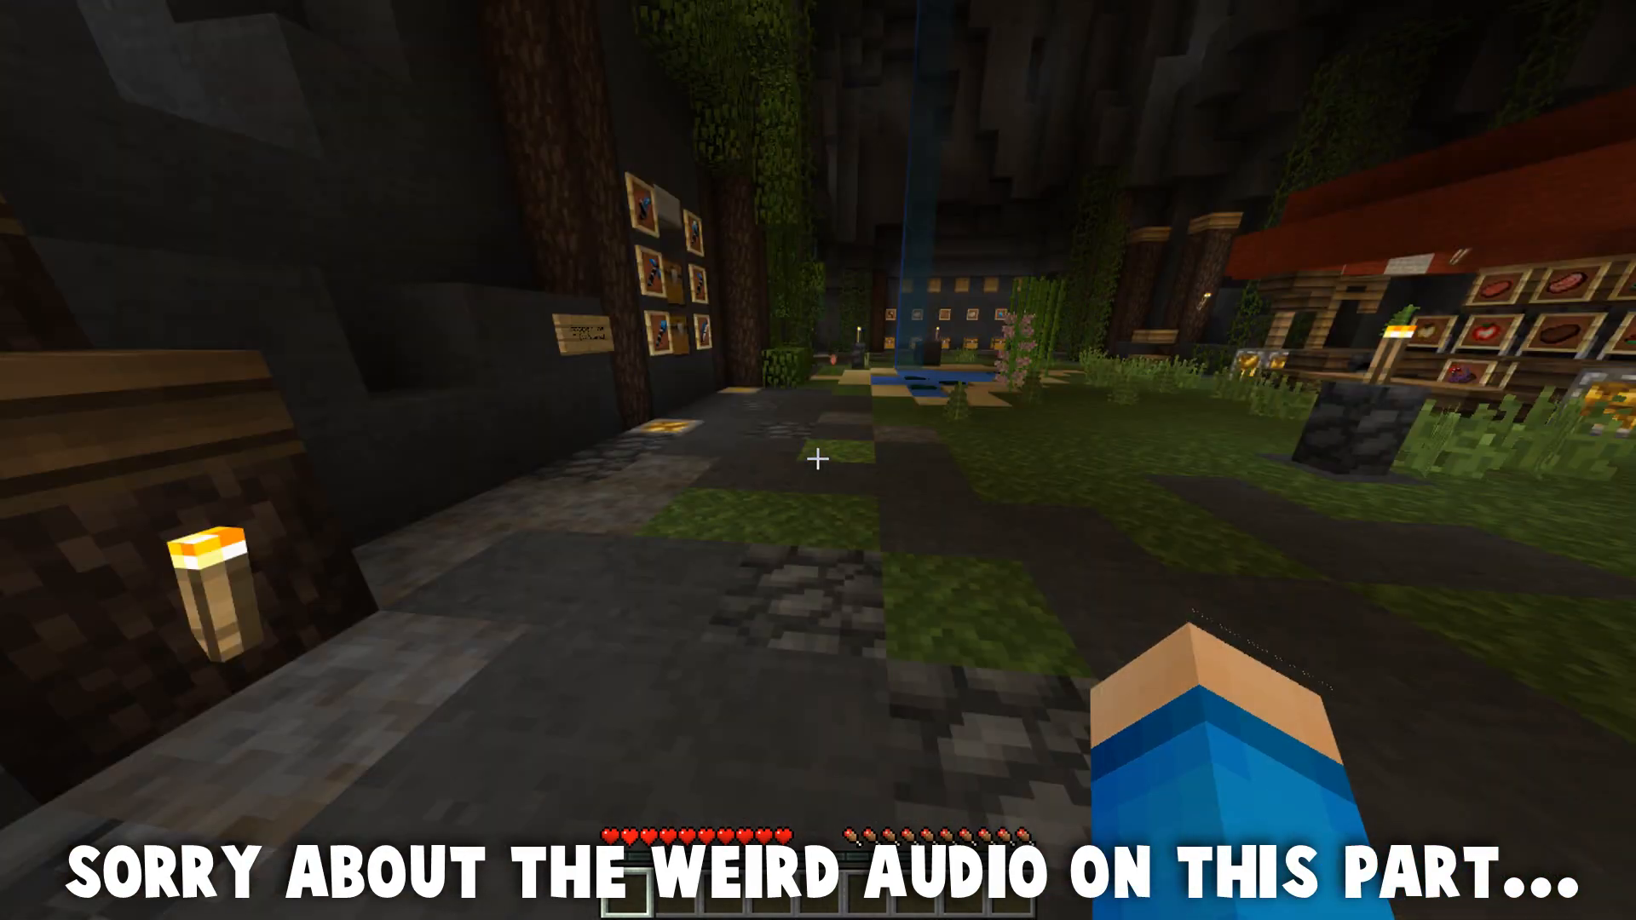